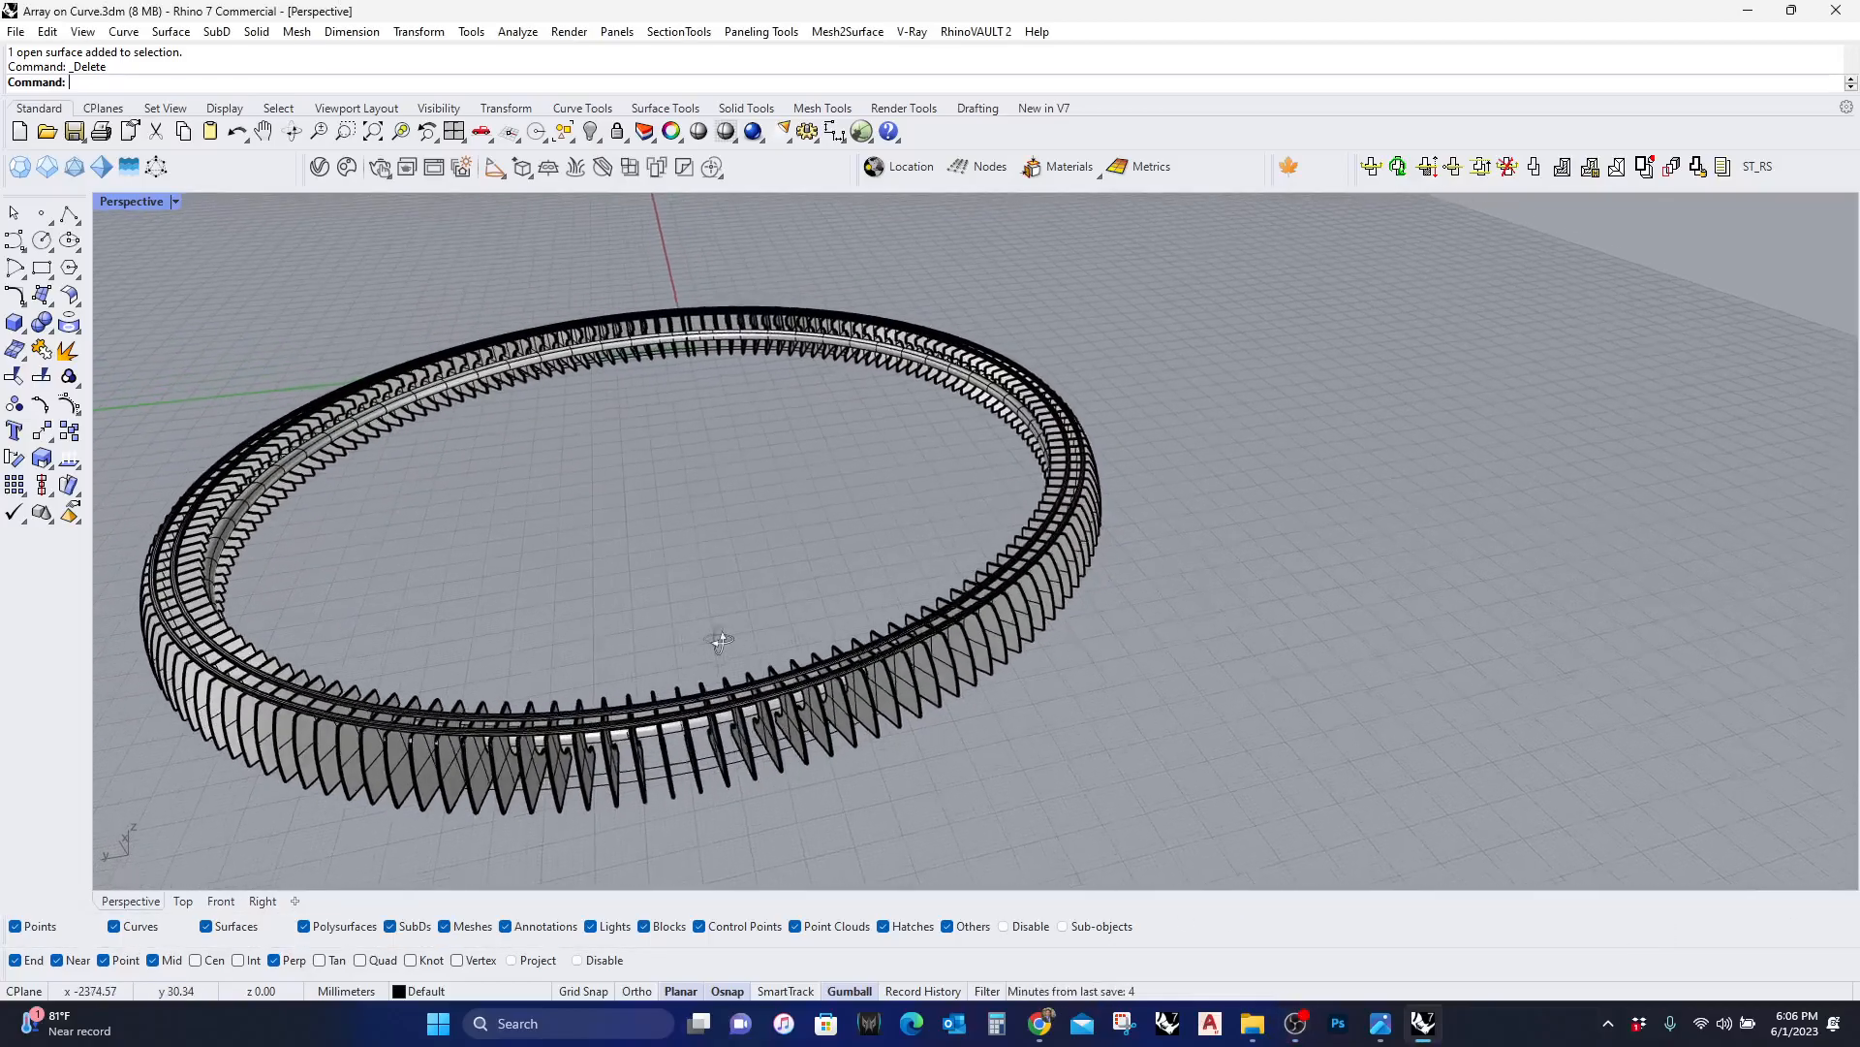
Step back to the earlier reference photo IMG-4121 of the finned ring fixture
left_click_drag(721, 641, 771, 676)
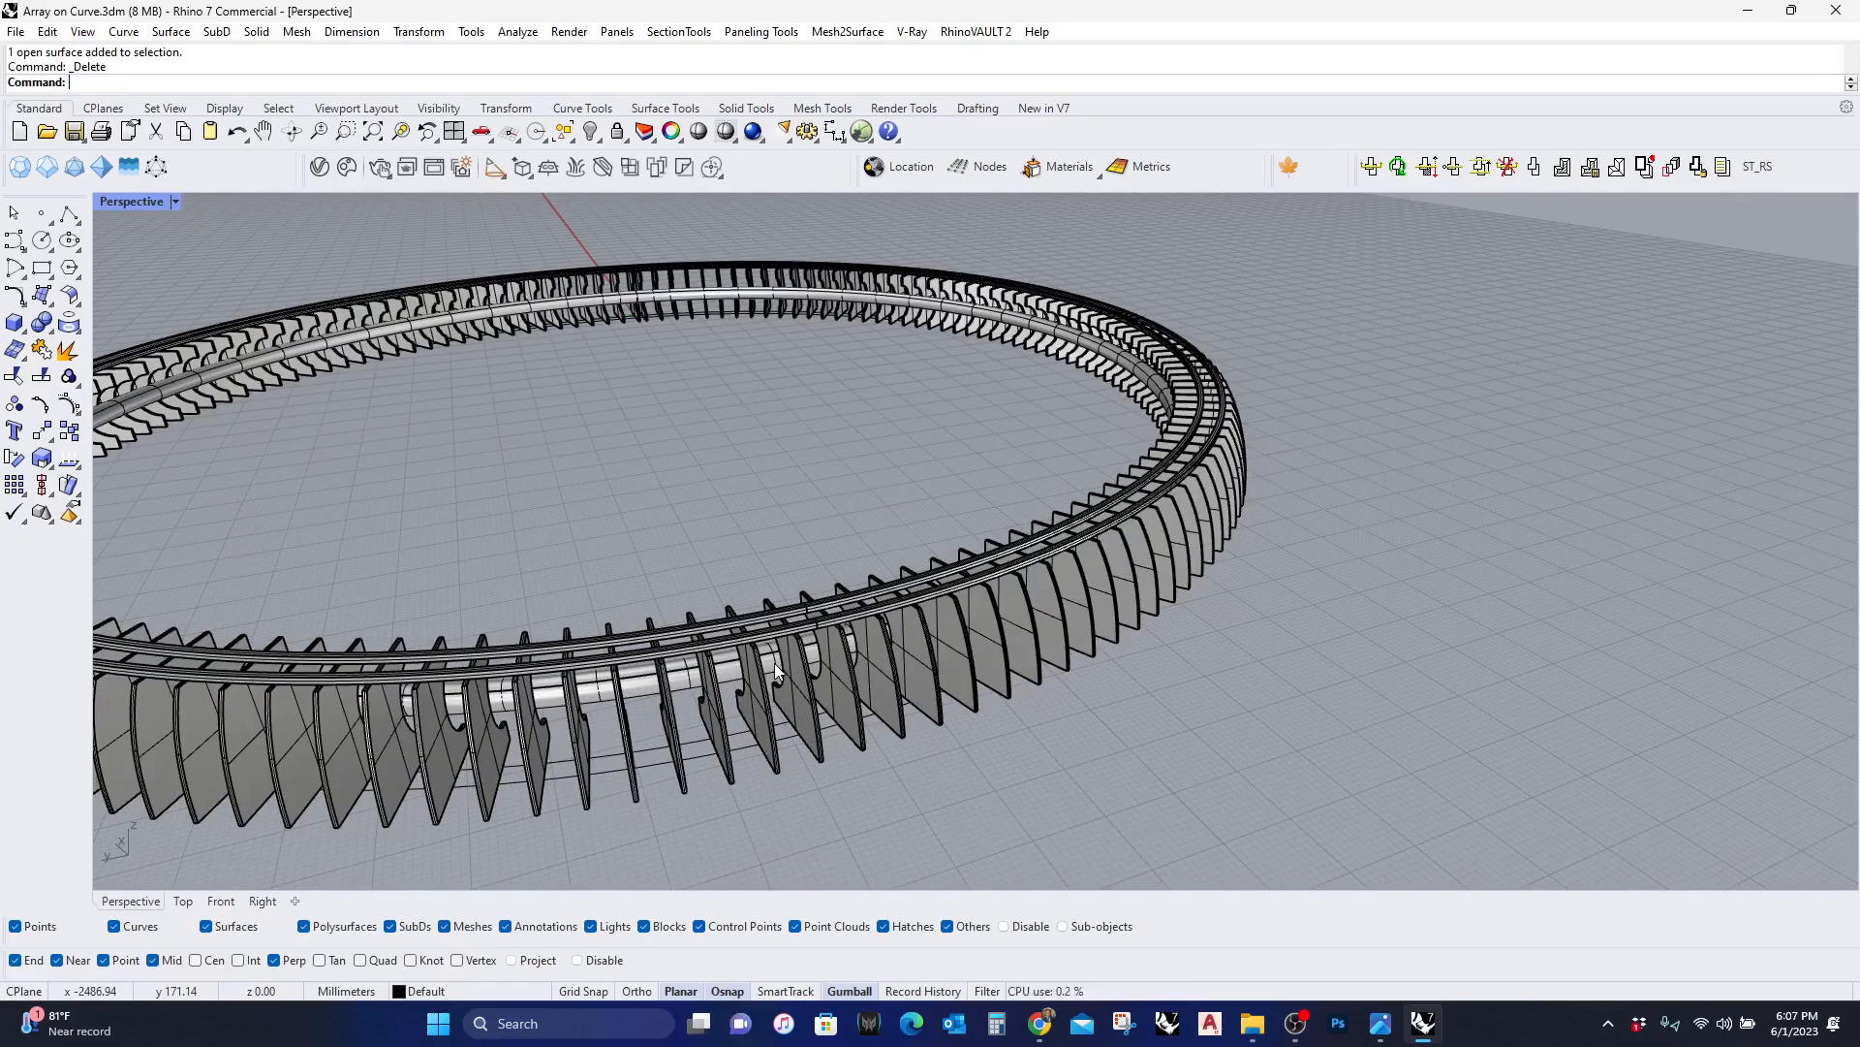
mouse_move(1248, 655)
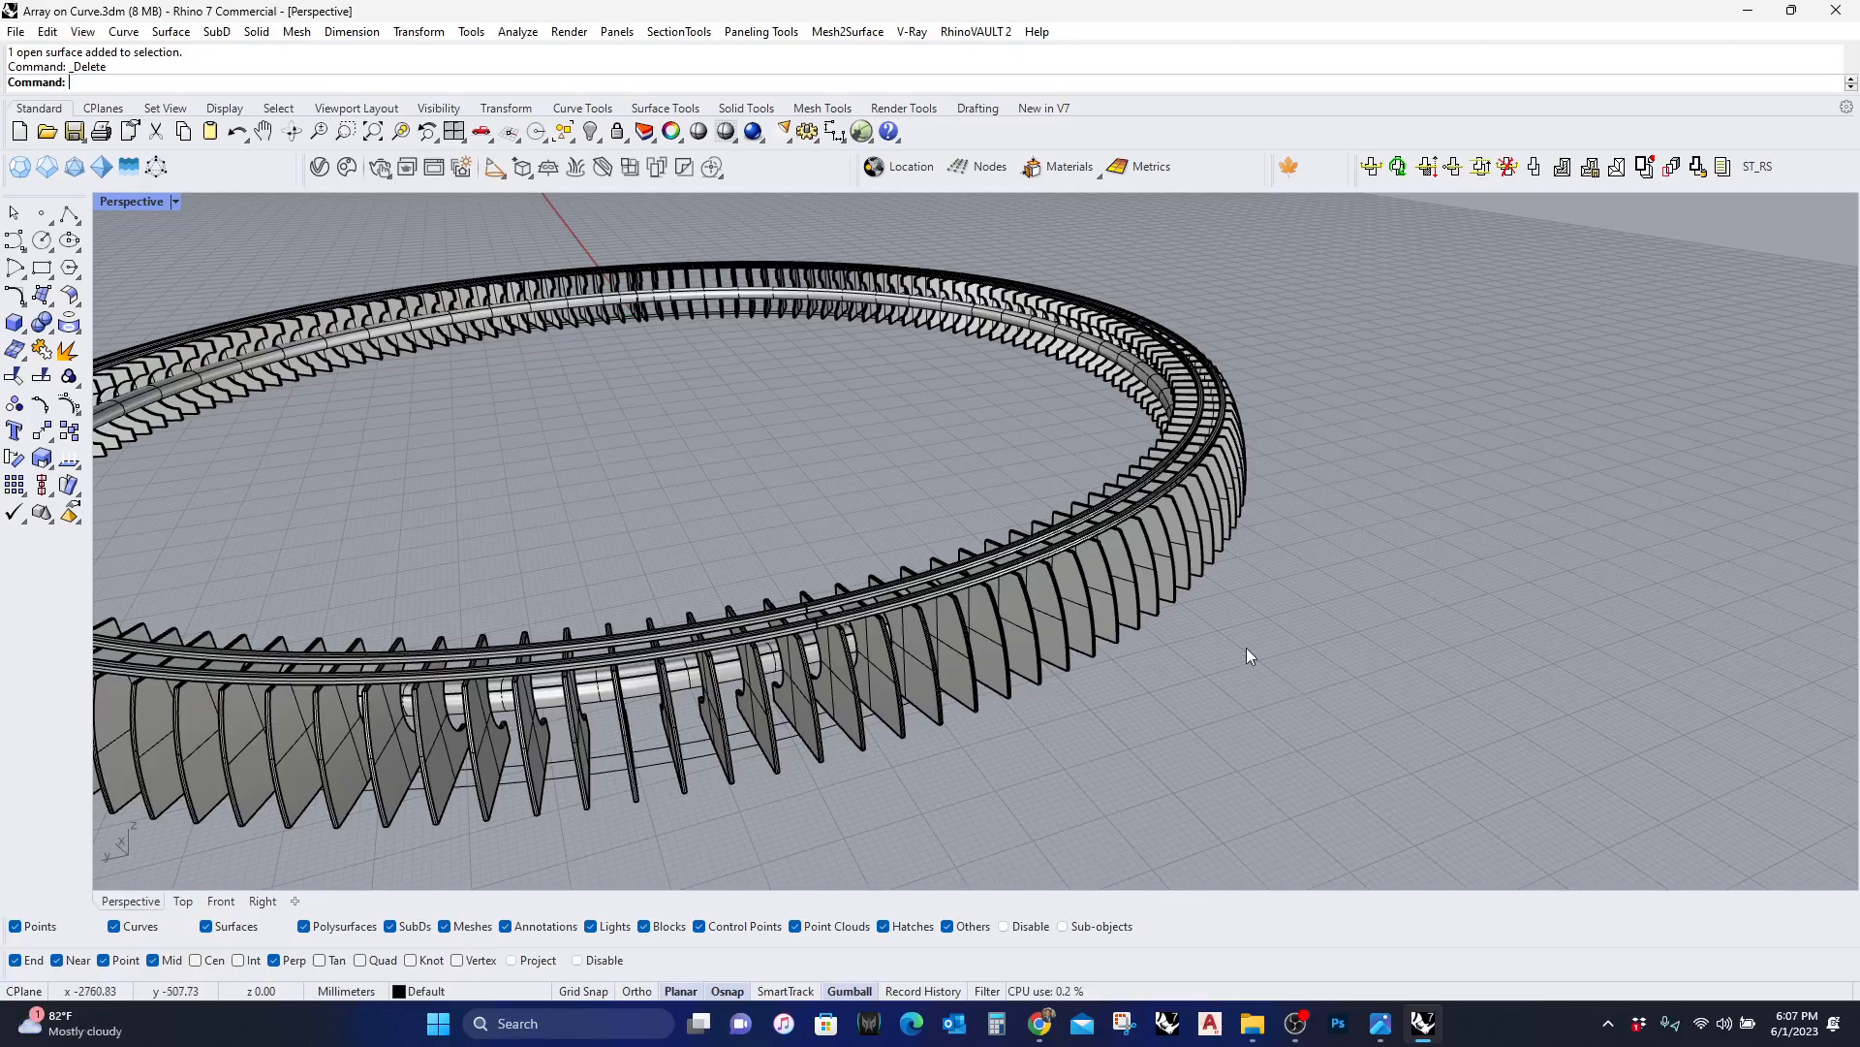
mouse_move(1277, 802)
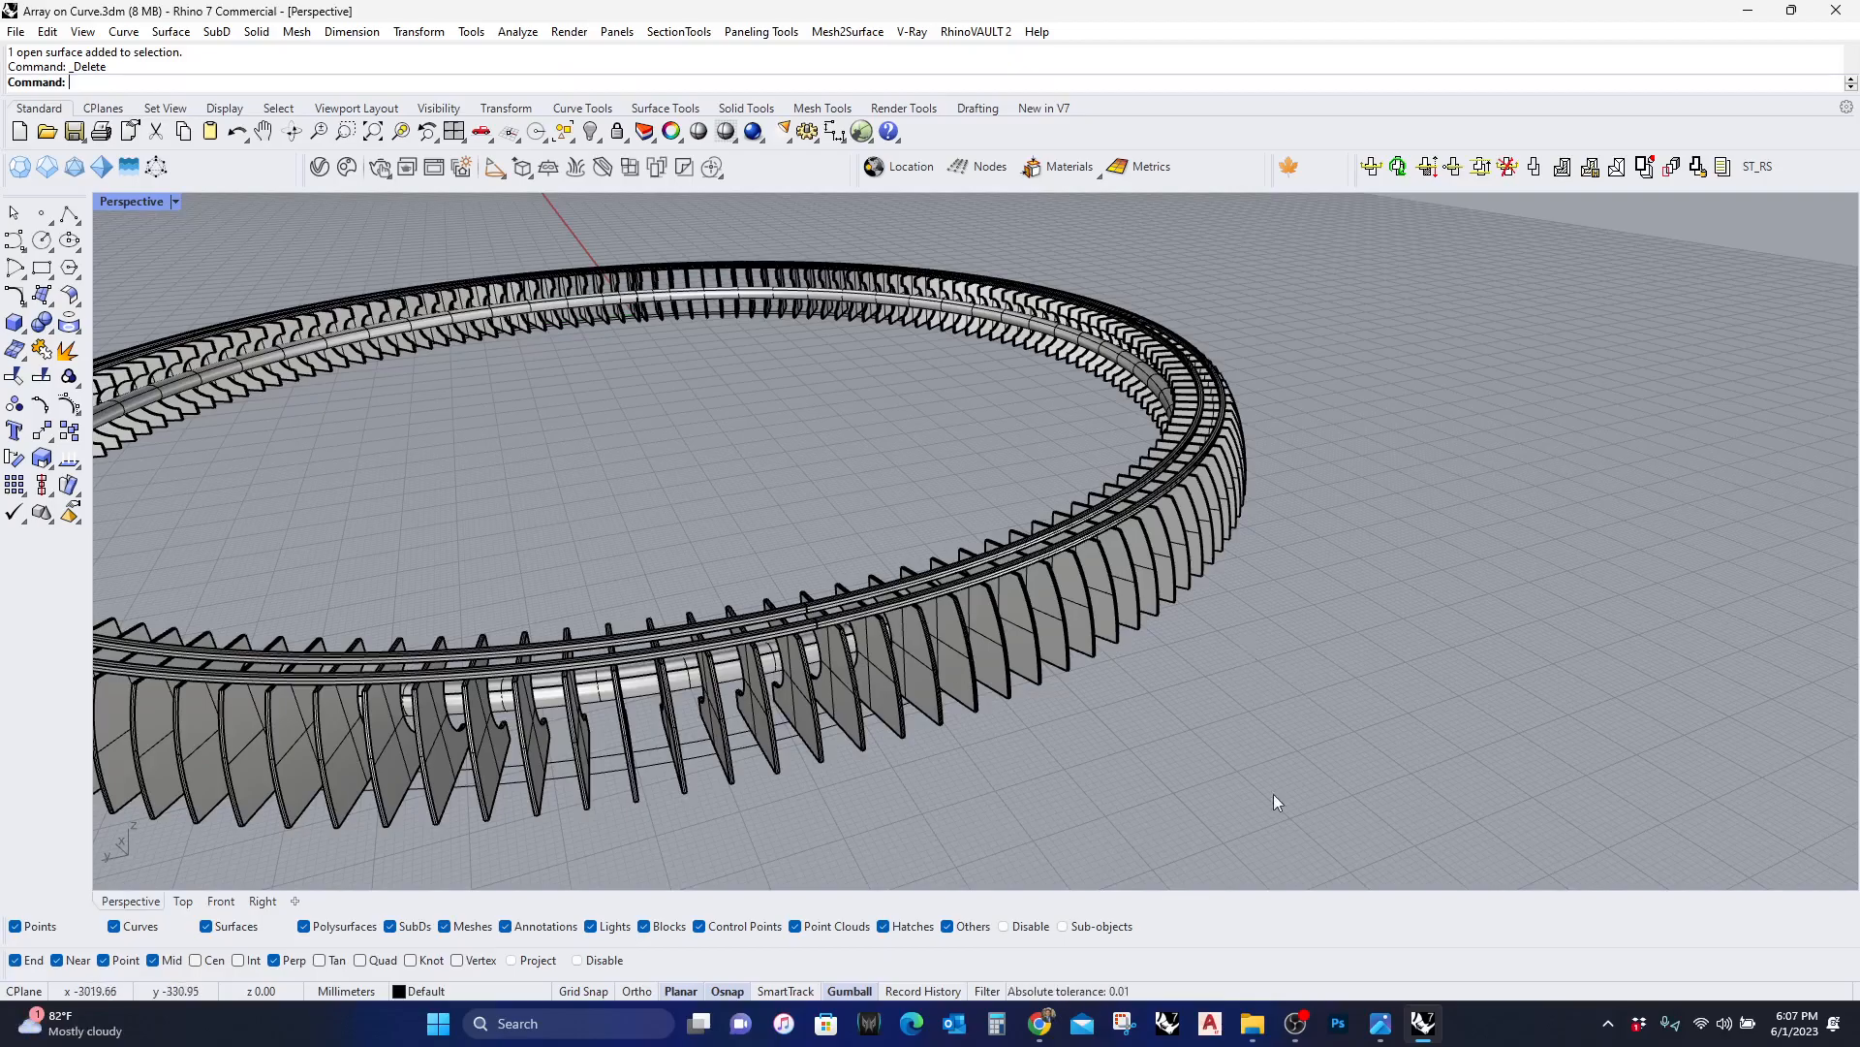
mouse_move(1365, 944)
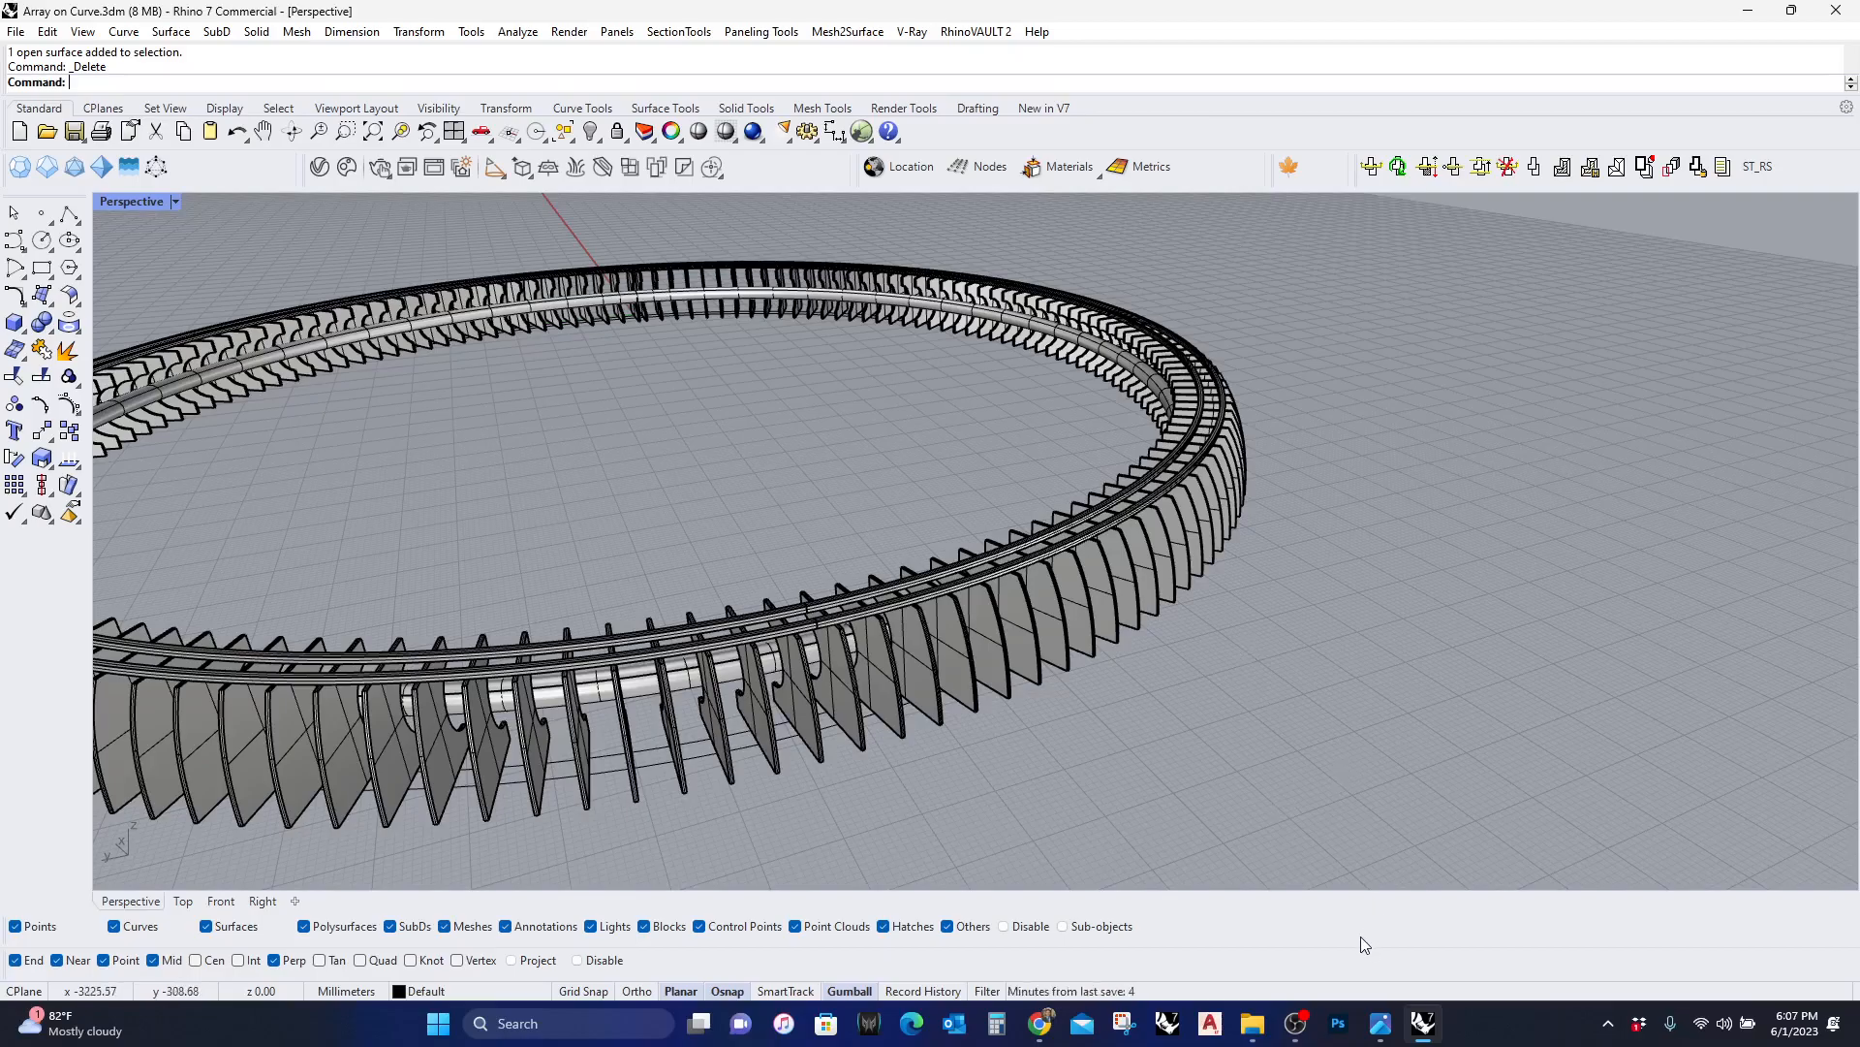
mouse_move(1475, 896)
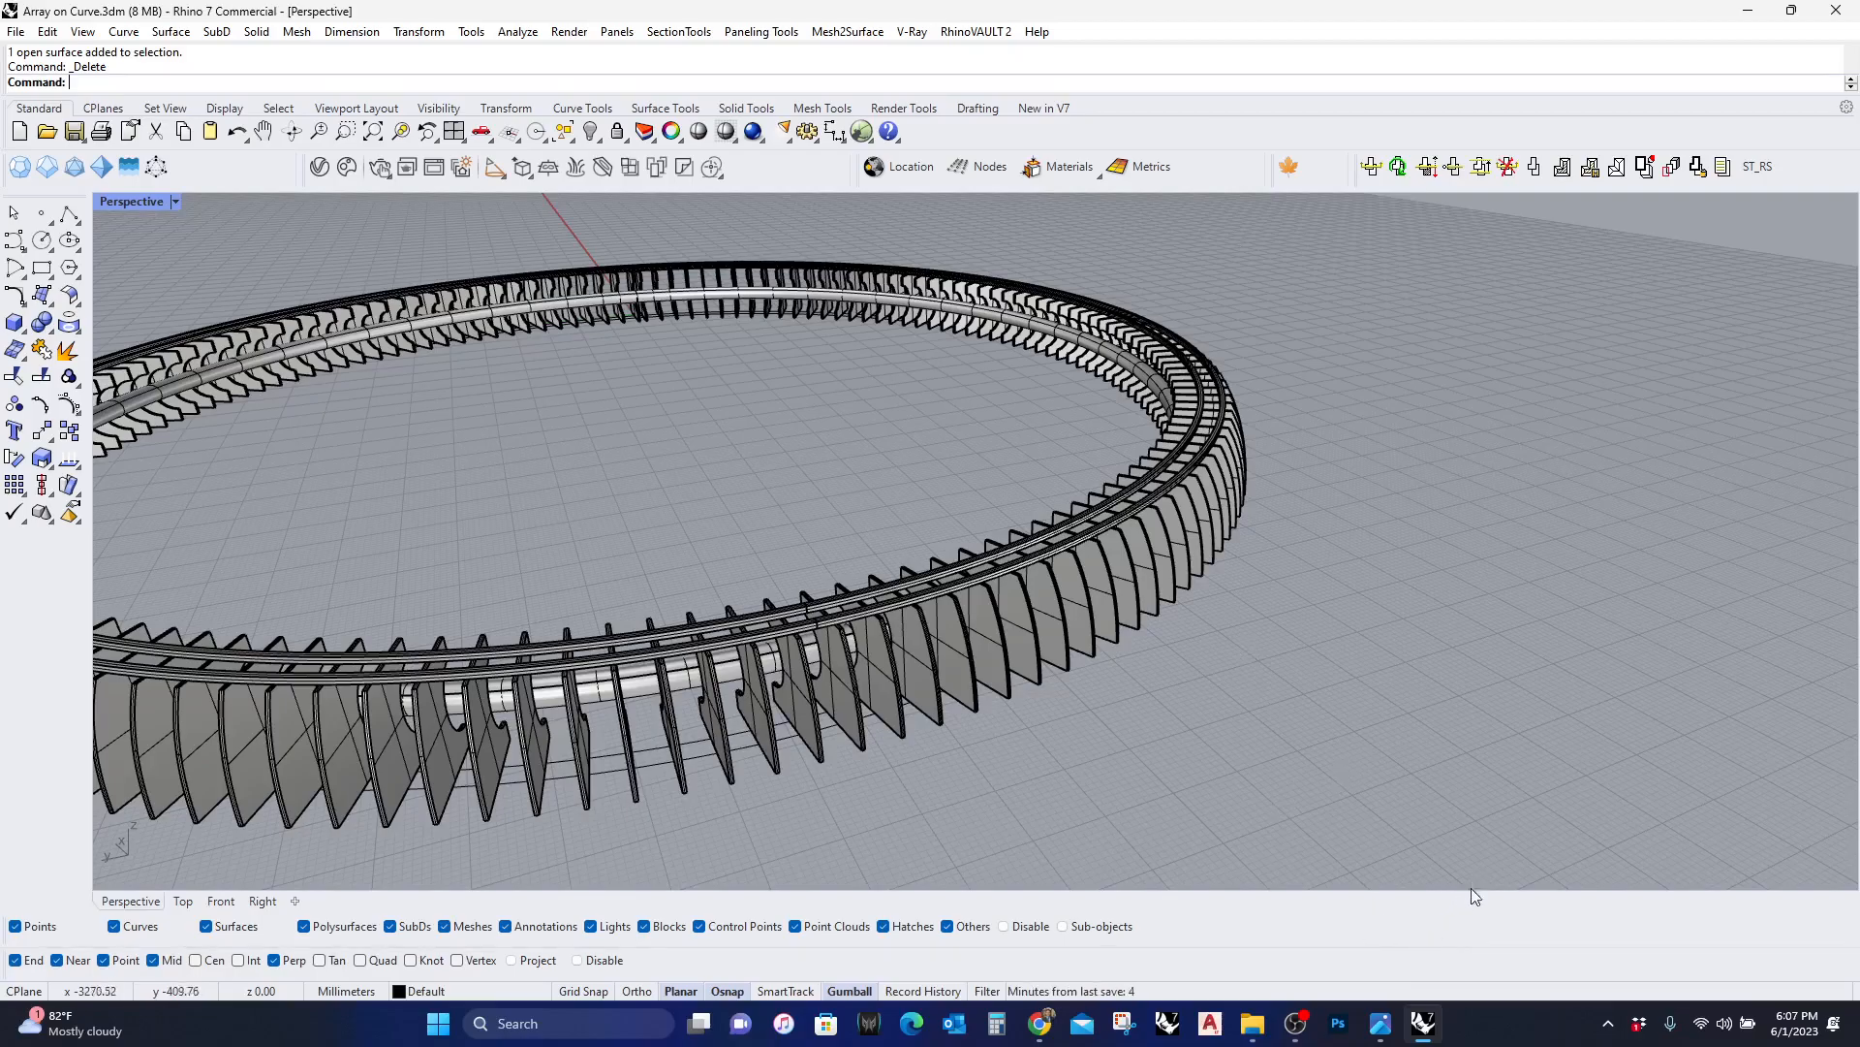
mouse_move(1380, 1023)
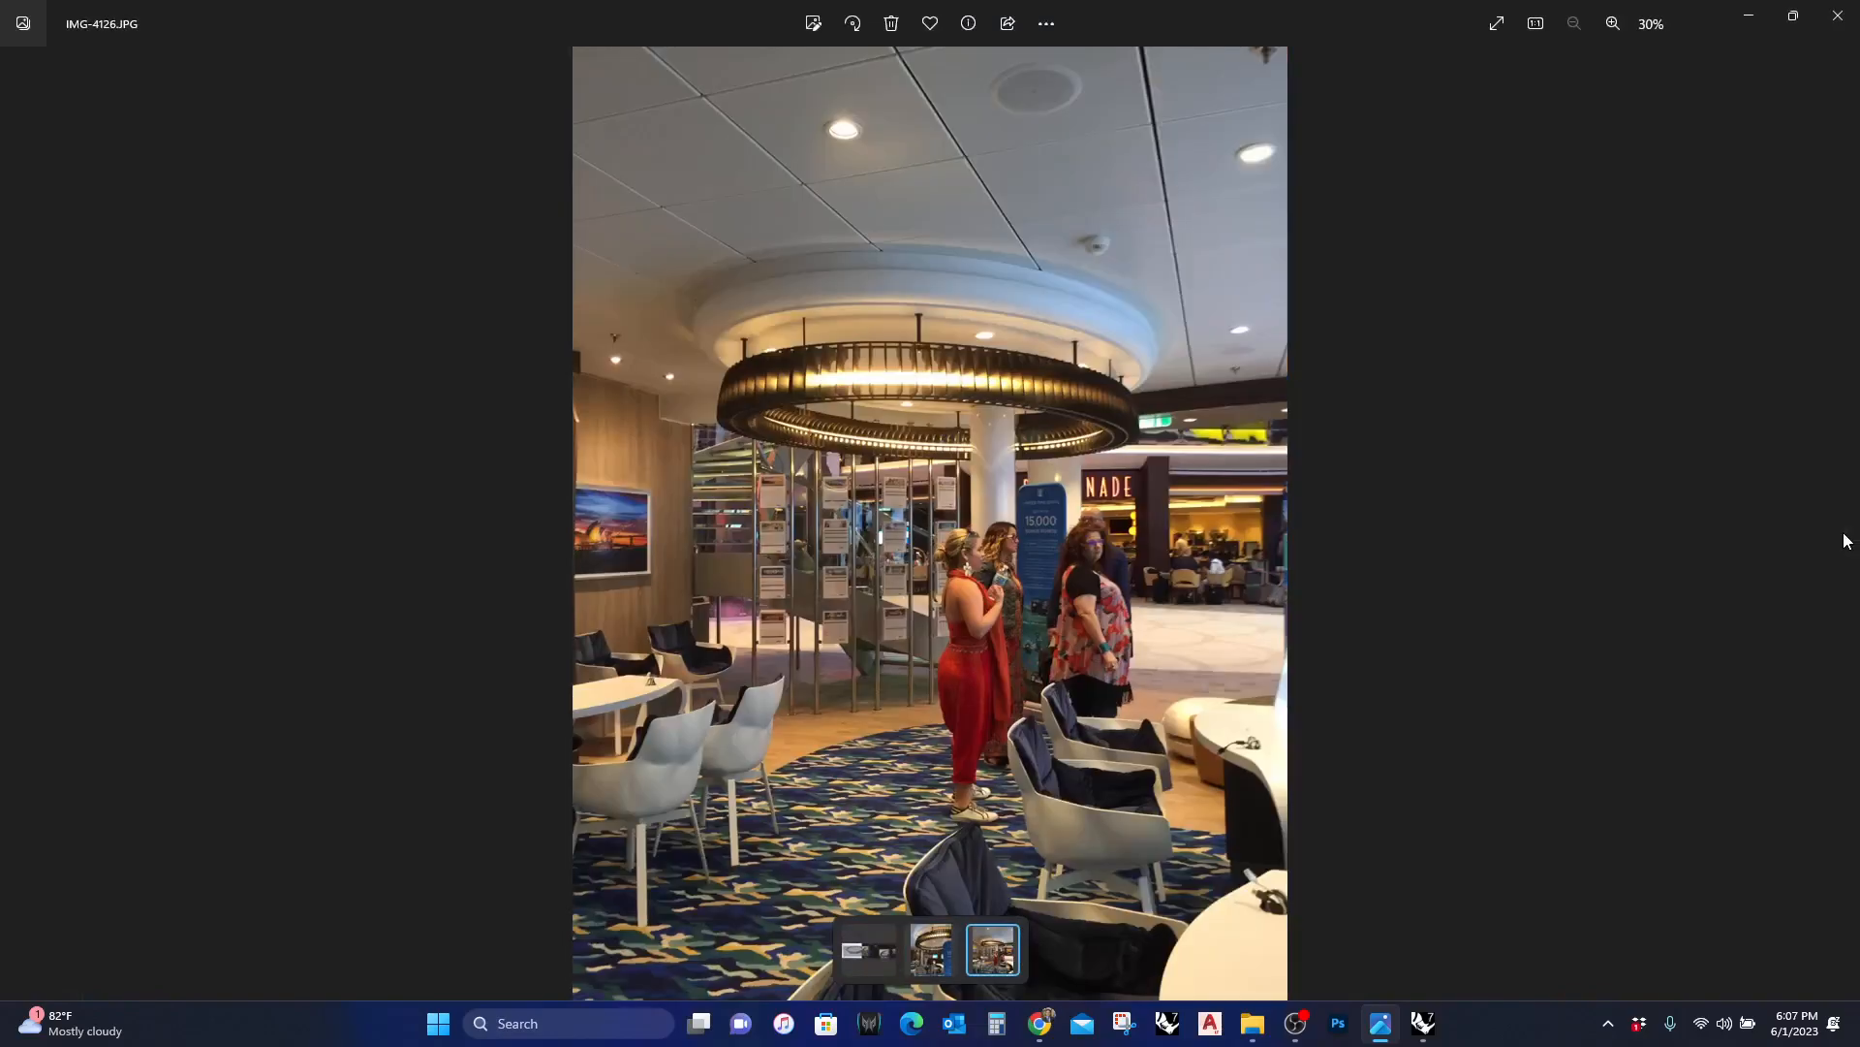
mouse_move(1056, 385)
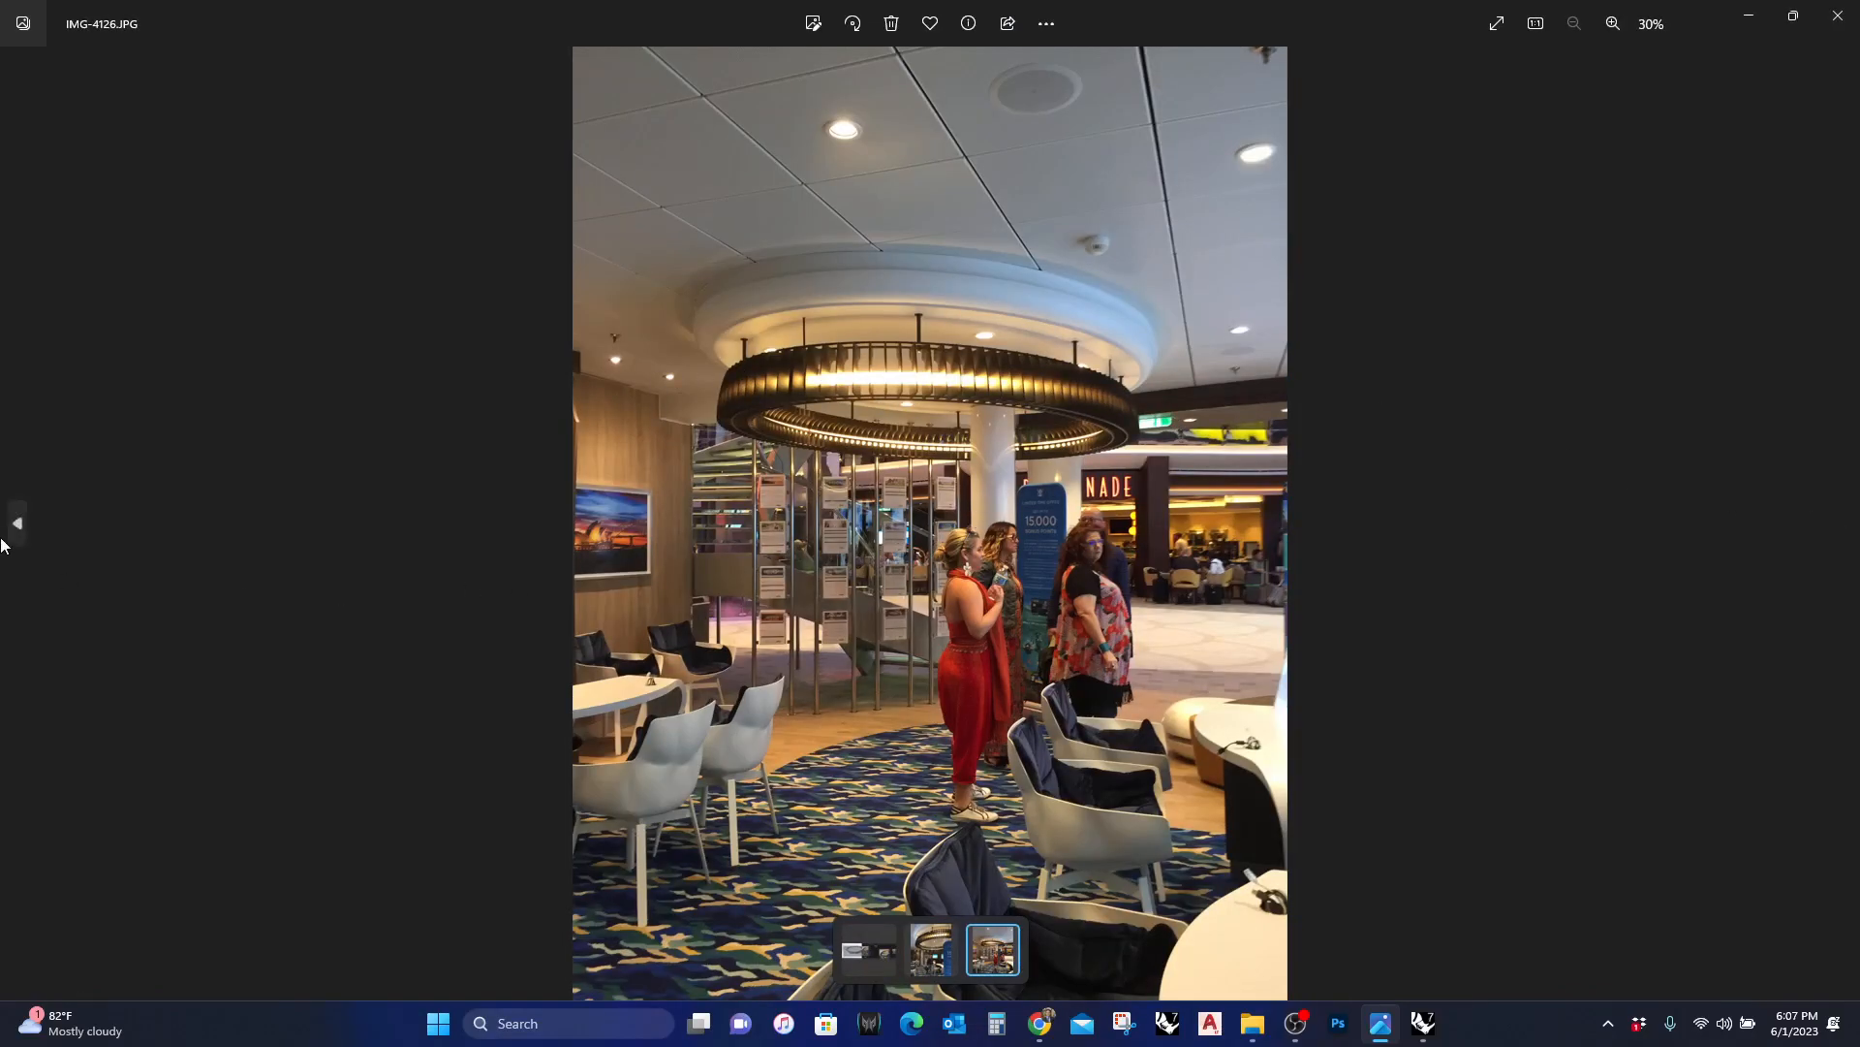
mouse_move(16, 523)
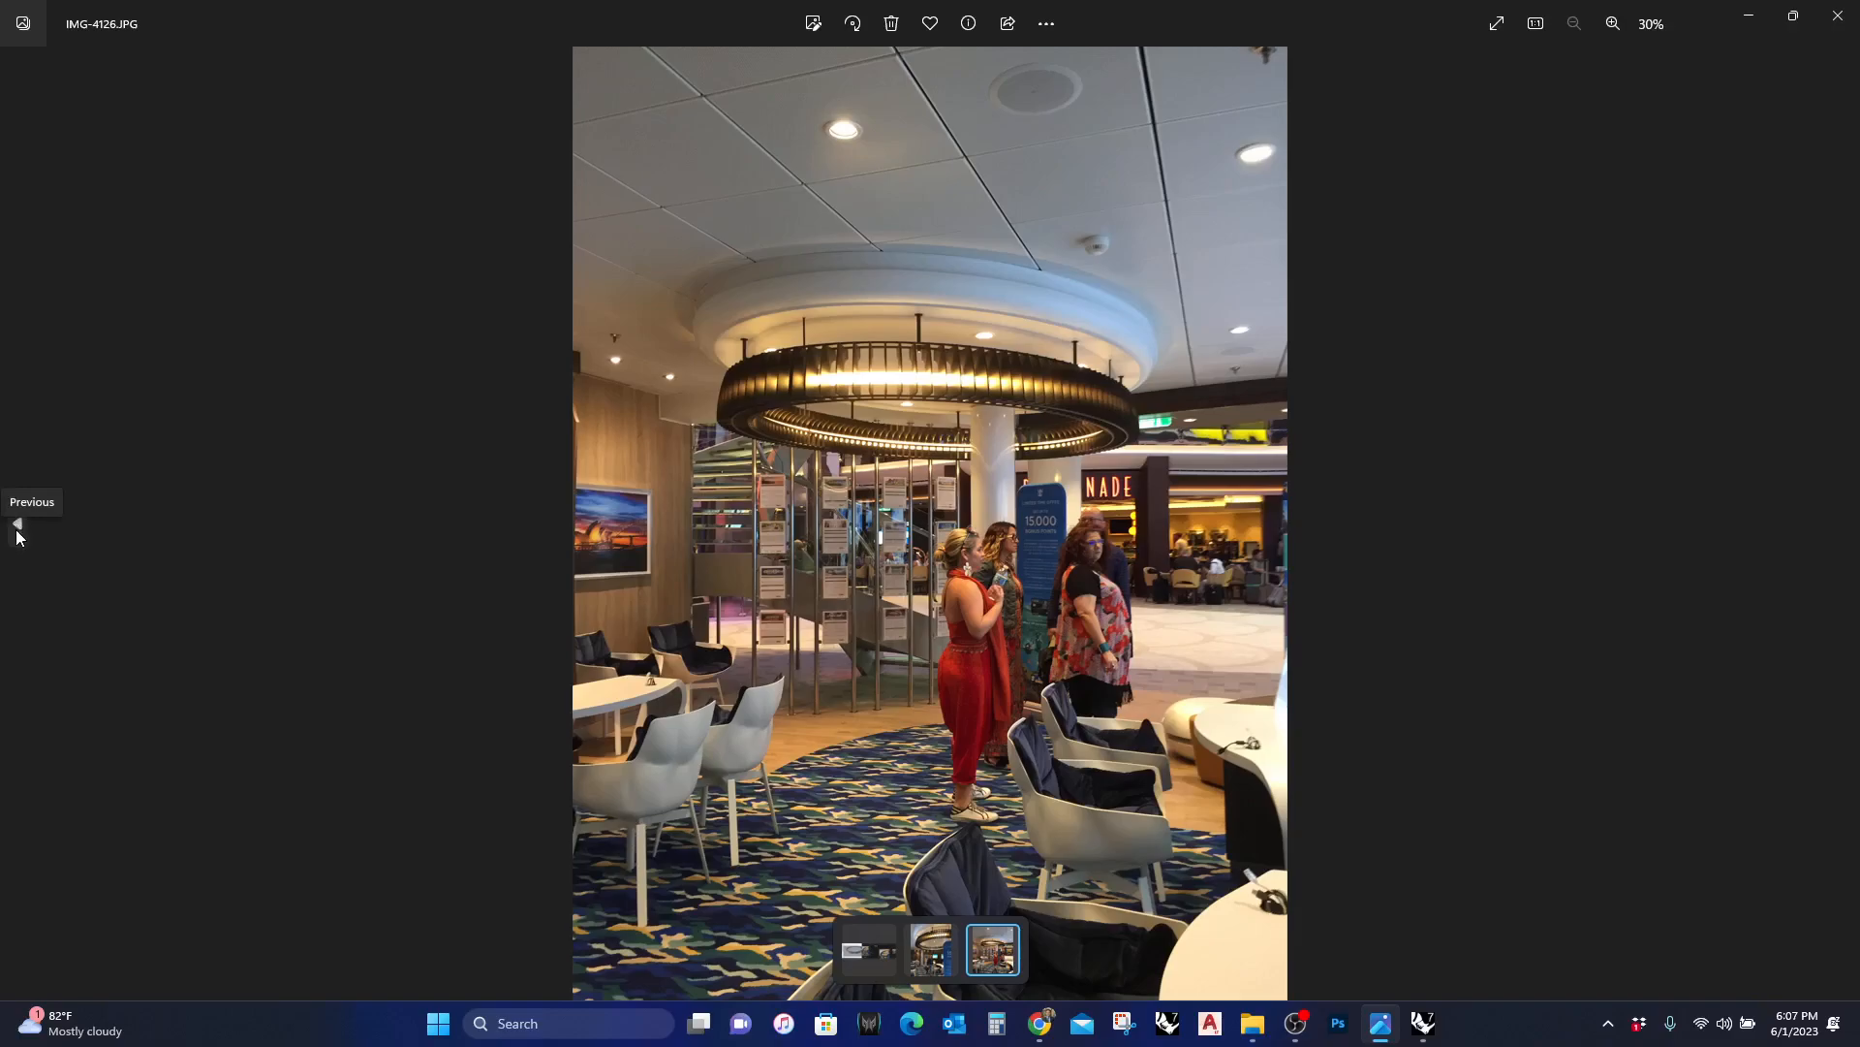
left_click(15, 524)
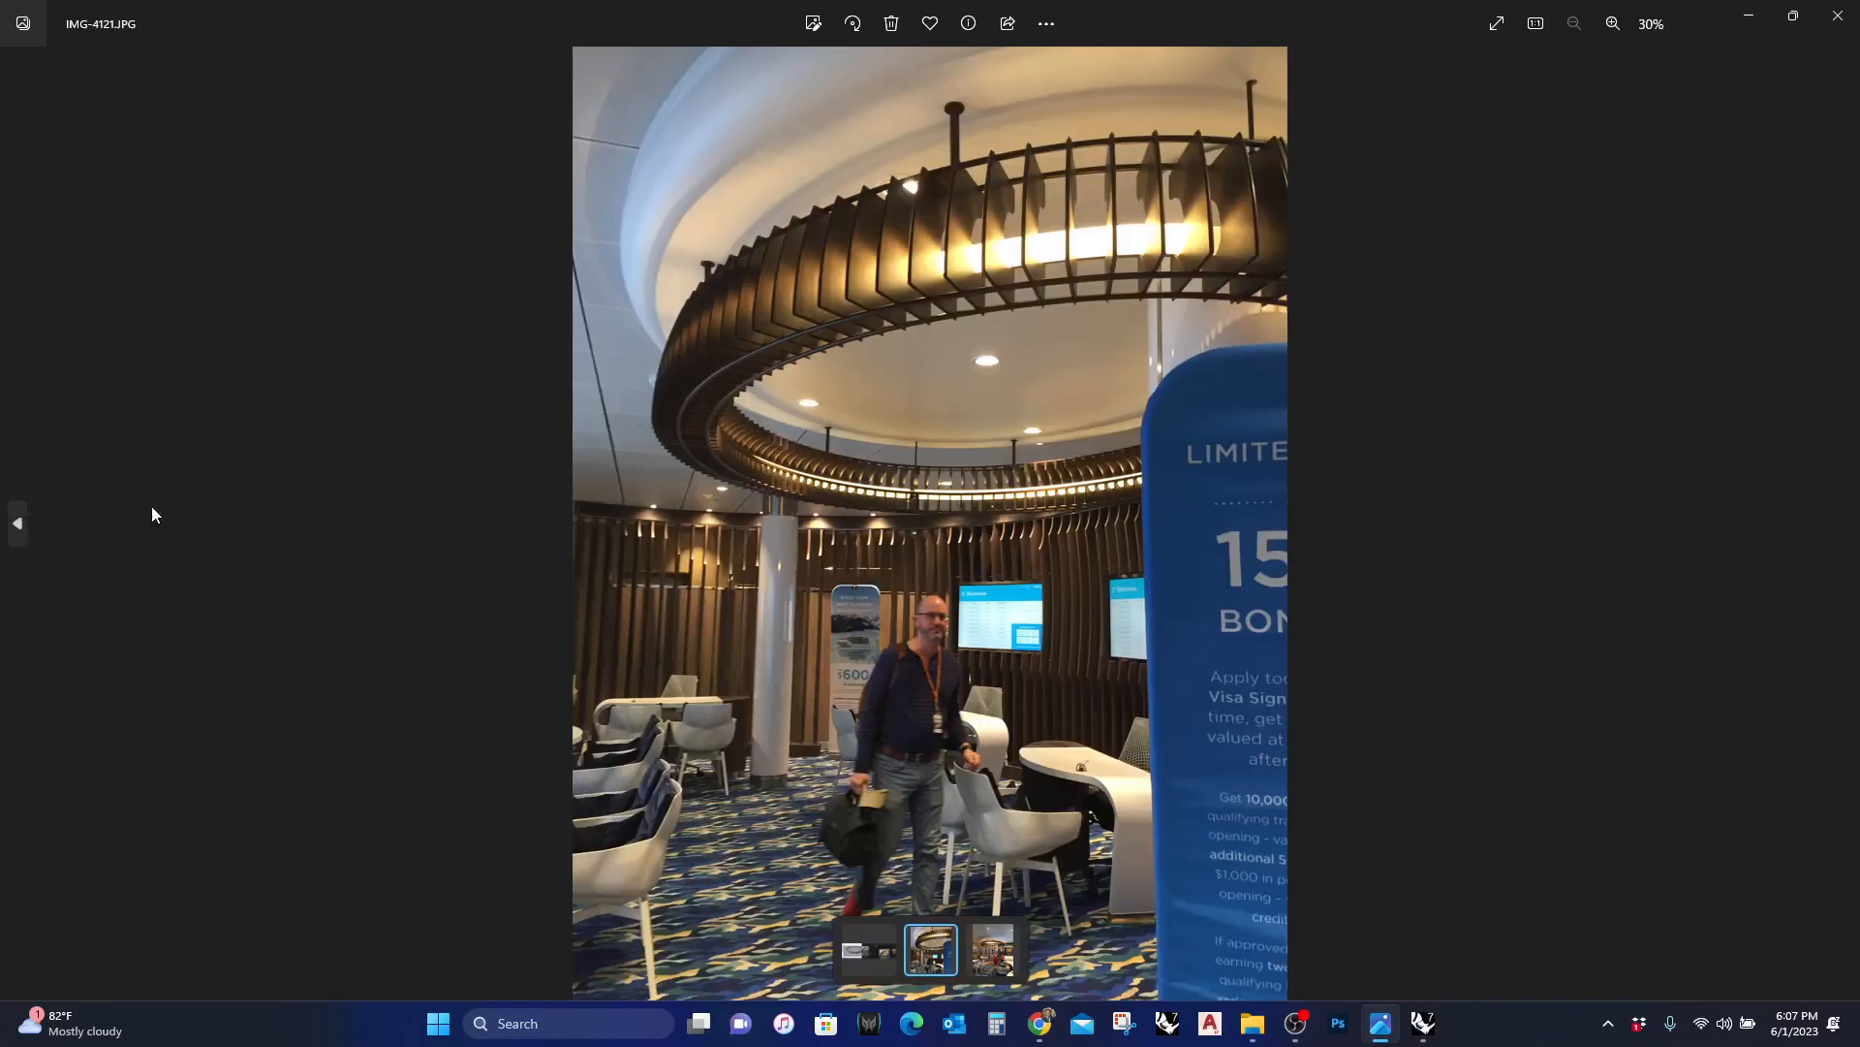
mouse_move(1382, 244)
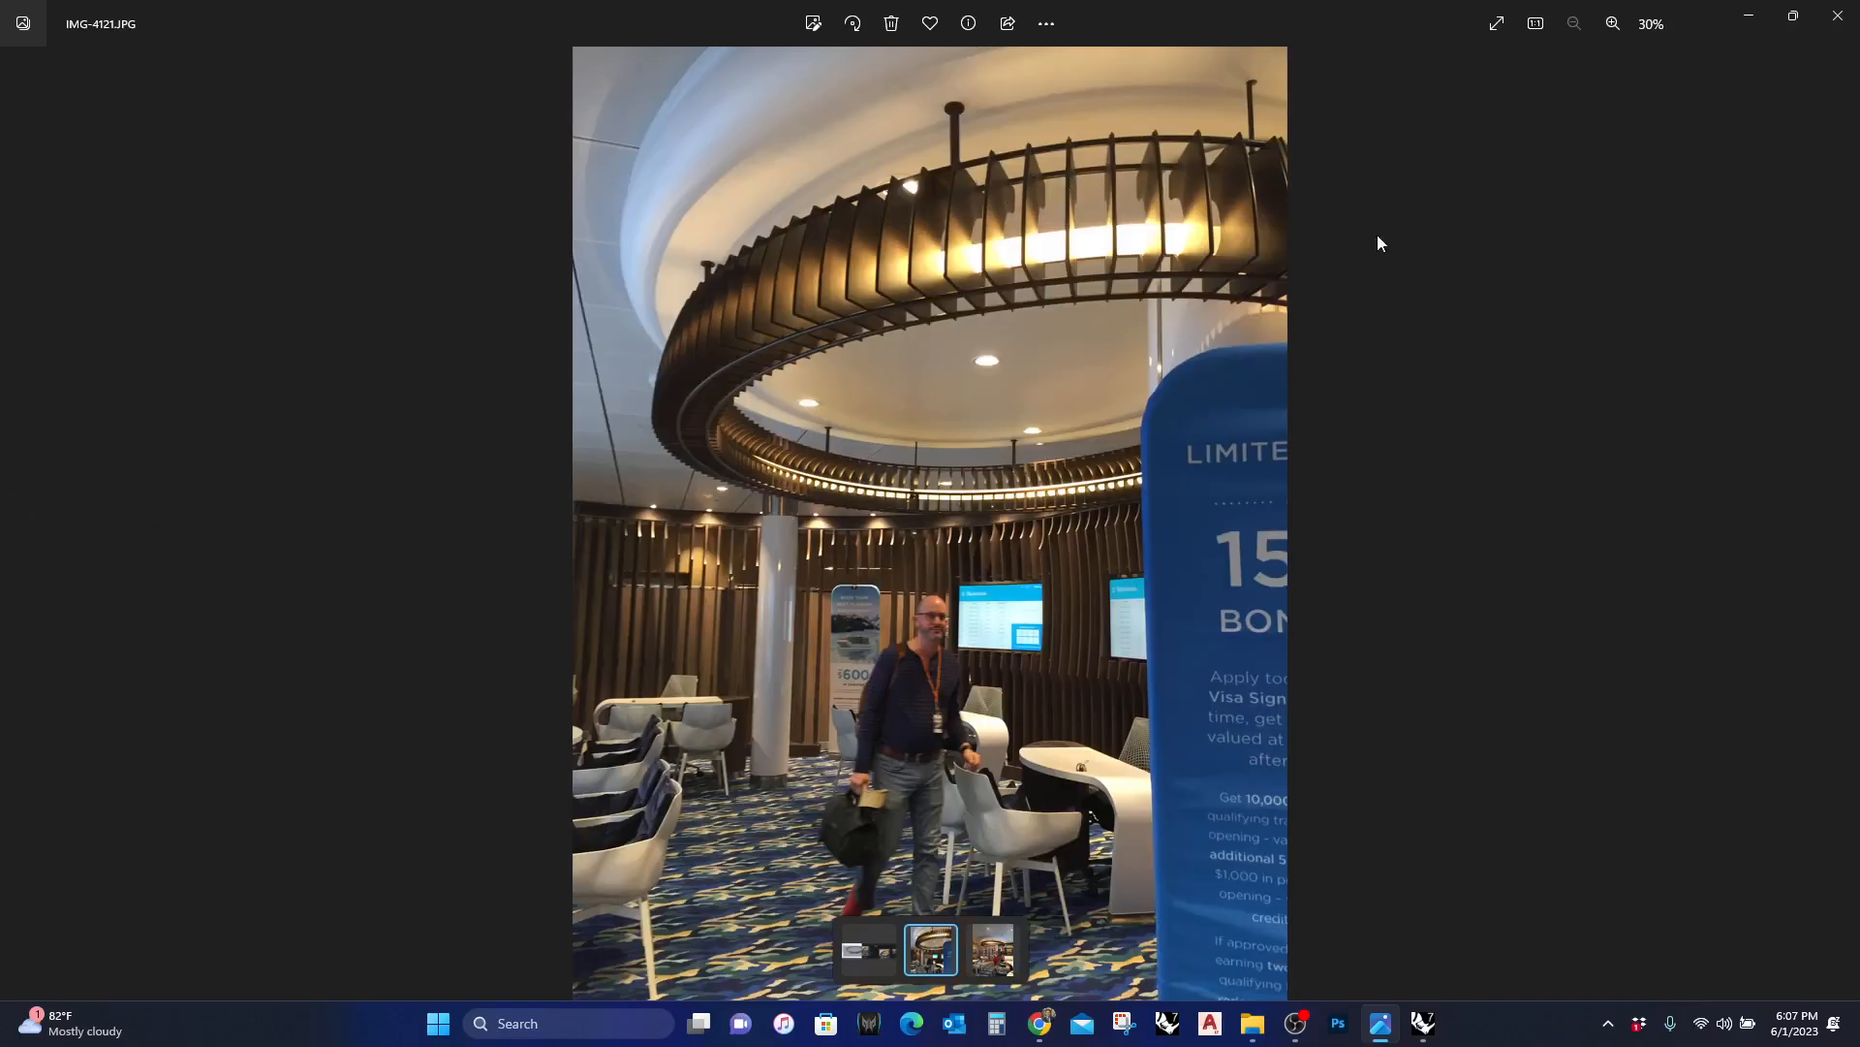
mouse_move(1395, 266)
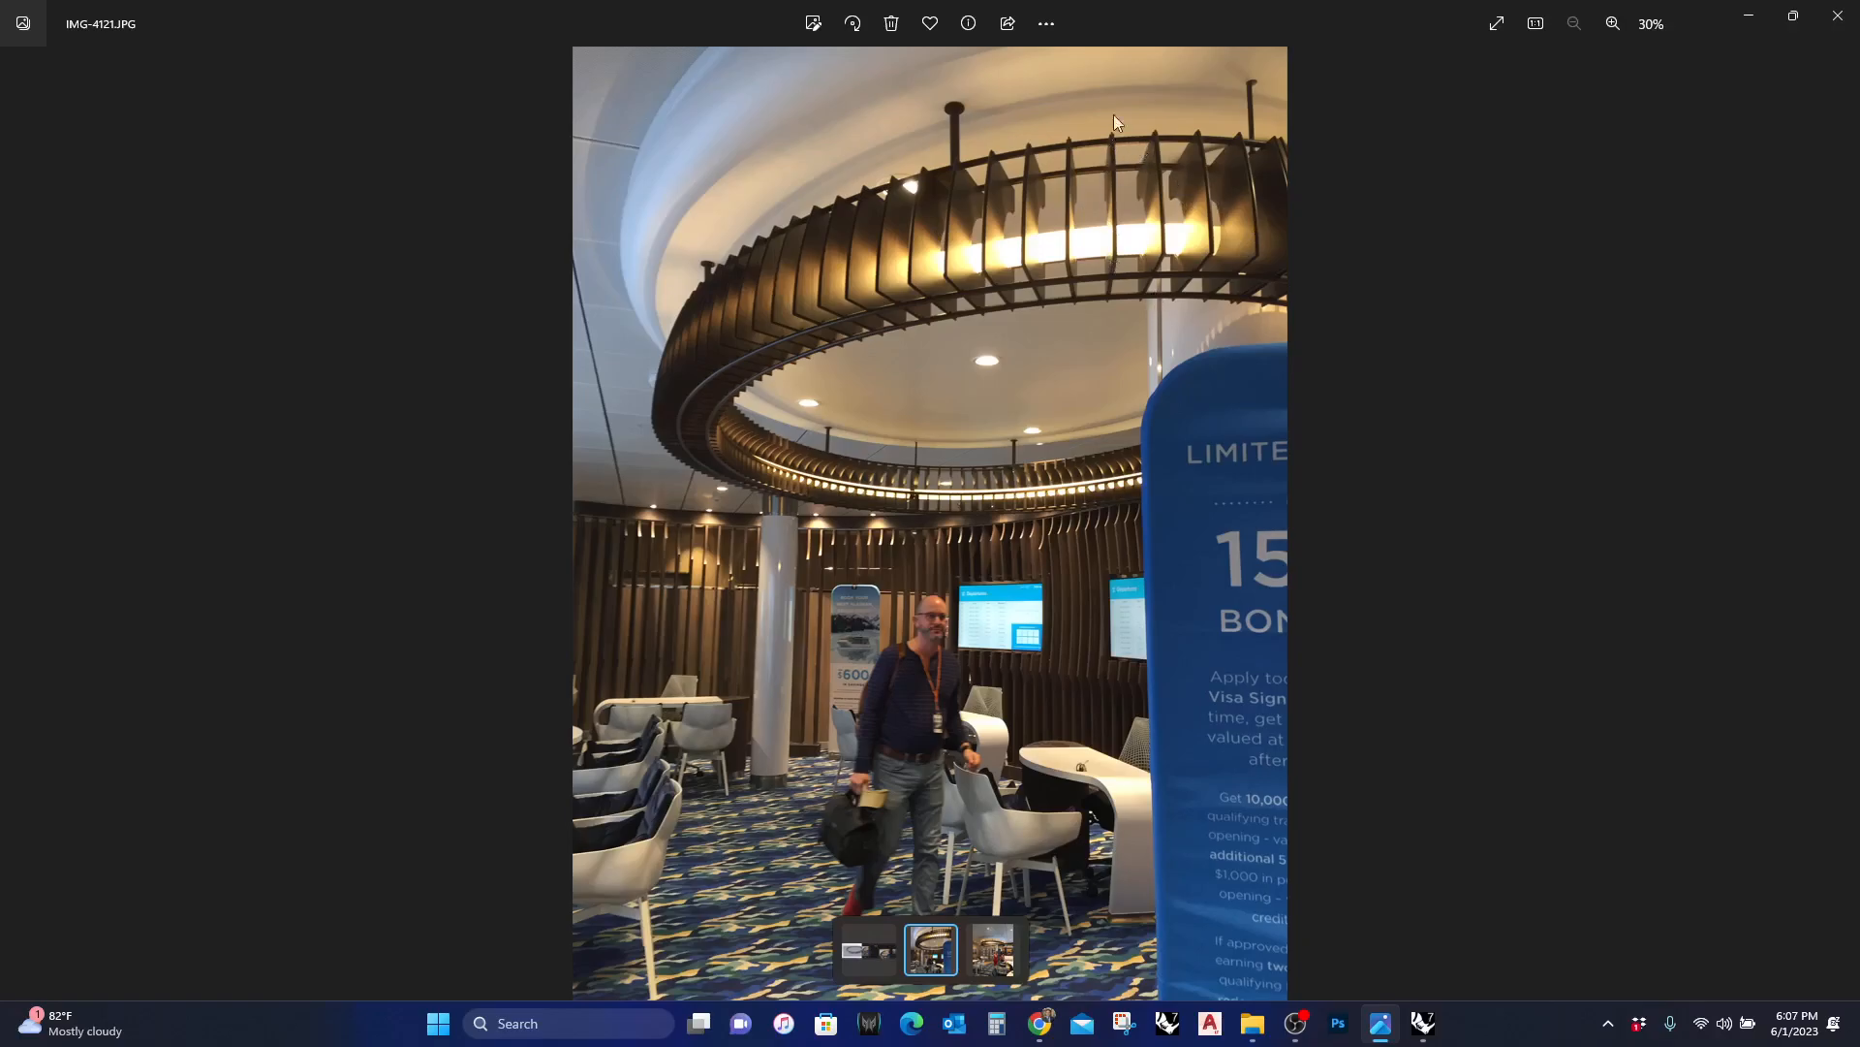
mouse_move(1419, 275)
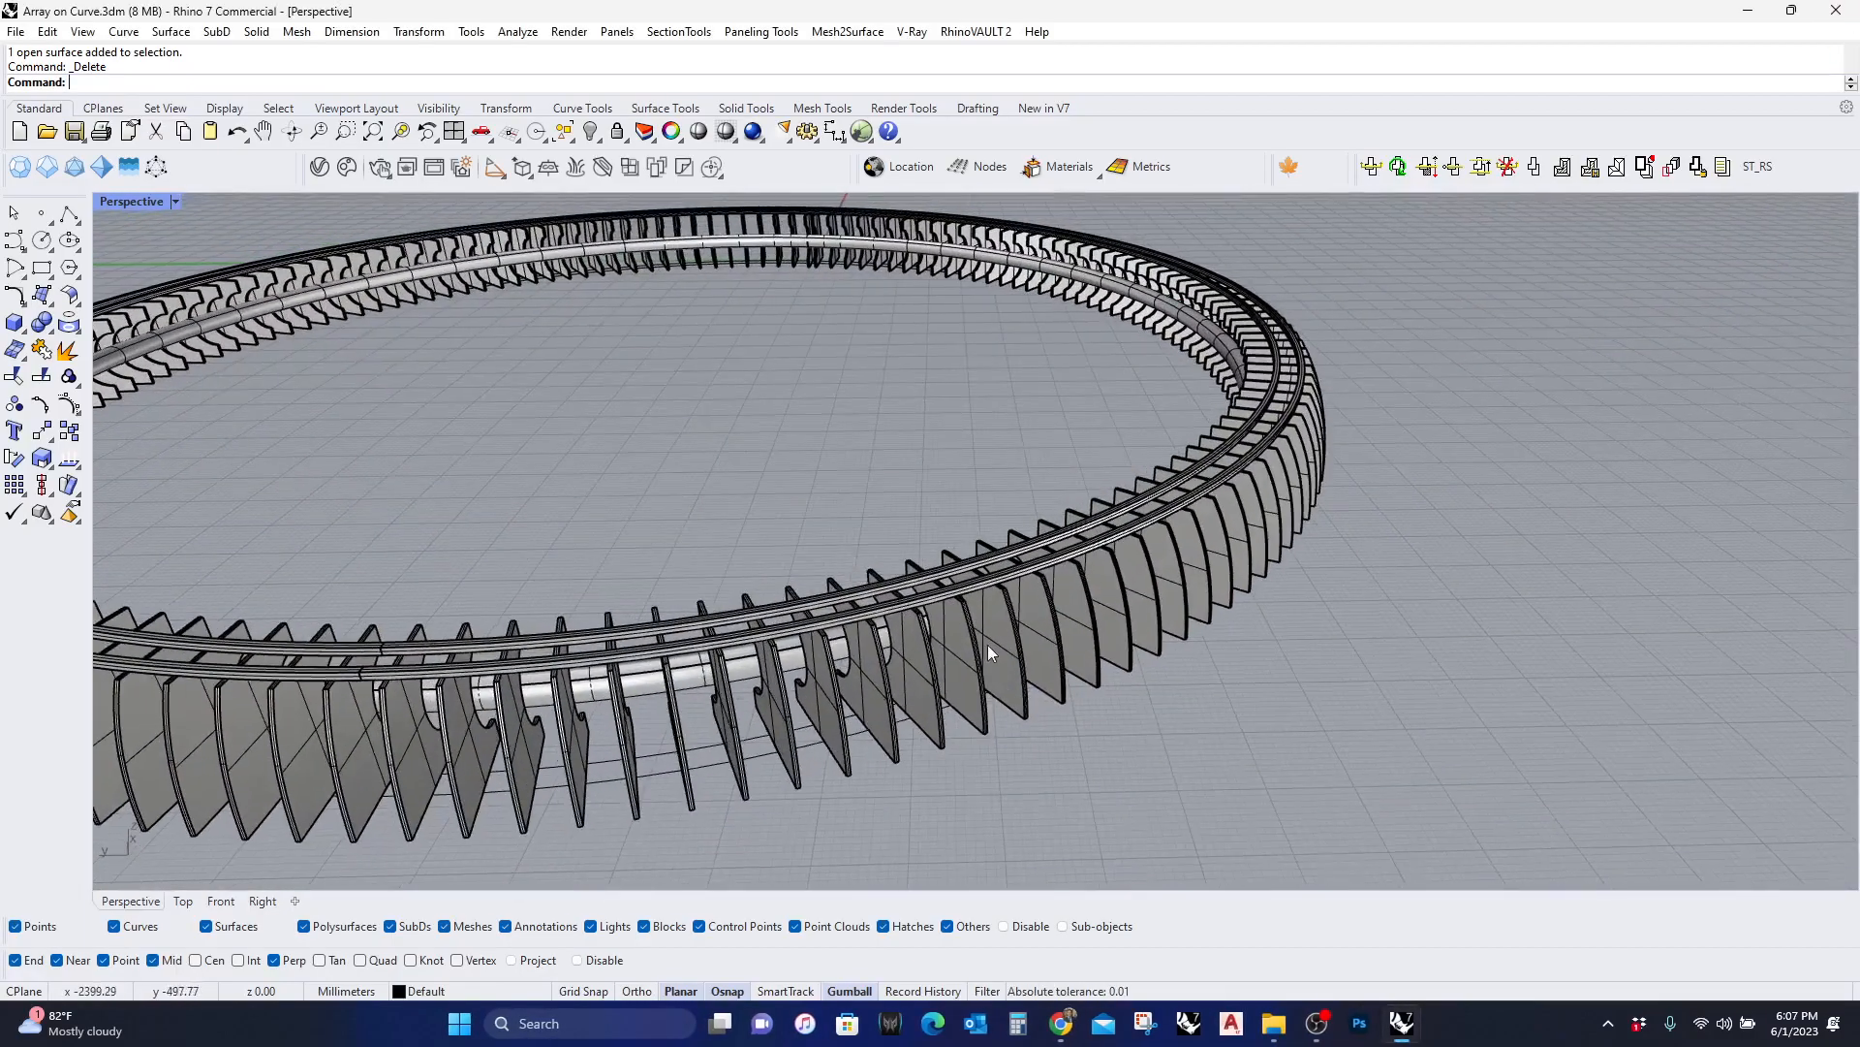
Save the ring model, start a new Large Objects - Millimeters file and maximize the Front viewport
left_click_drag(991, 653, 1080, 630)
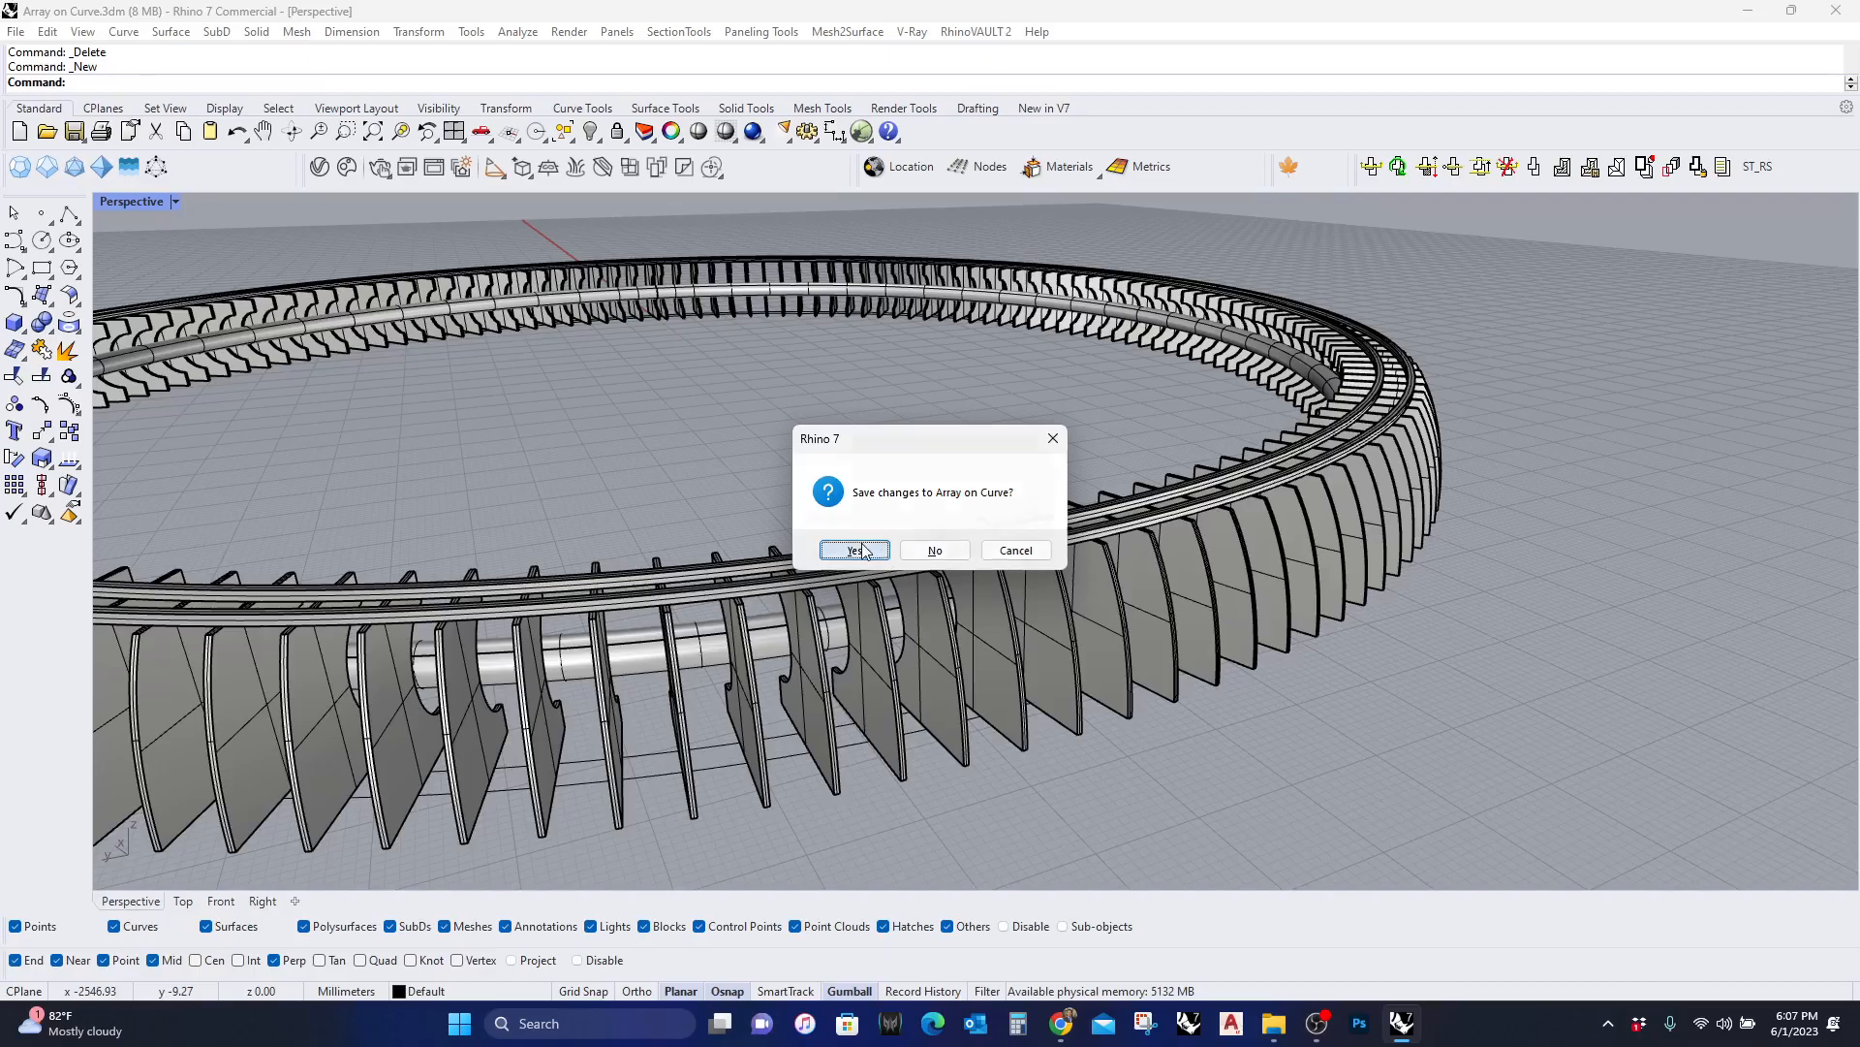
left_click(853, 550)
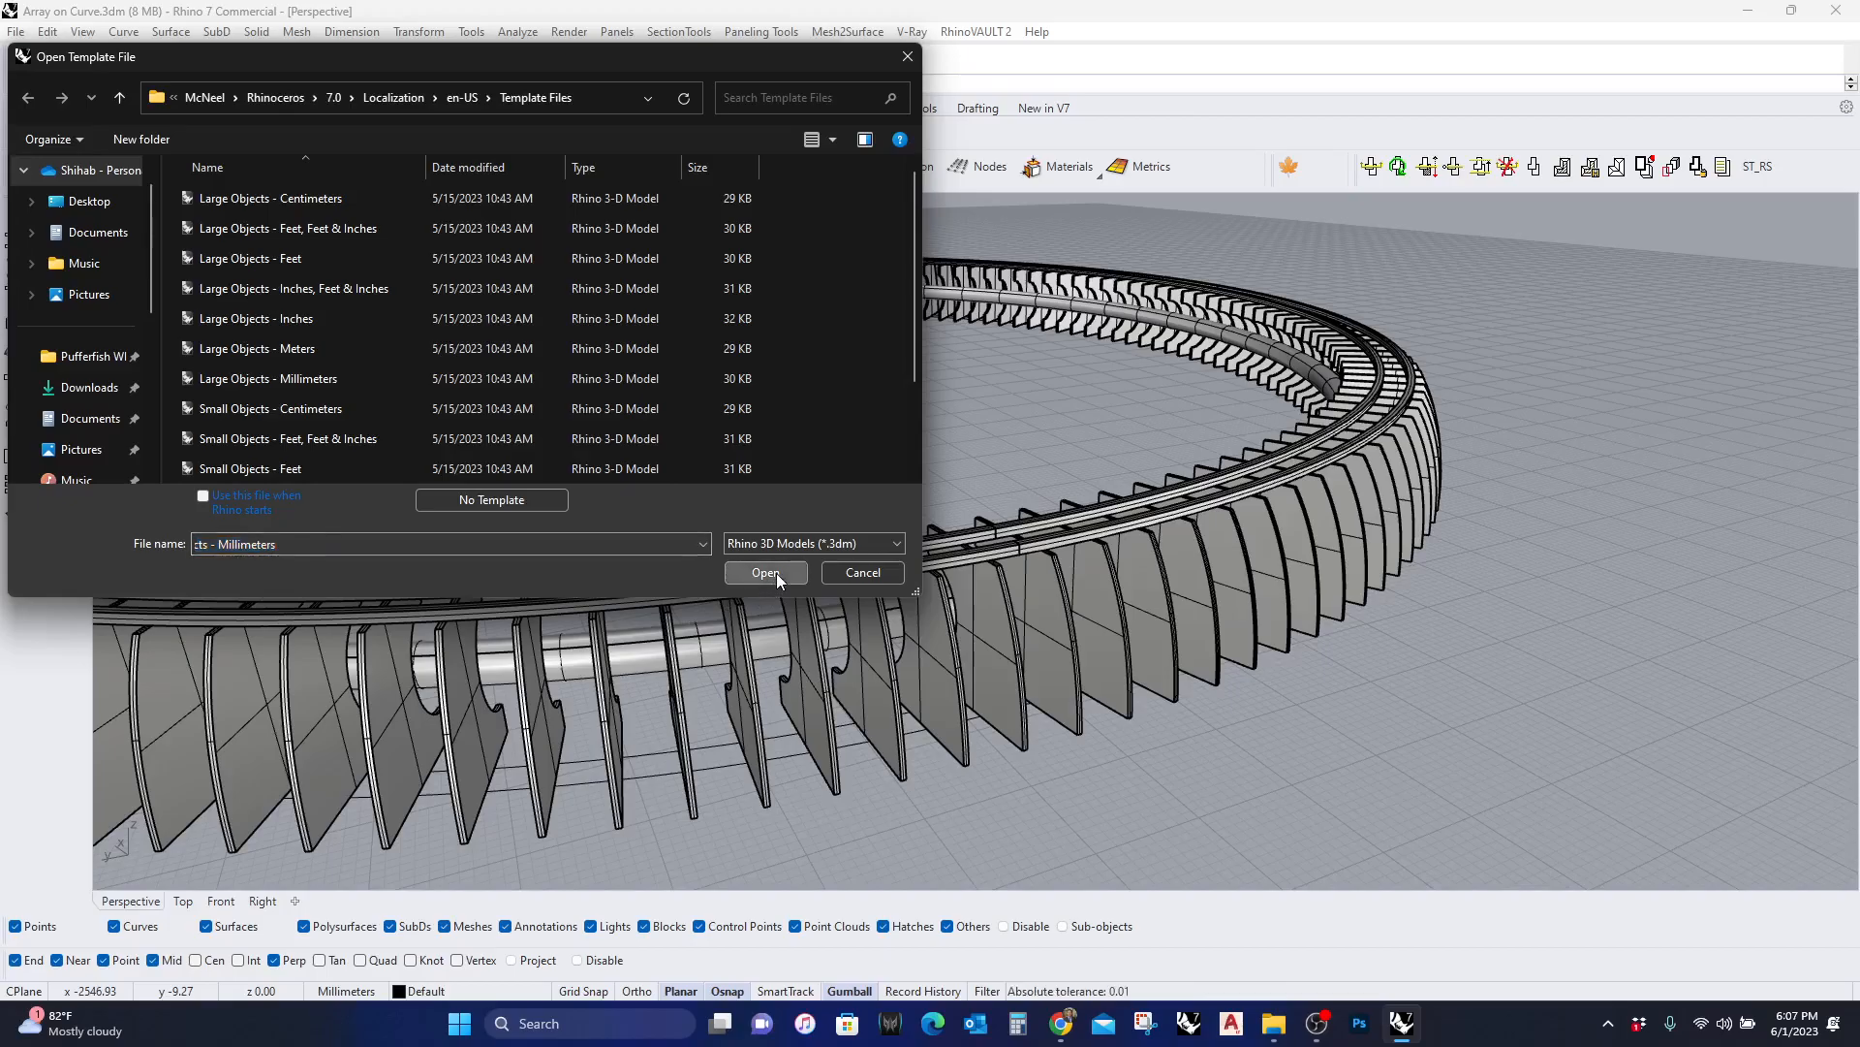
left_click(765, 572)
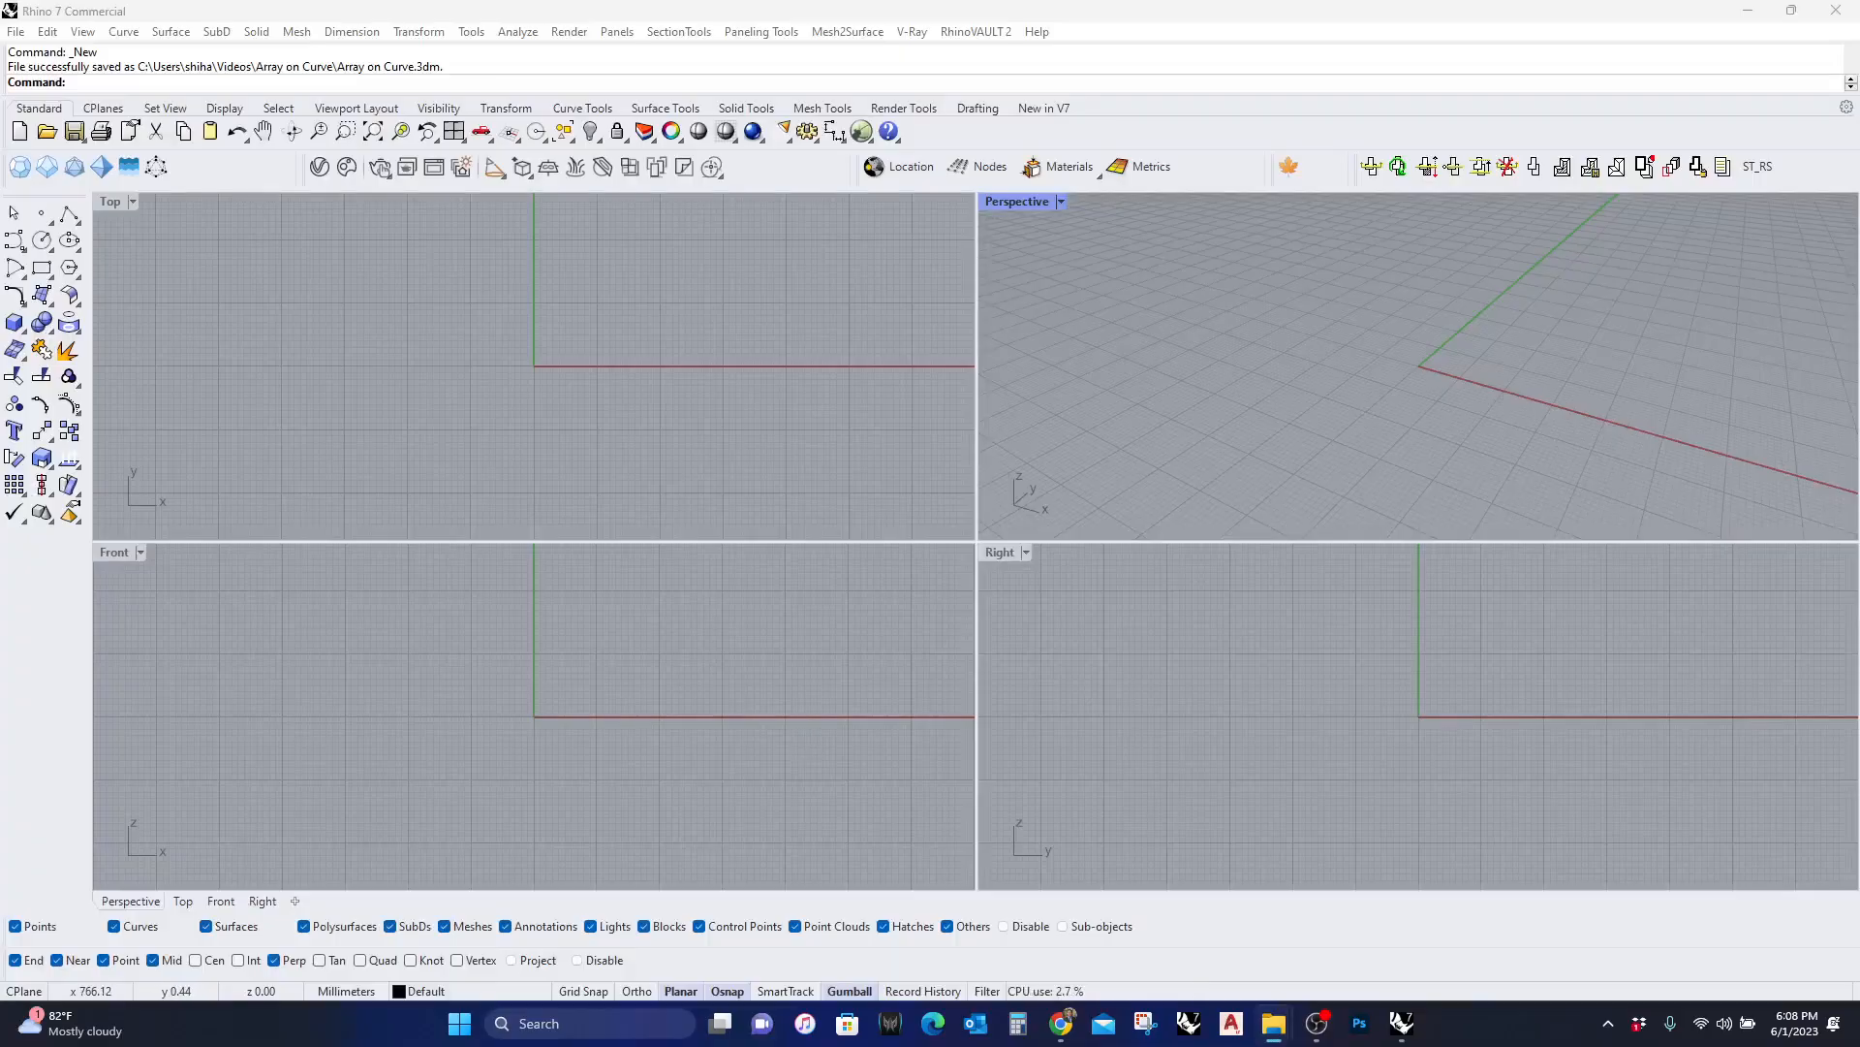
mouse_move(1190, 370)
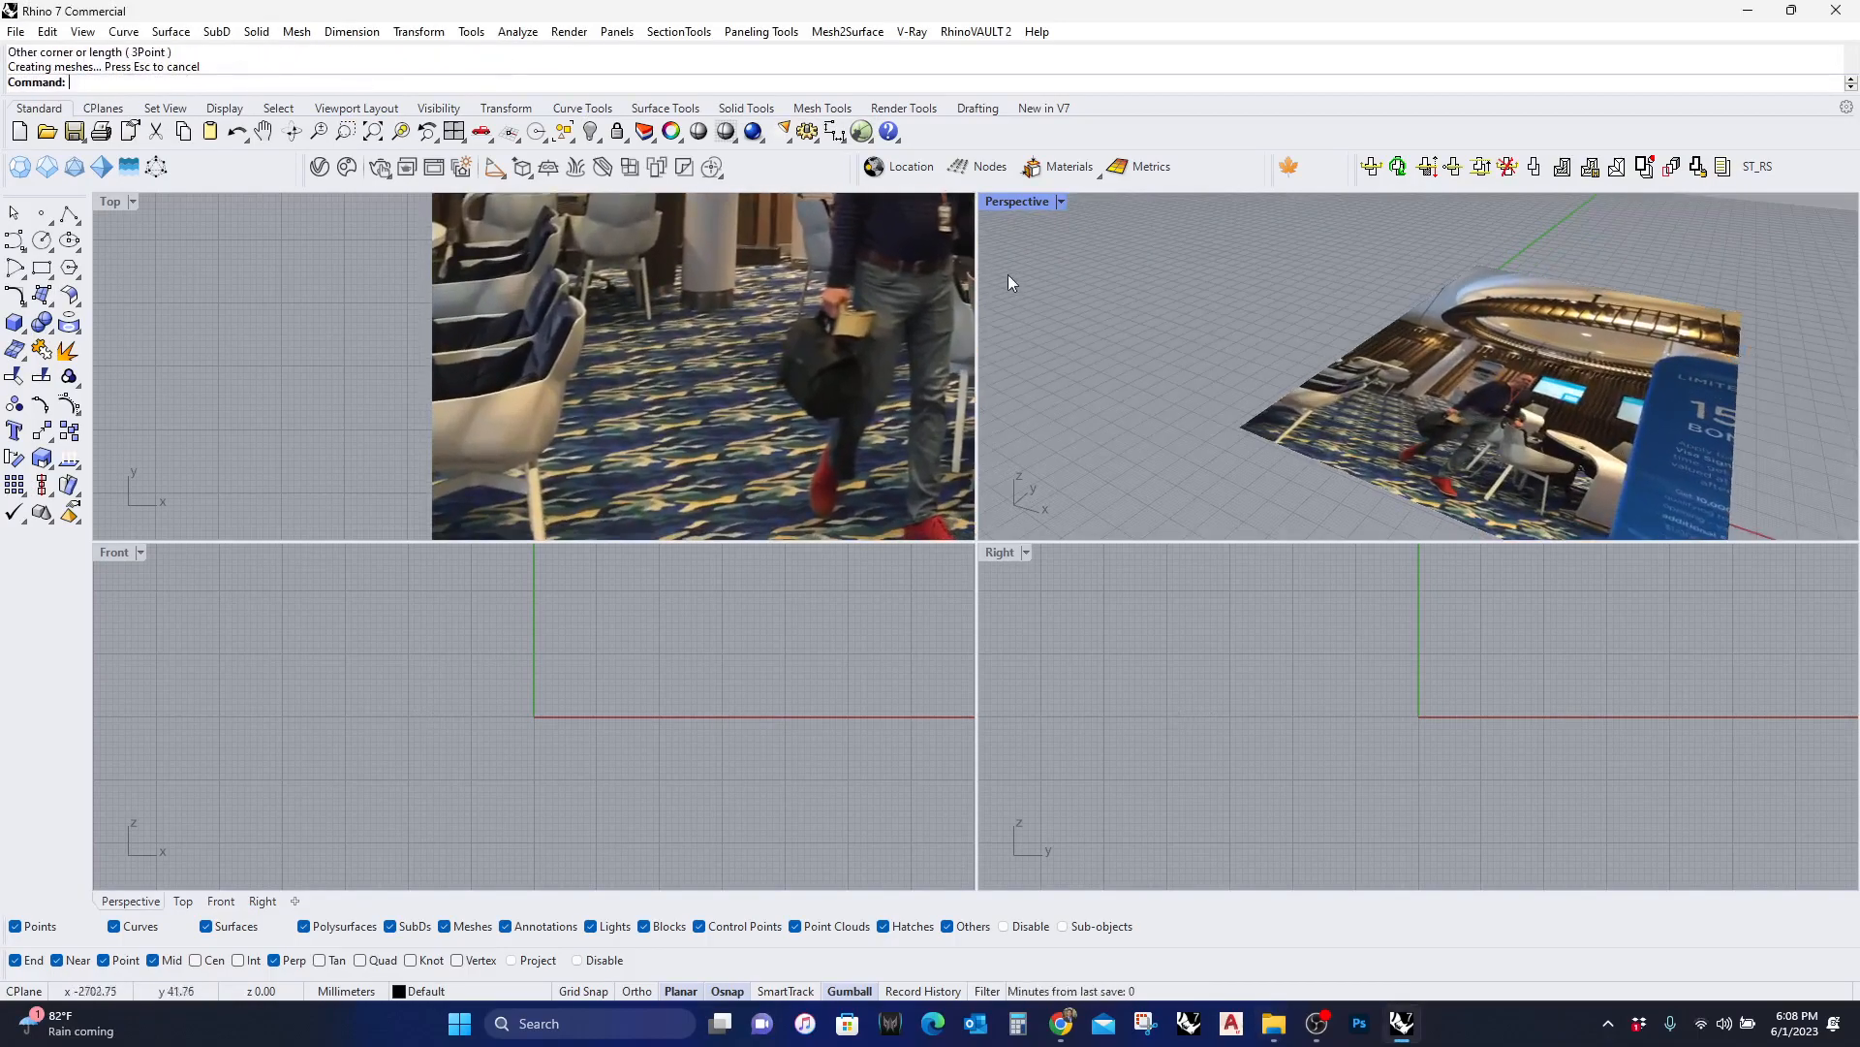
double_click(1015, 200)
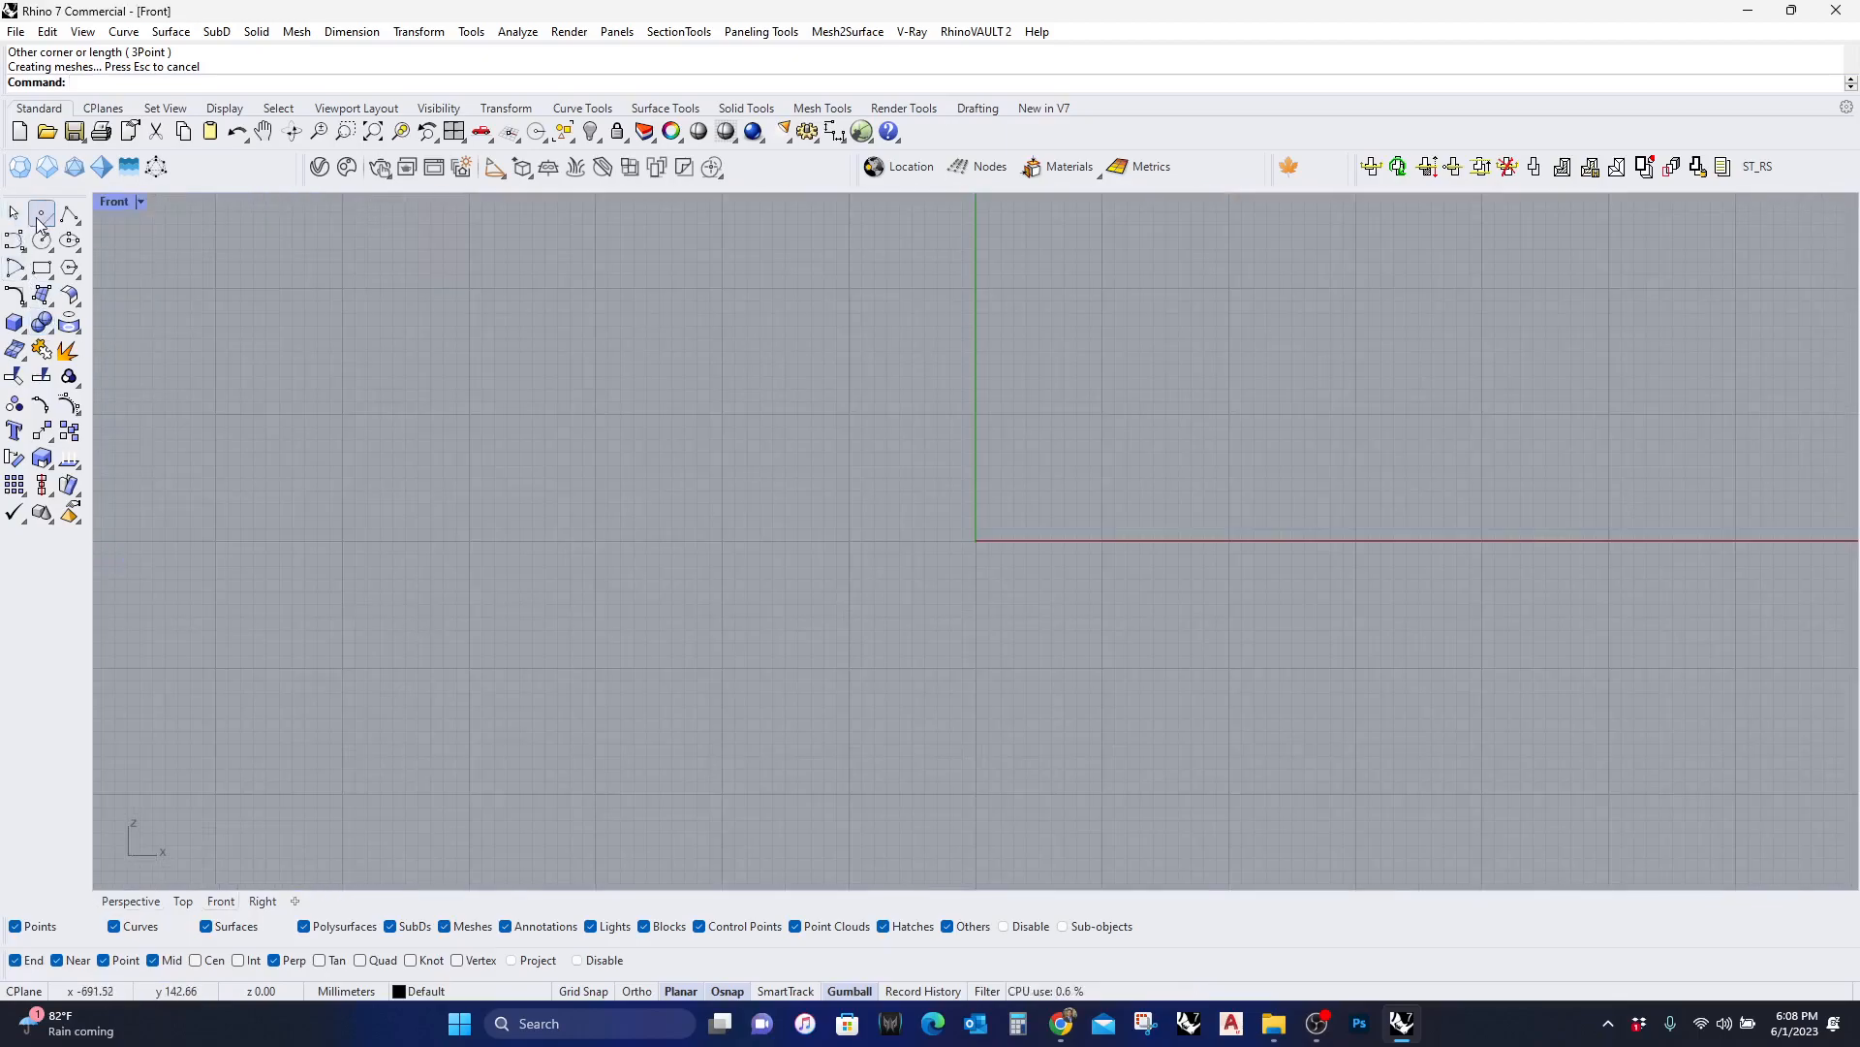
Draw the fin profile: a polyline vertical edge from the origin and a curved closing edge
left_click(70, 213)
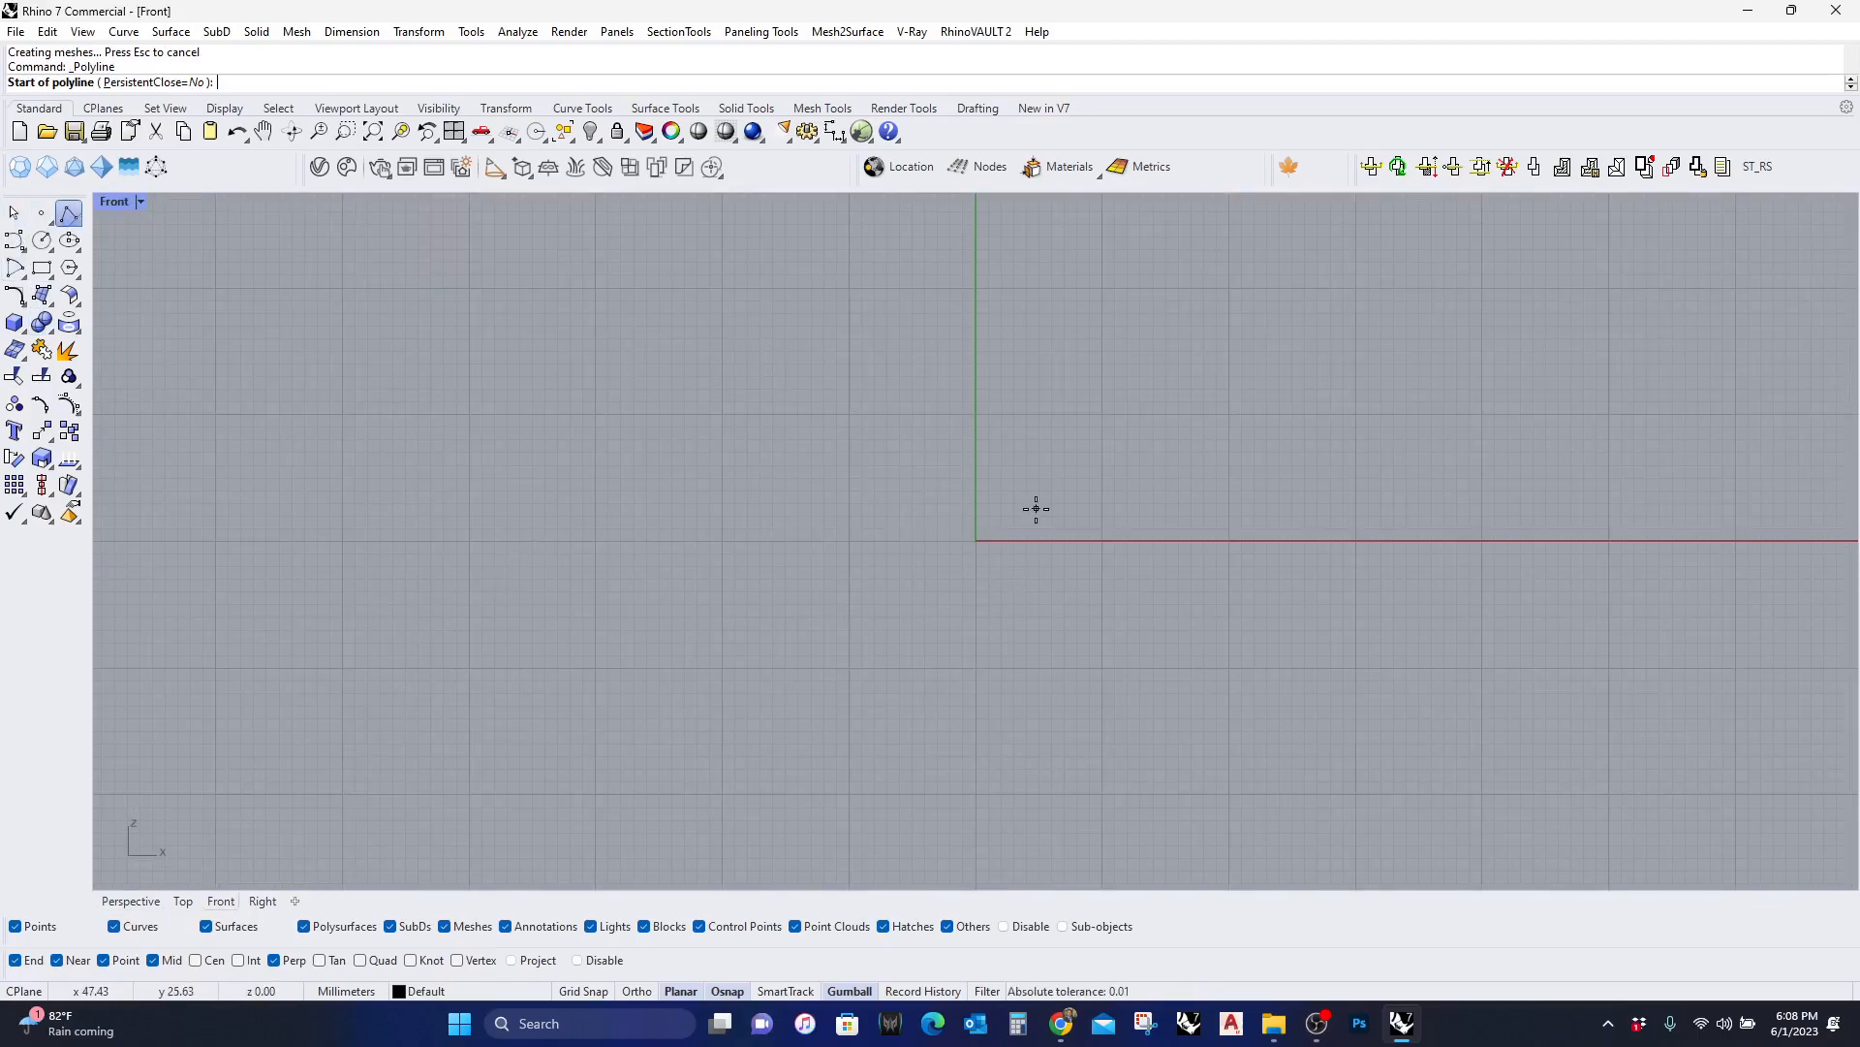
left_click(1035, 507)
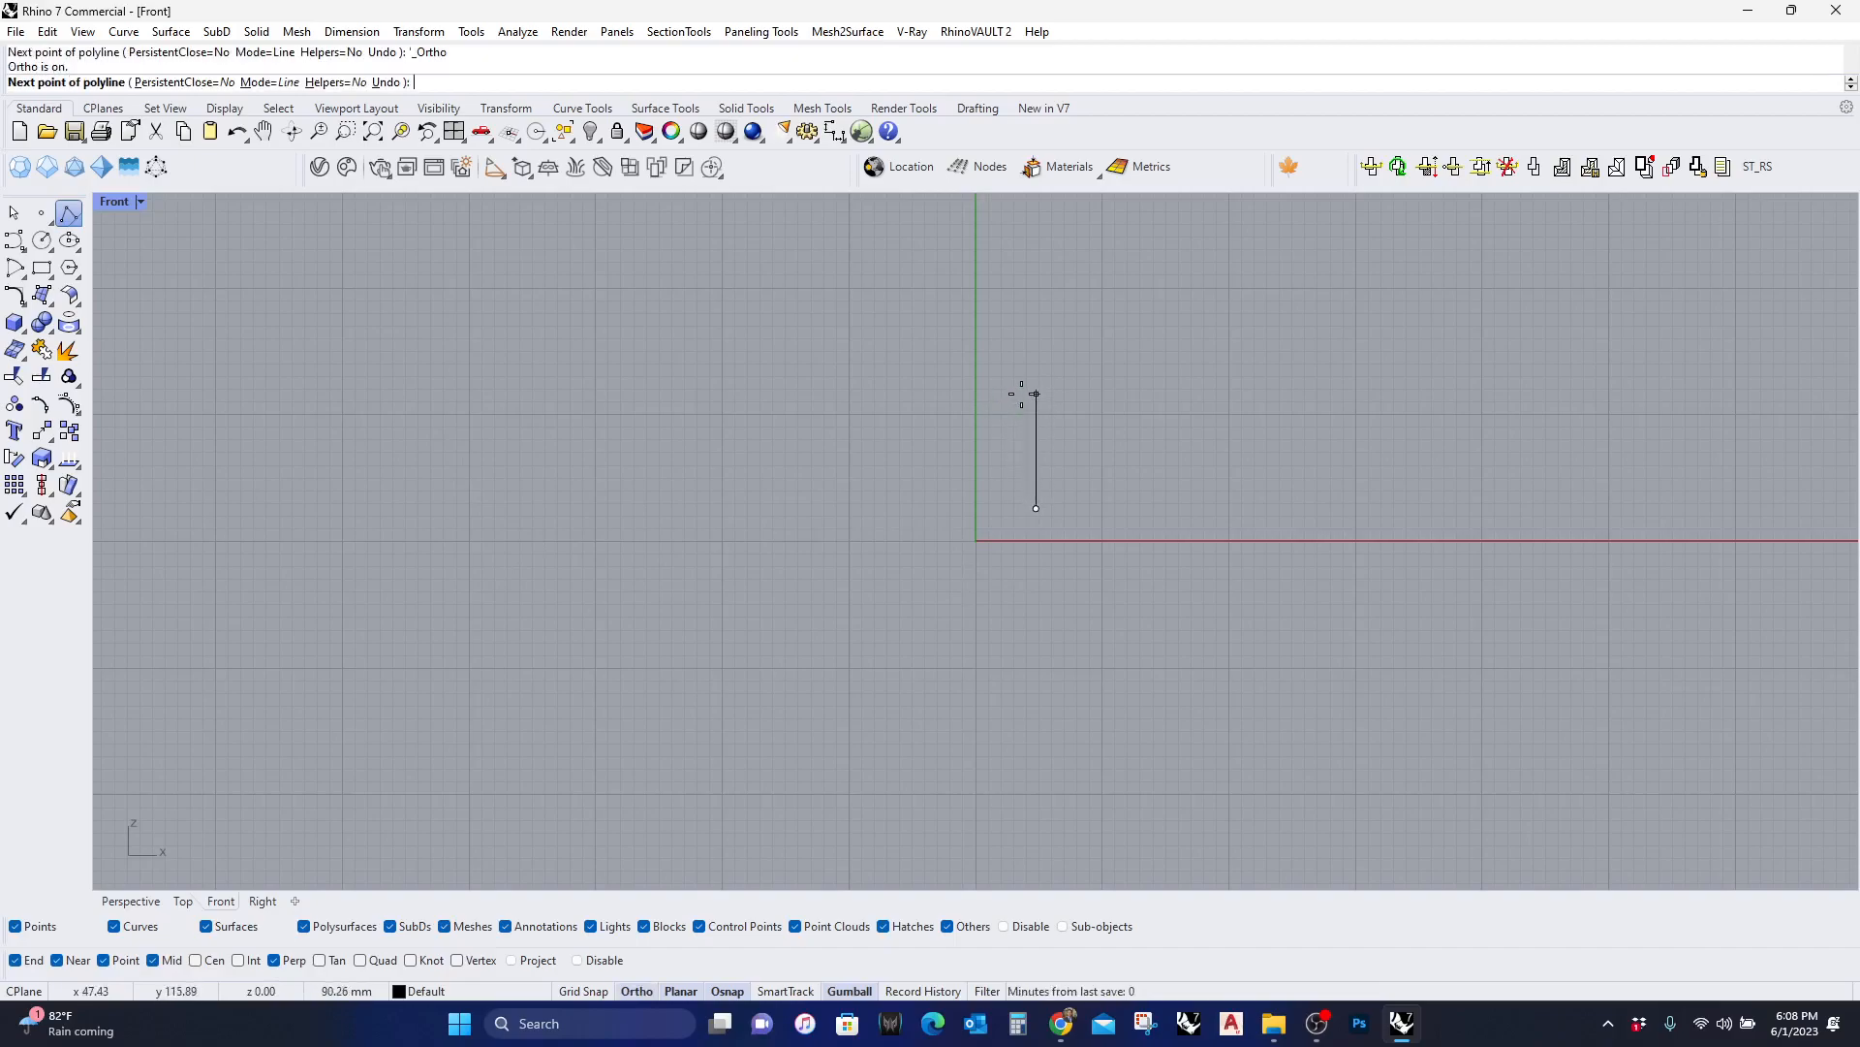
left_click(1120, 385)
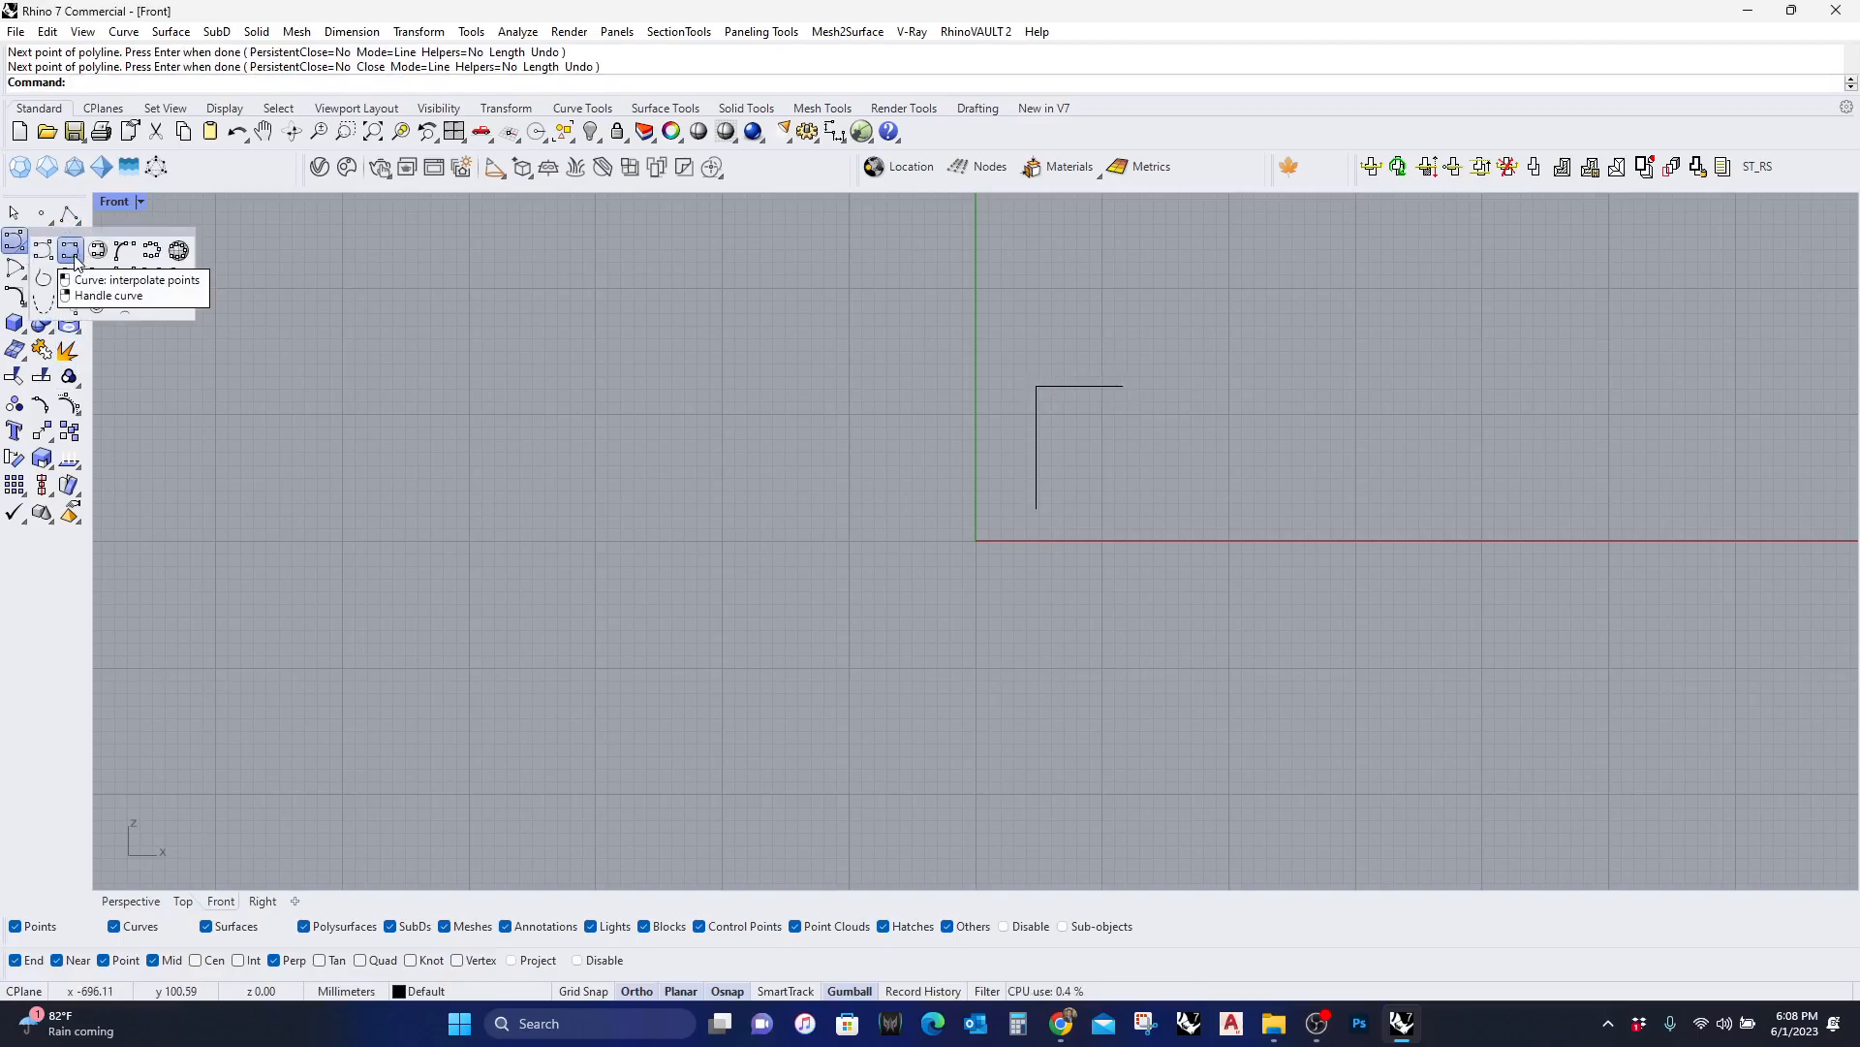
left_click(70, 250)
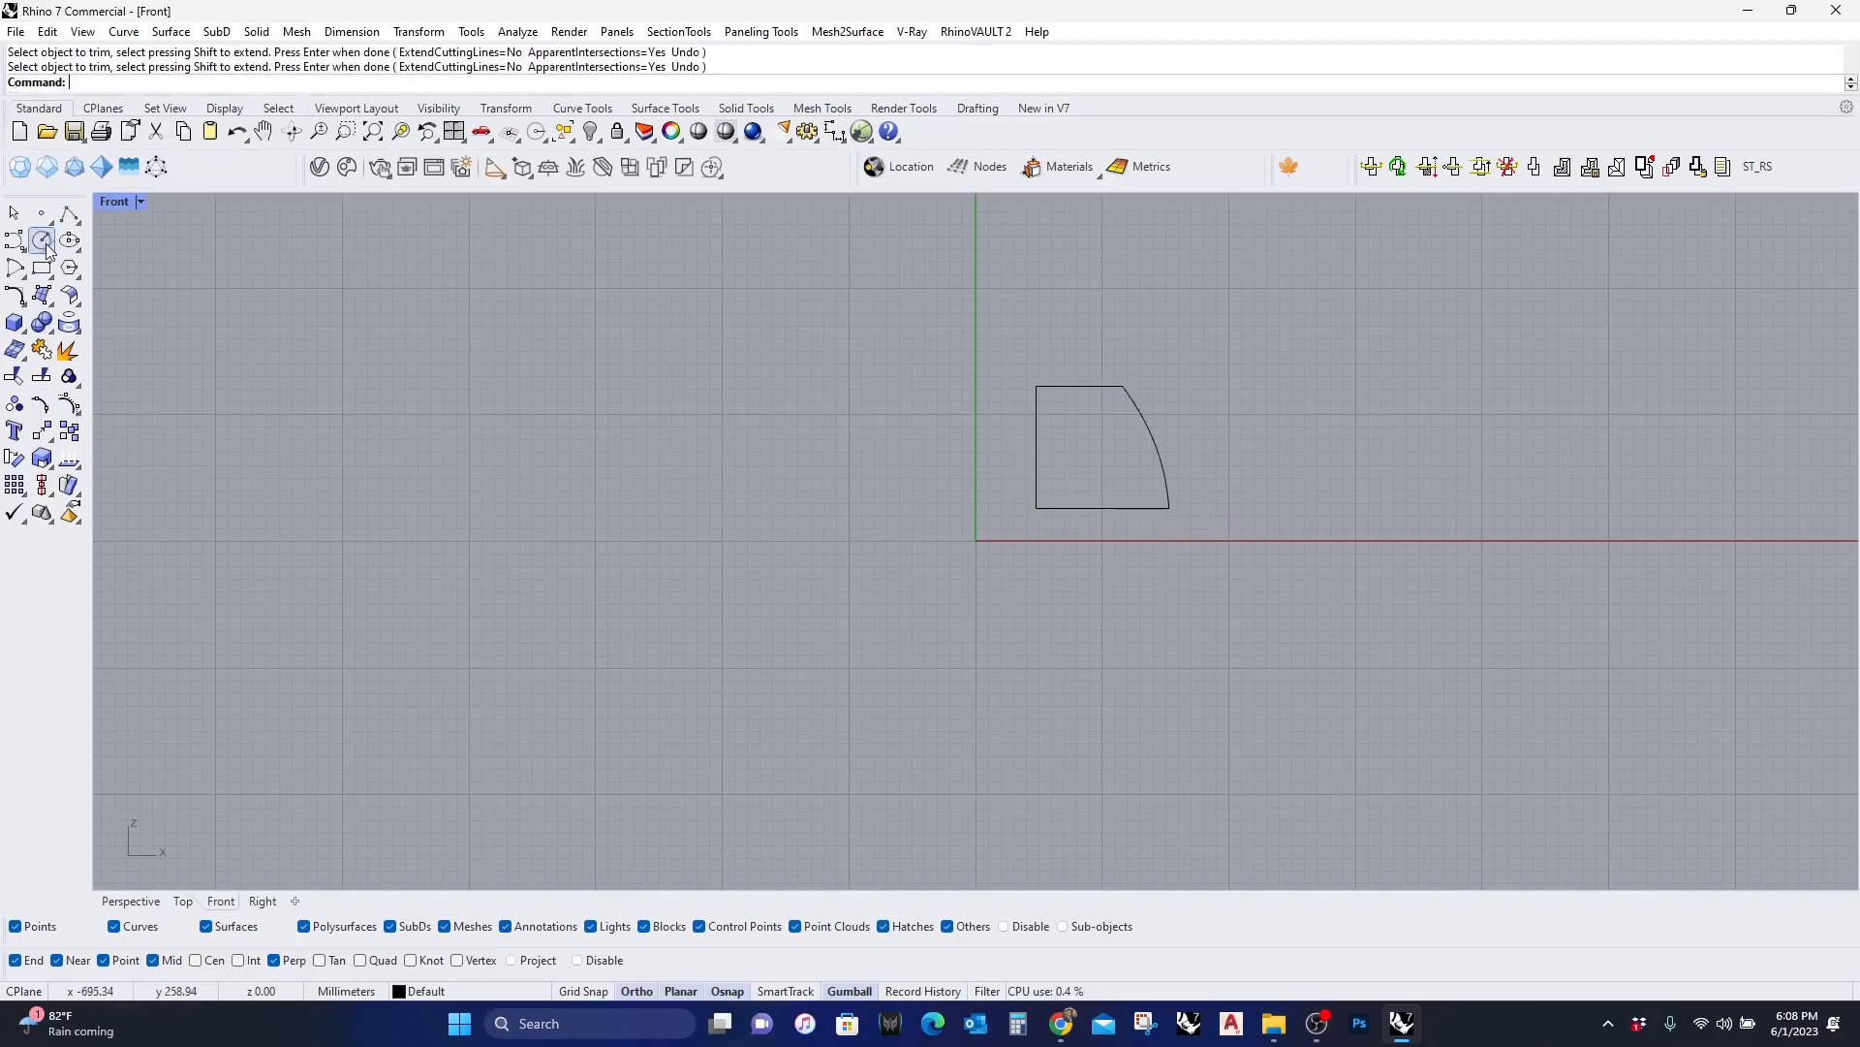
left_click(44, 240)
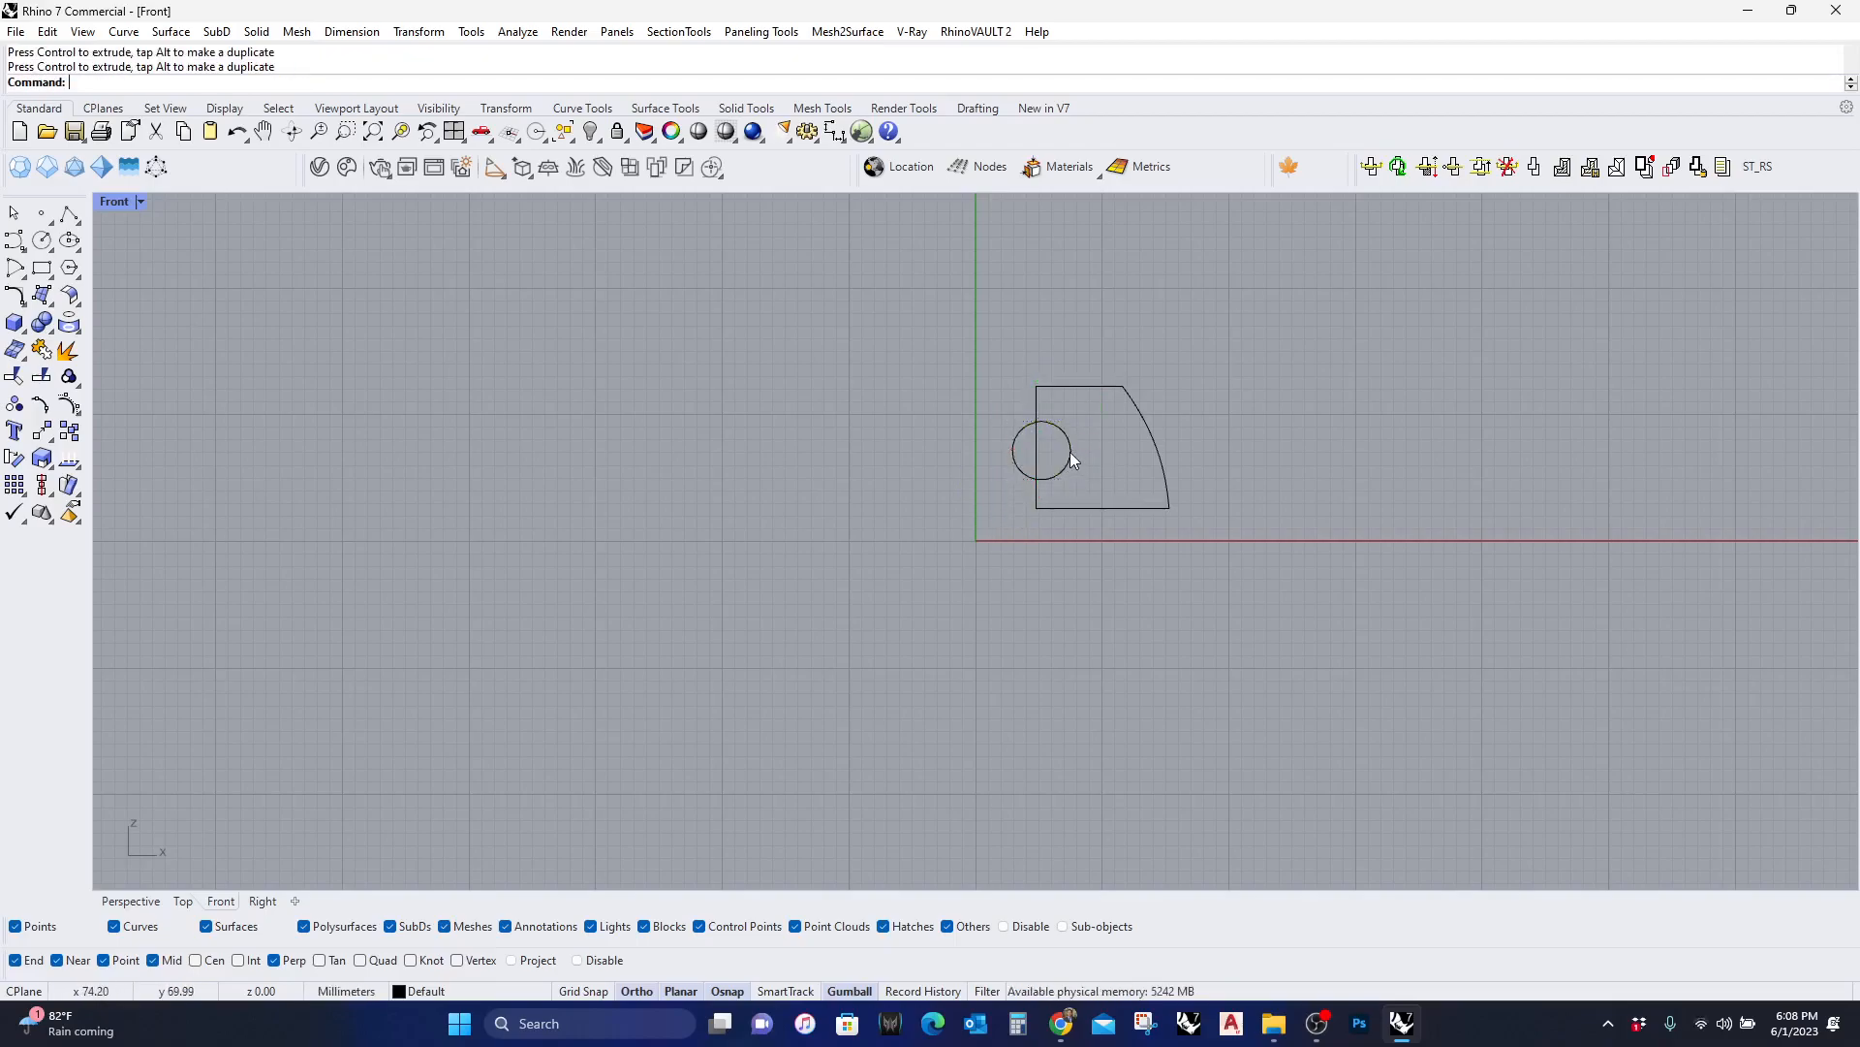
left_click(1036, 450)
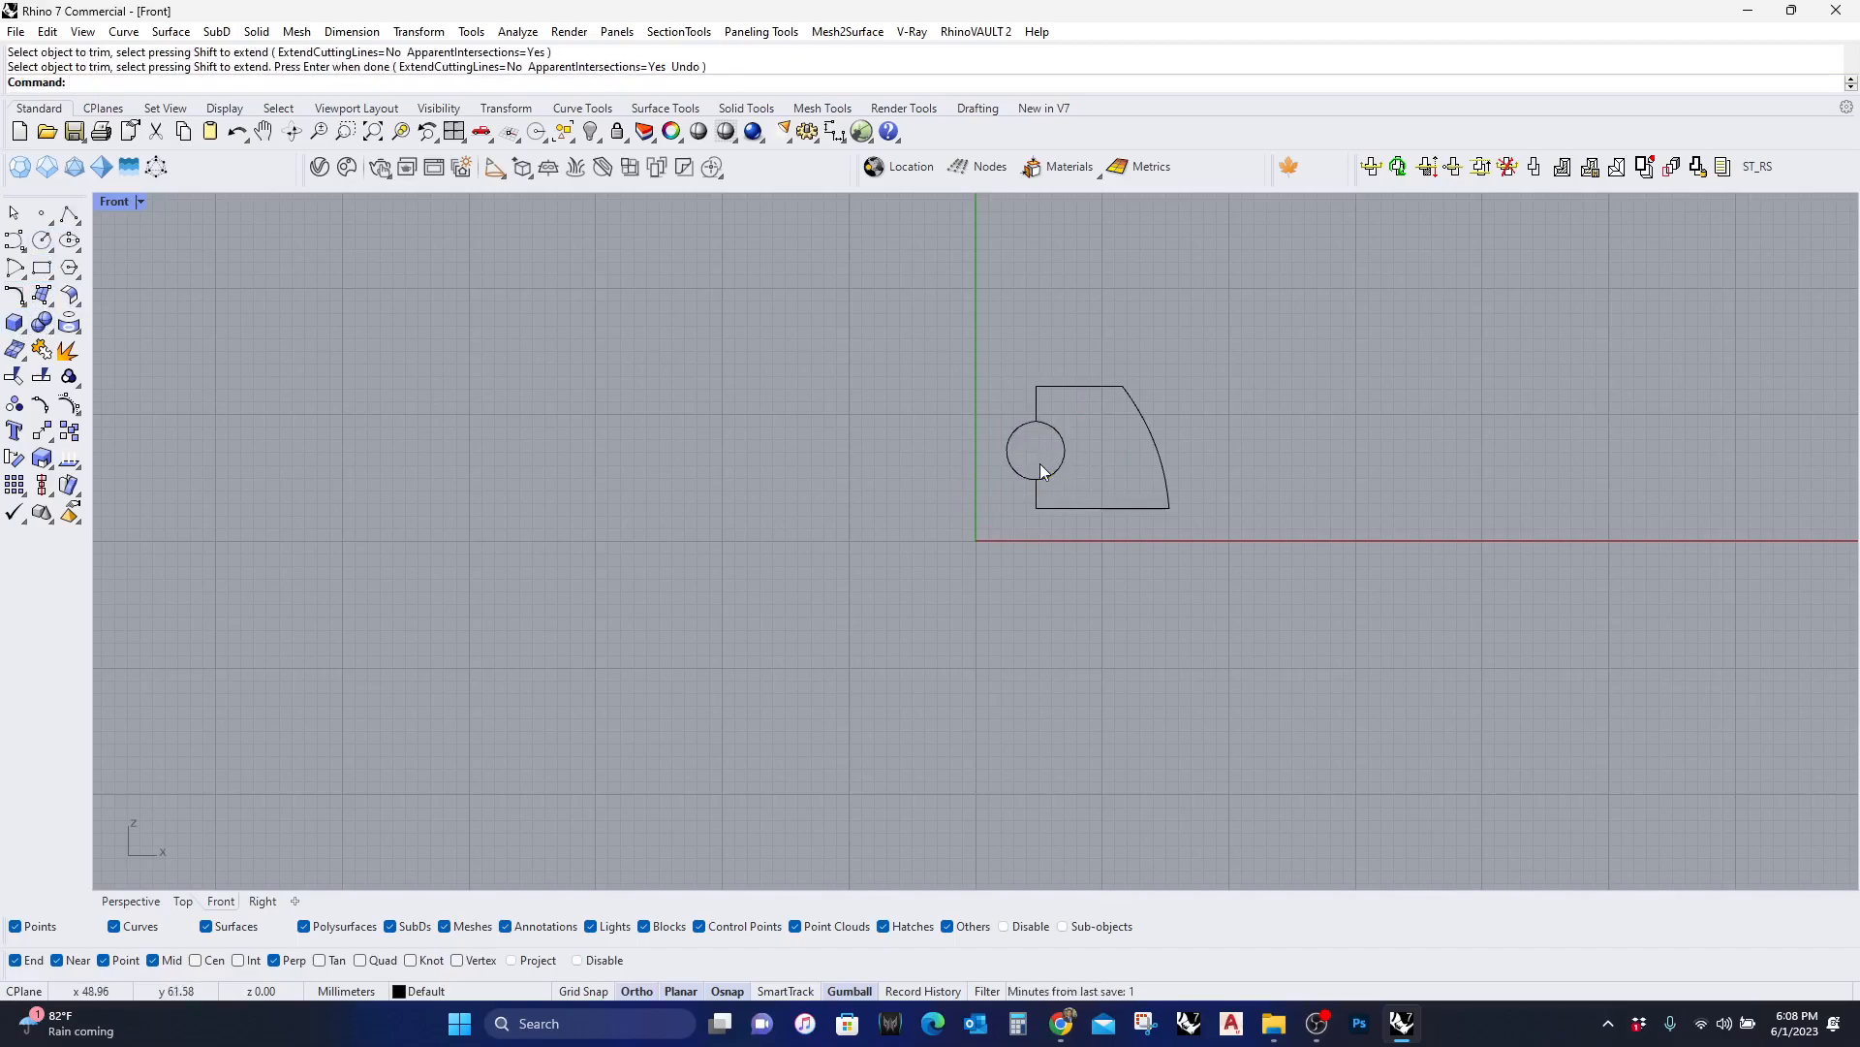
Offset the small tube circle to form the clearance notch in the fin profile
type("Offset")
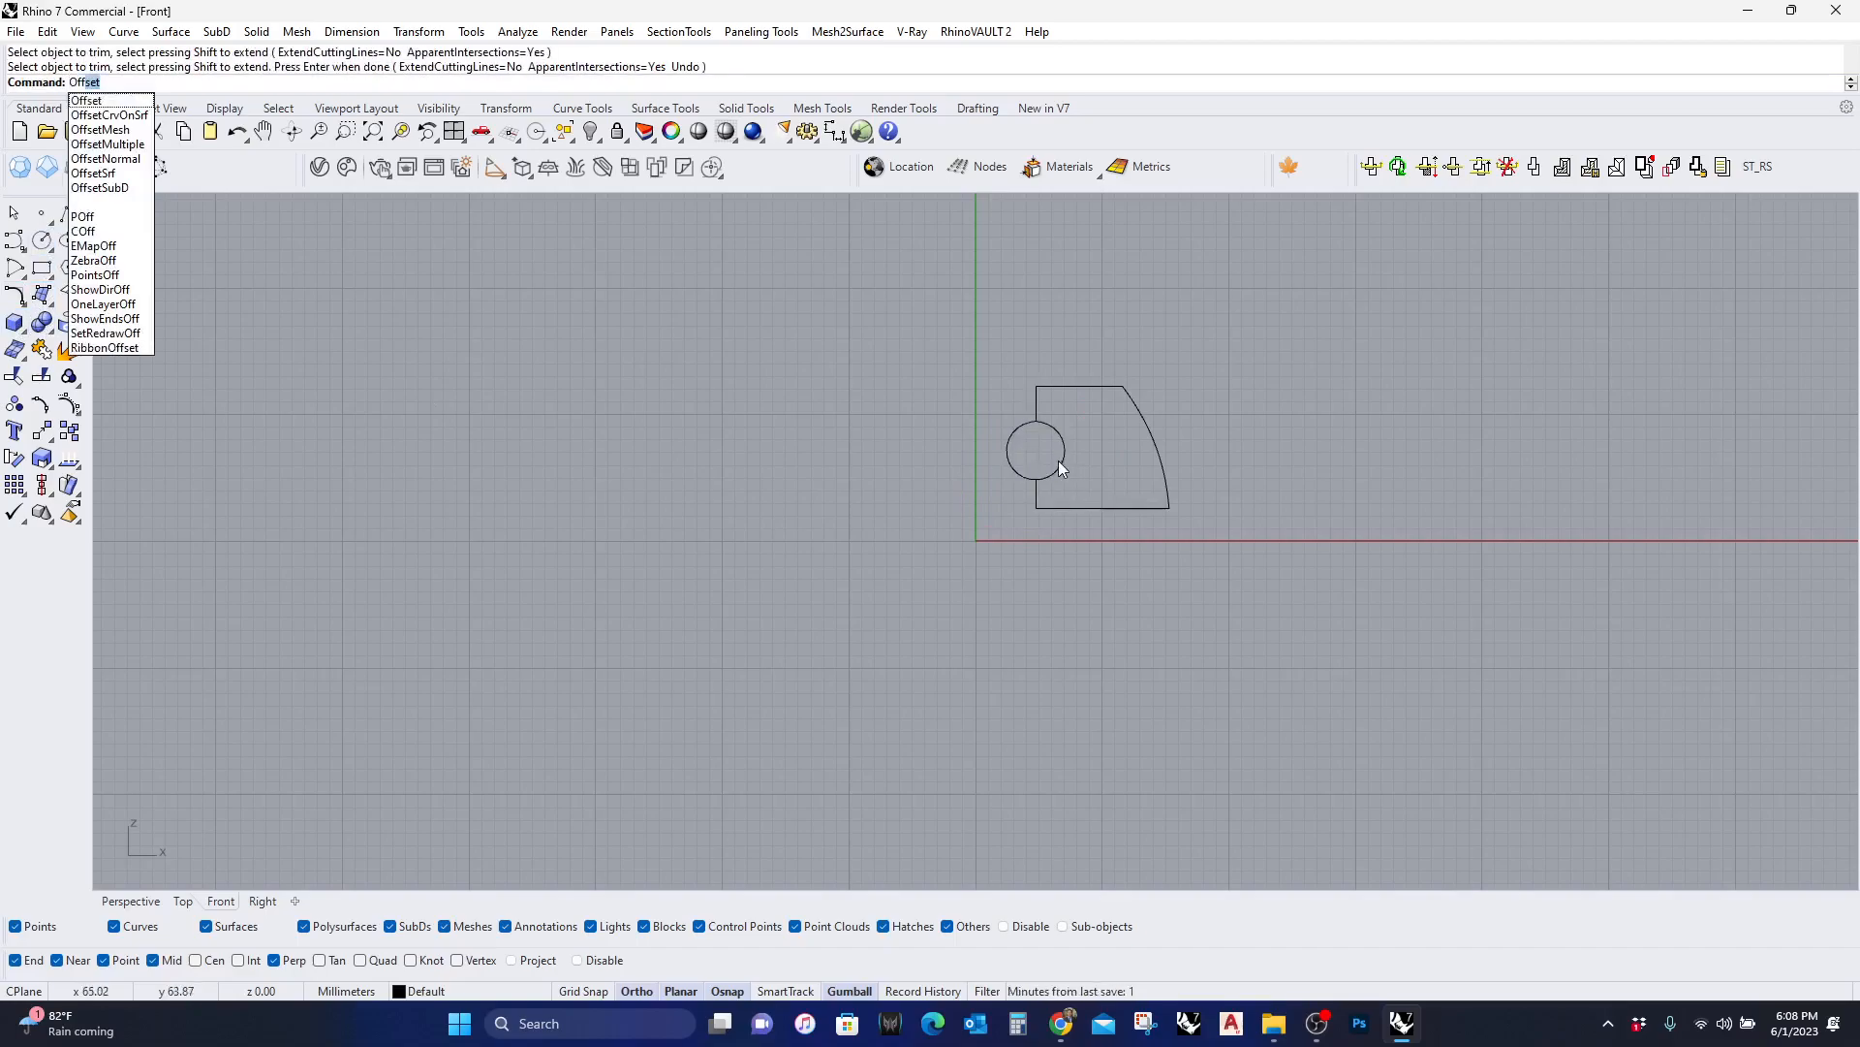
left_click(1035, 450)
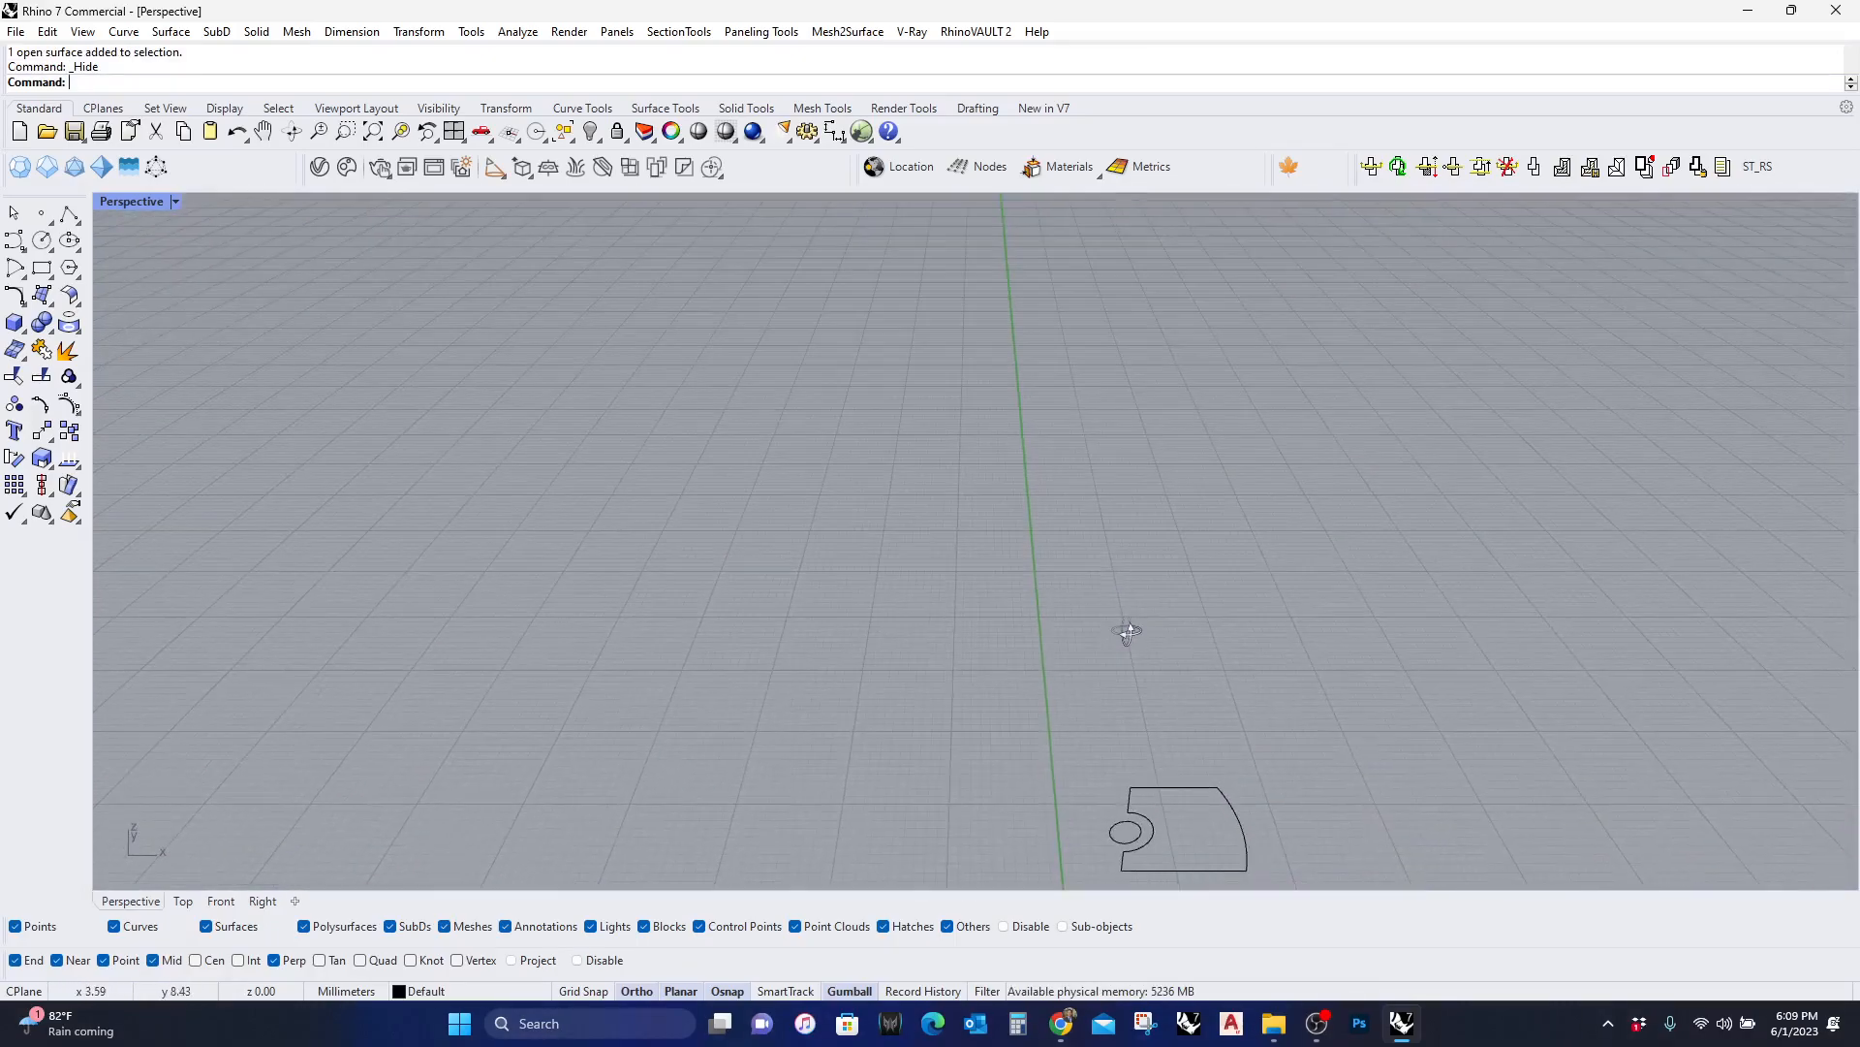
mouse_move(36, 241)
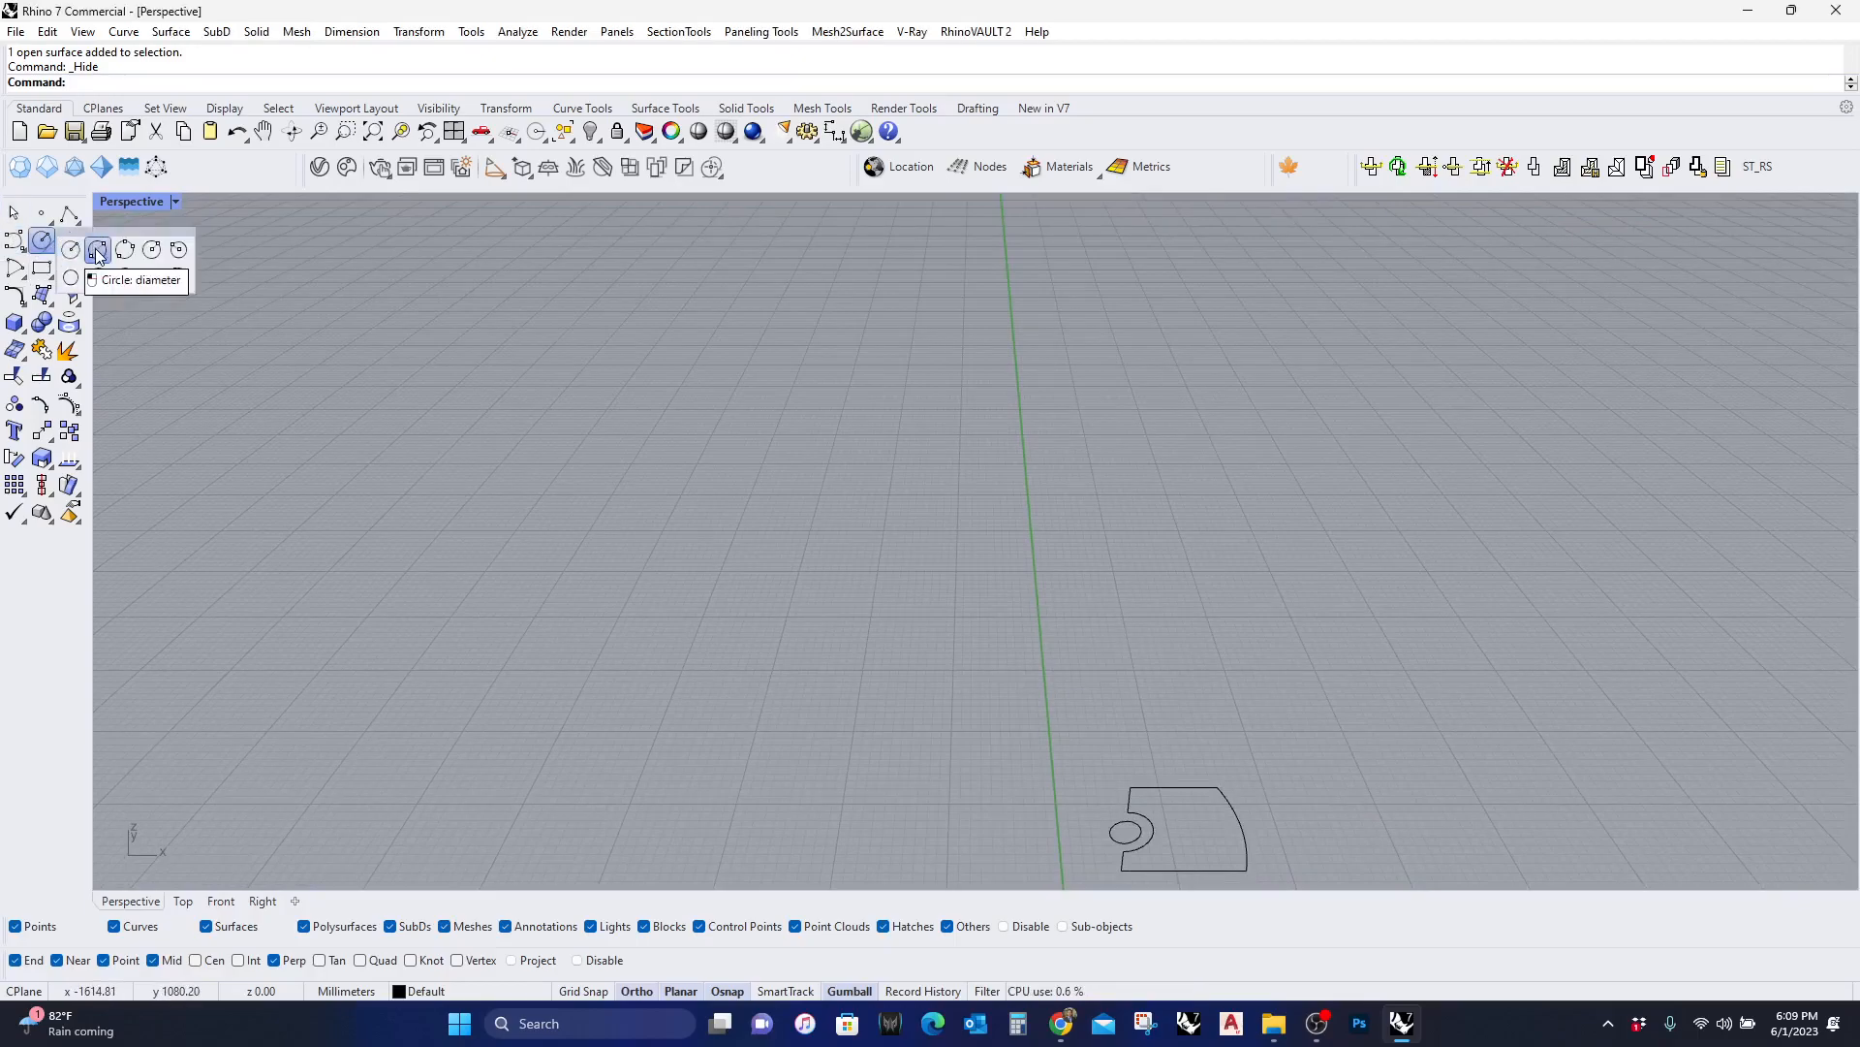
Draw the large ring circle by diameter starting at the fin's top edge
left_click(97, 249)
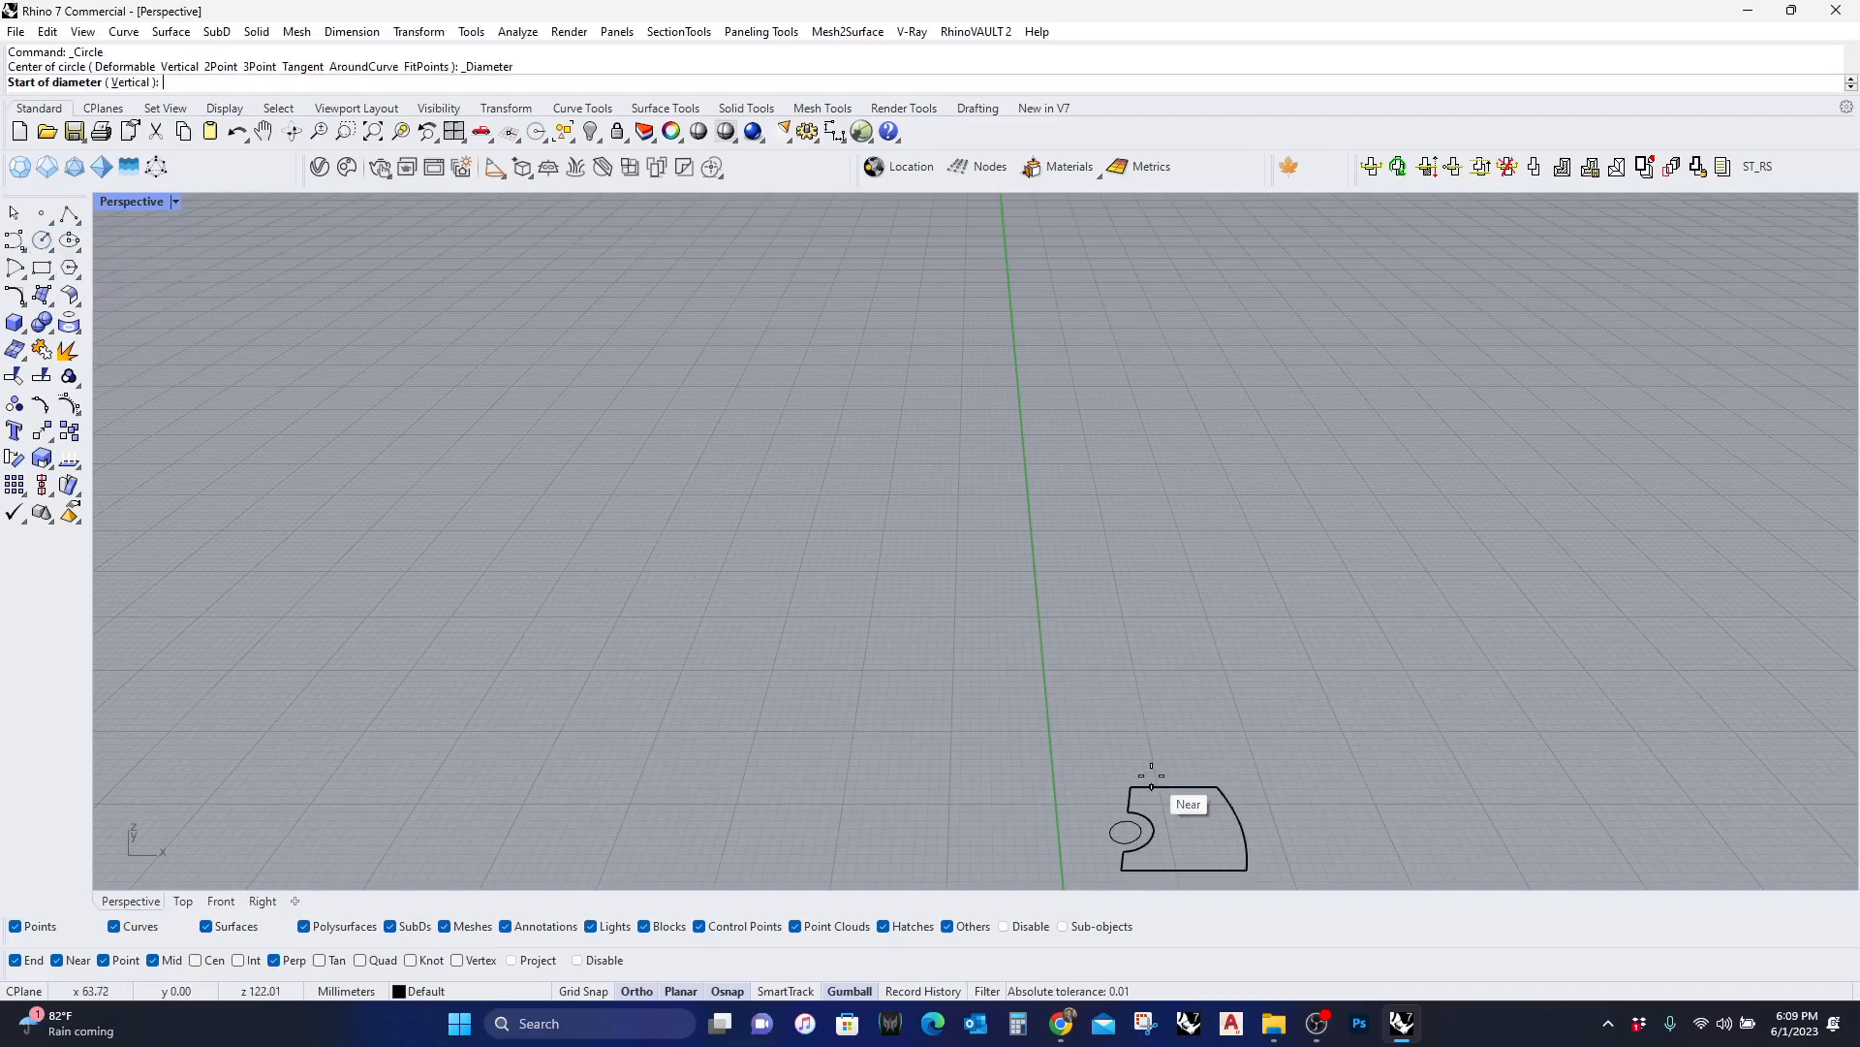
left_click(1151, 781)
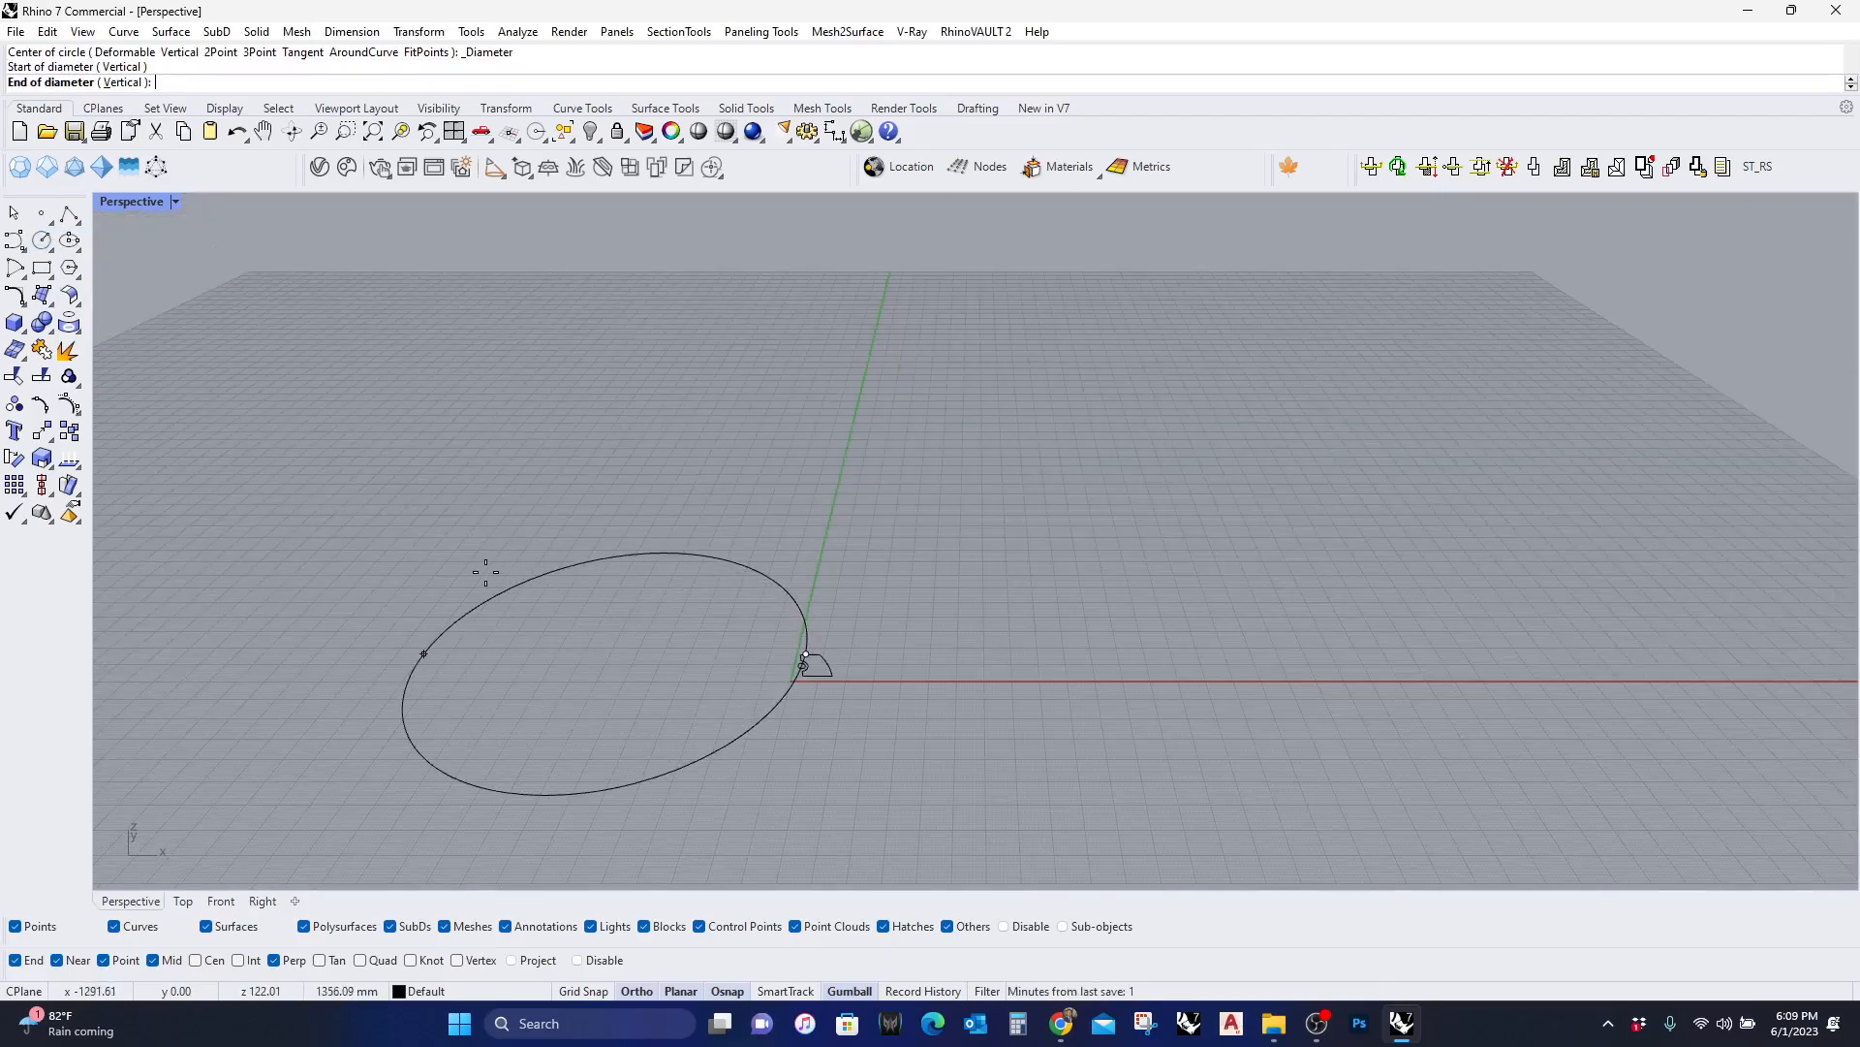
left_click(802, 655)
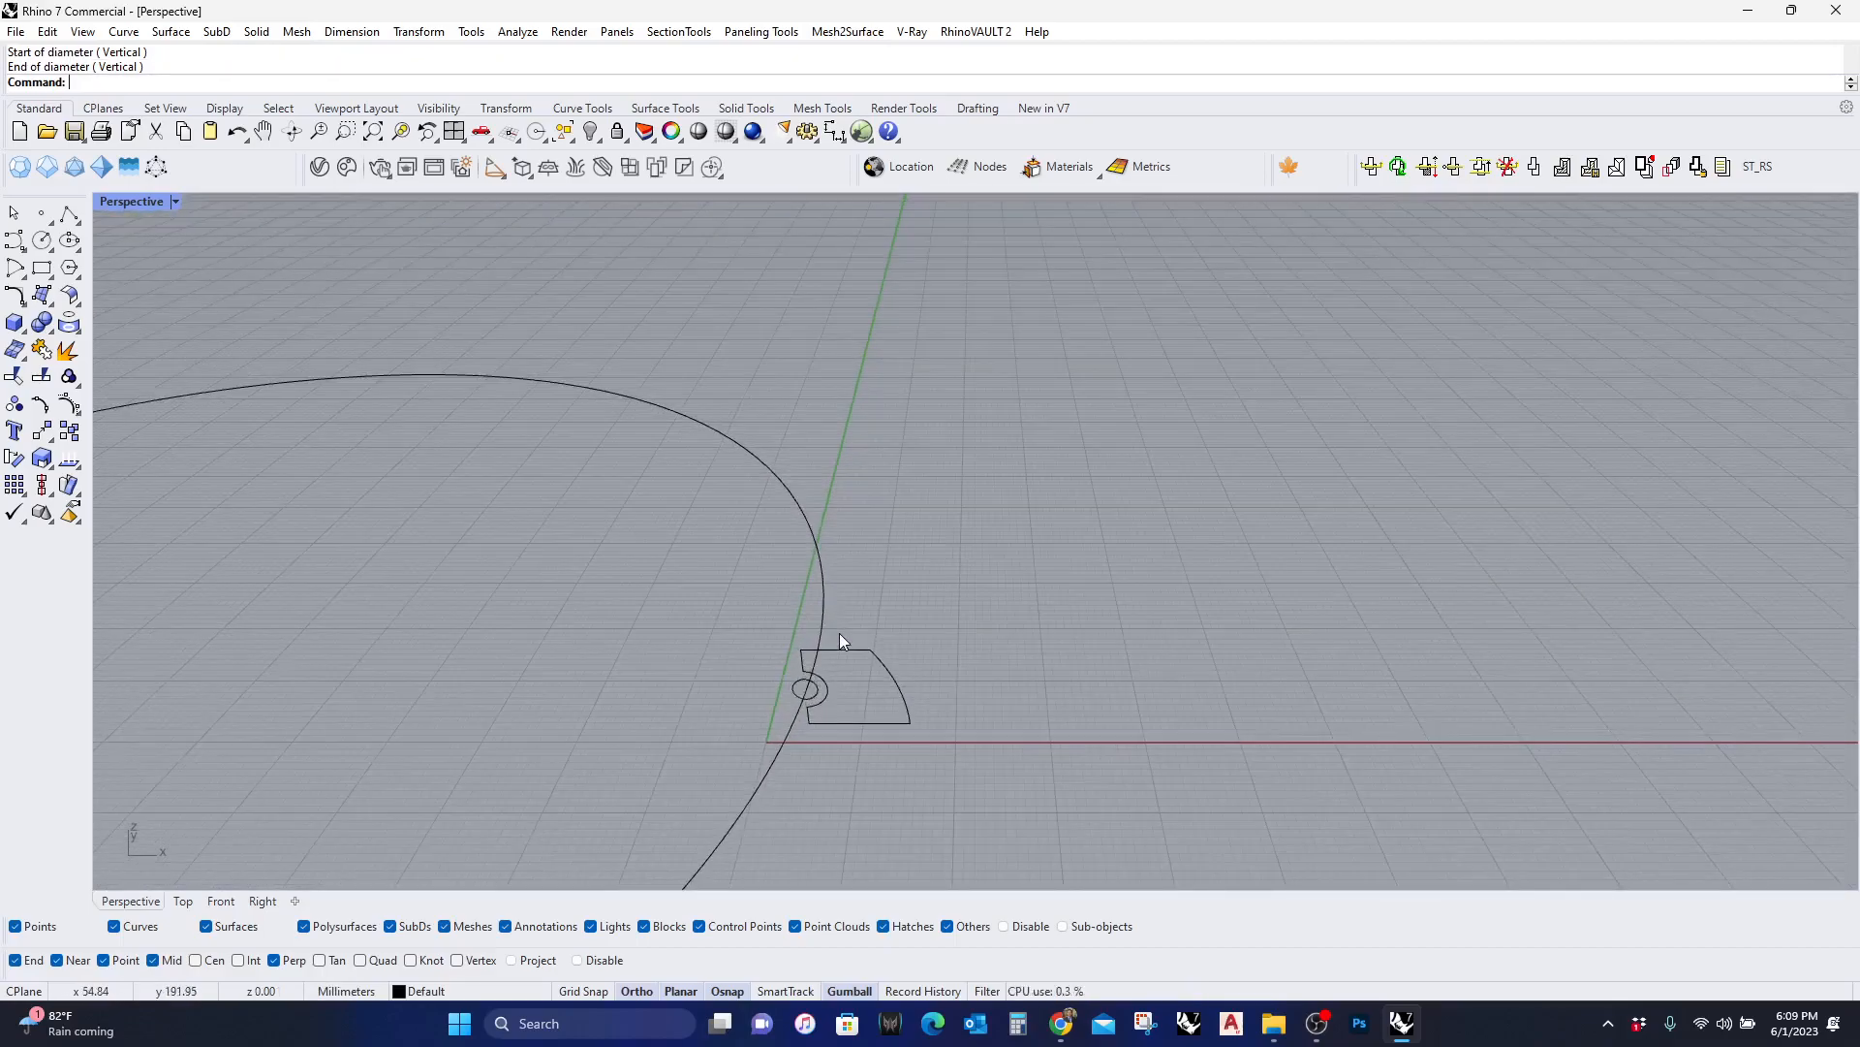
Offset the ring curve repeatedly (10, 35) to create concentric guide rings
type("Offset")
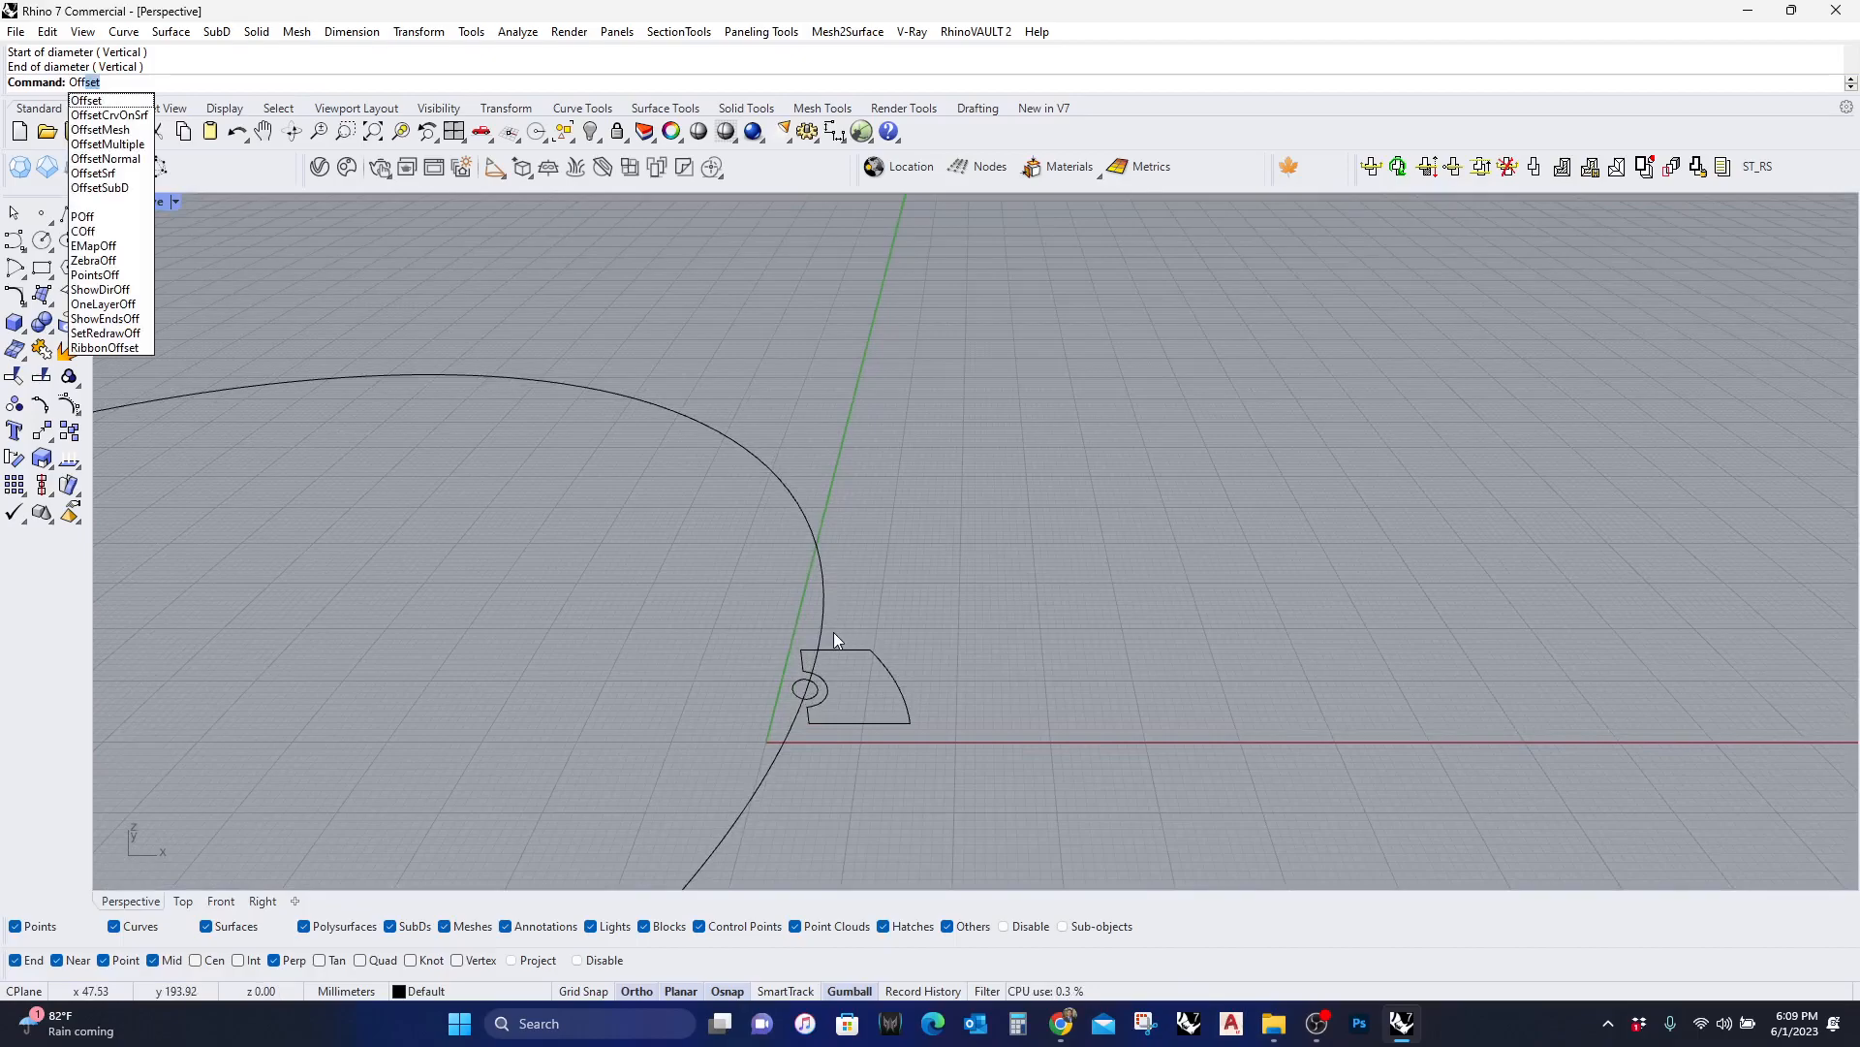
left_click(77, 97)
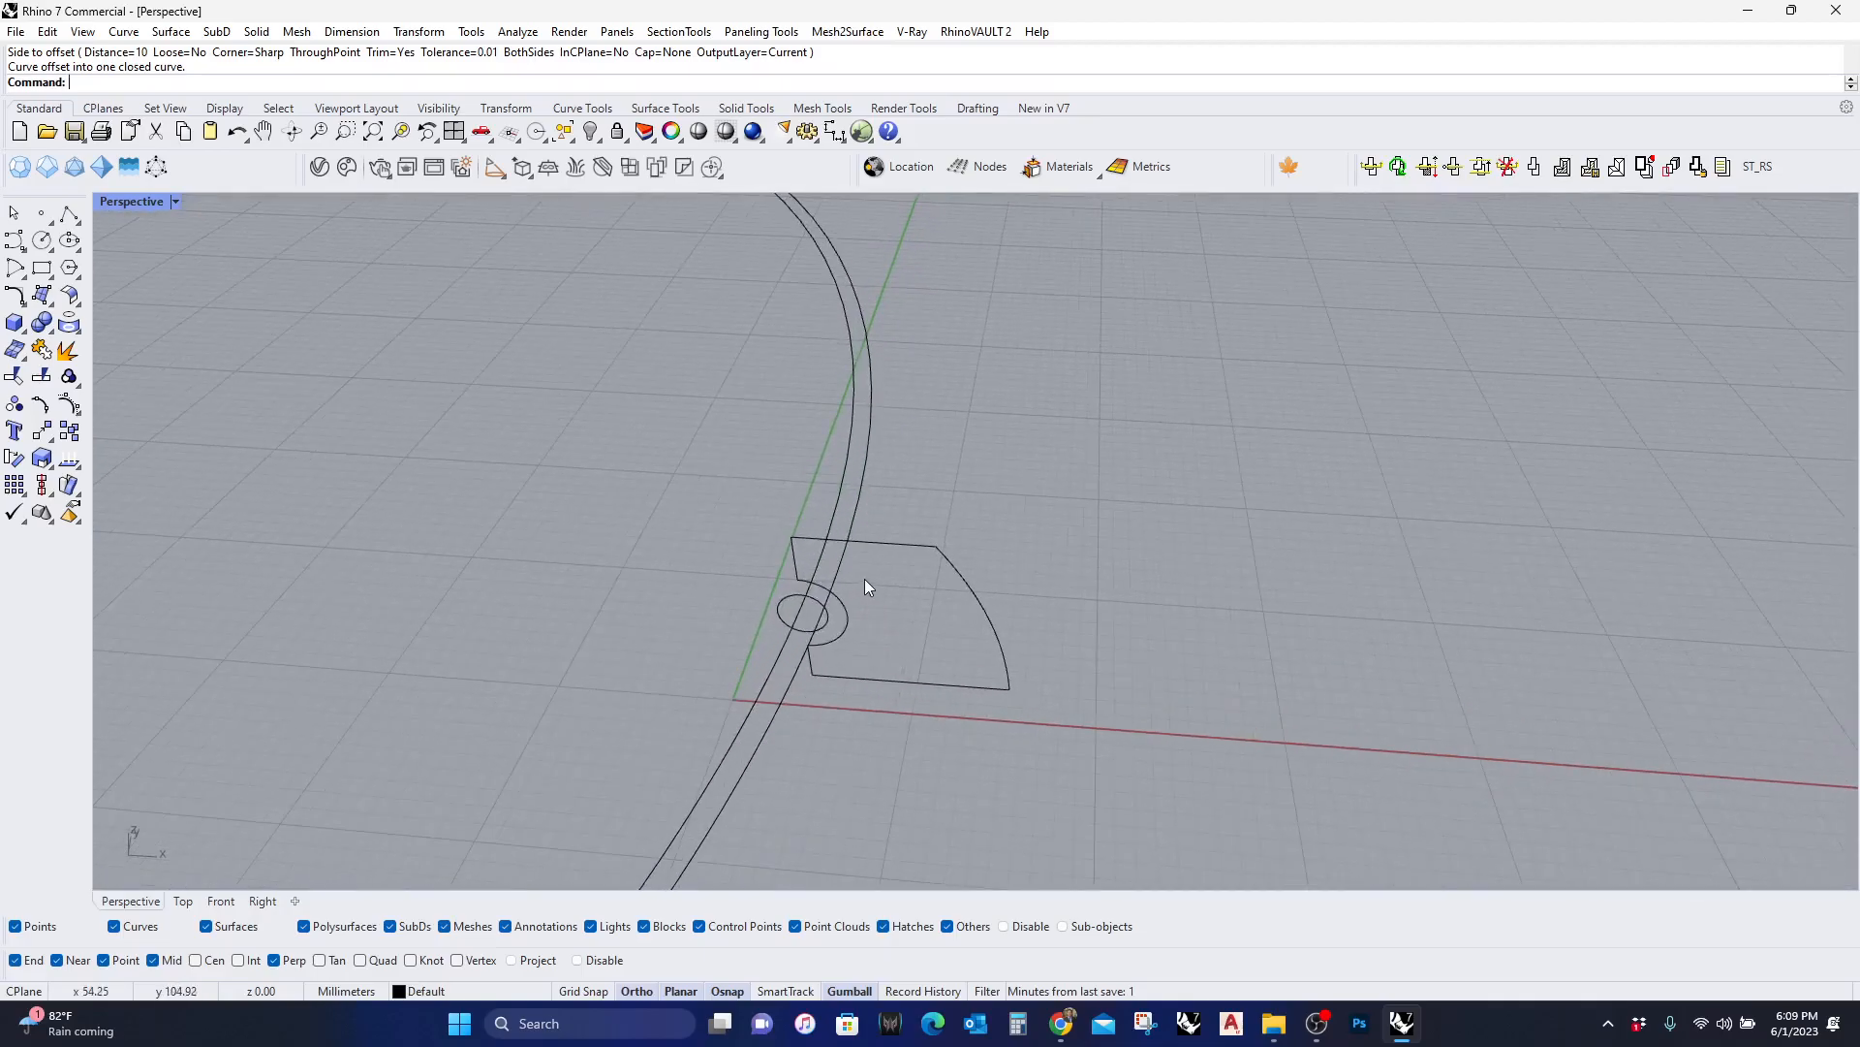
type("Offset")
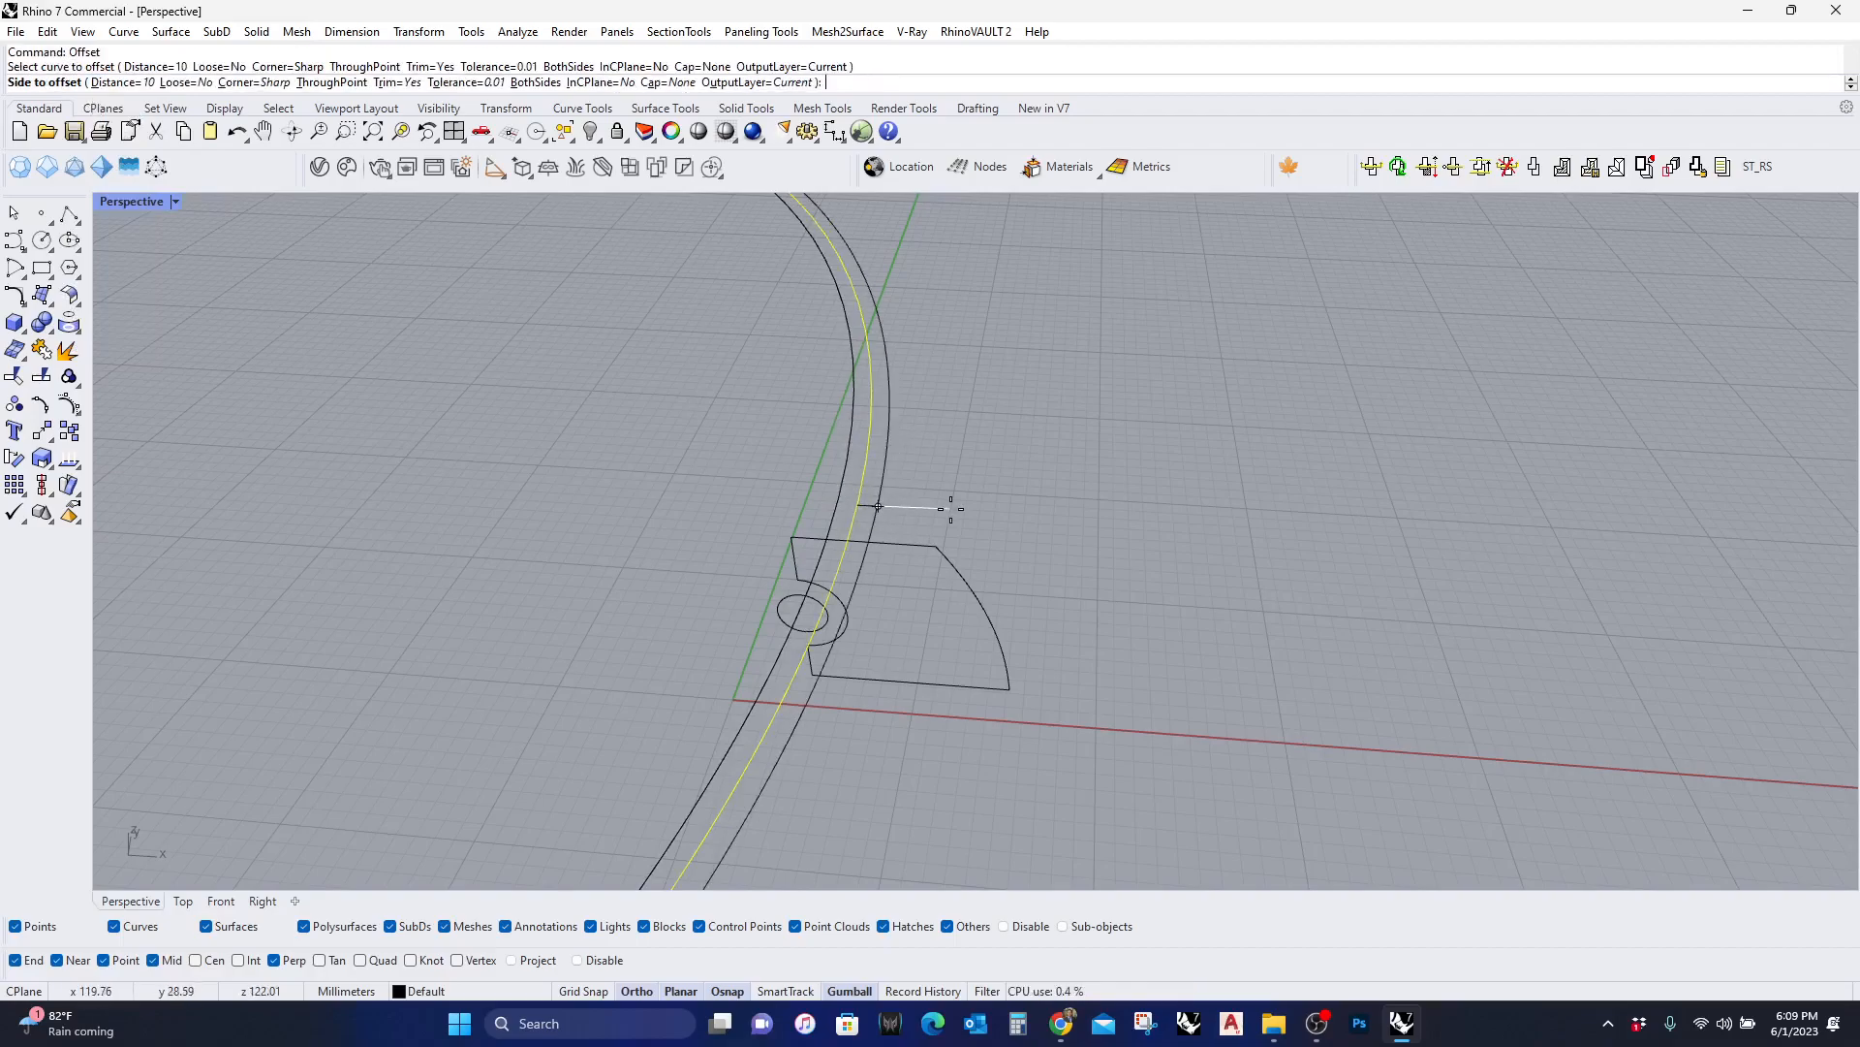
type("35")
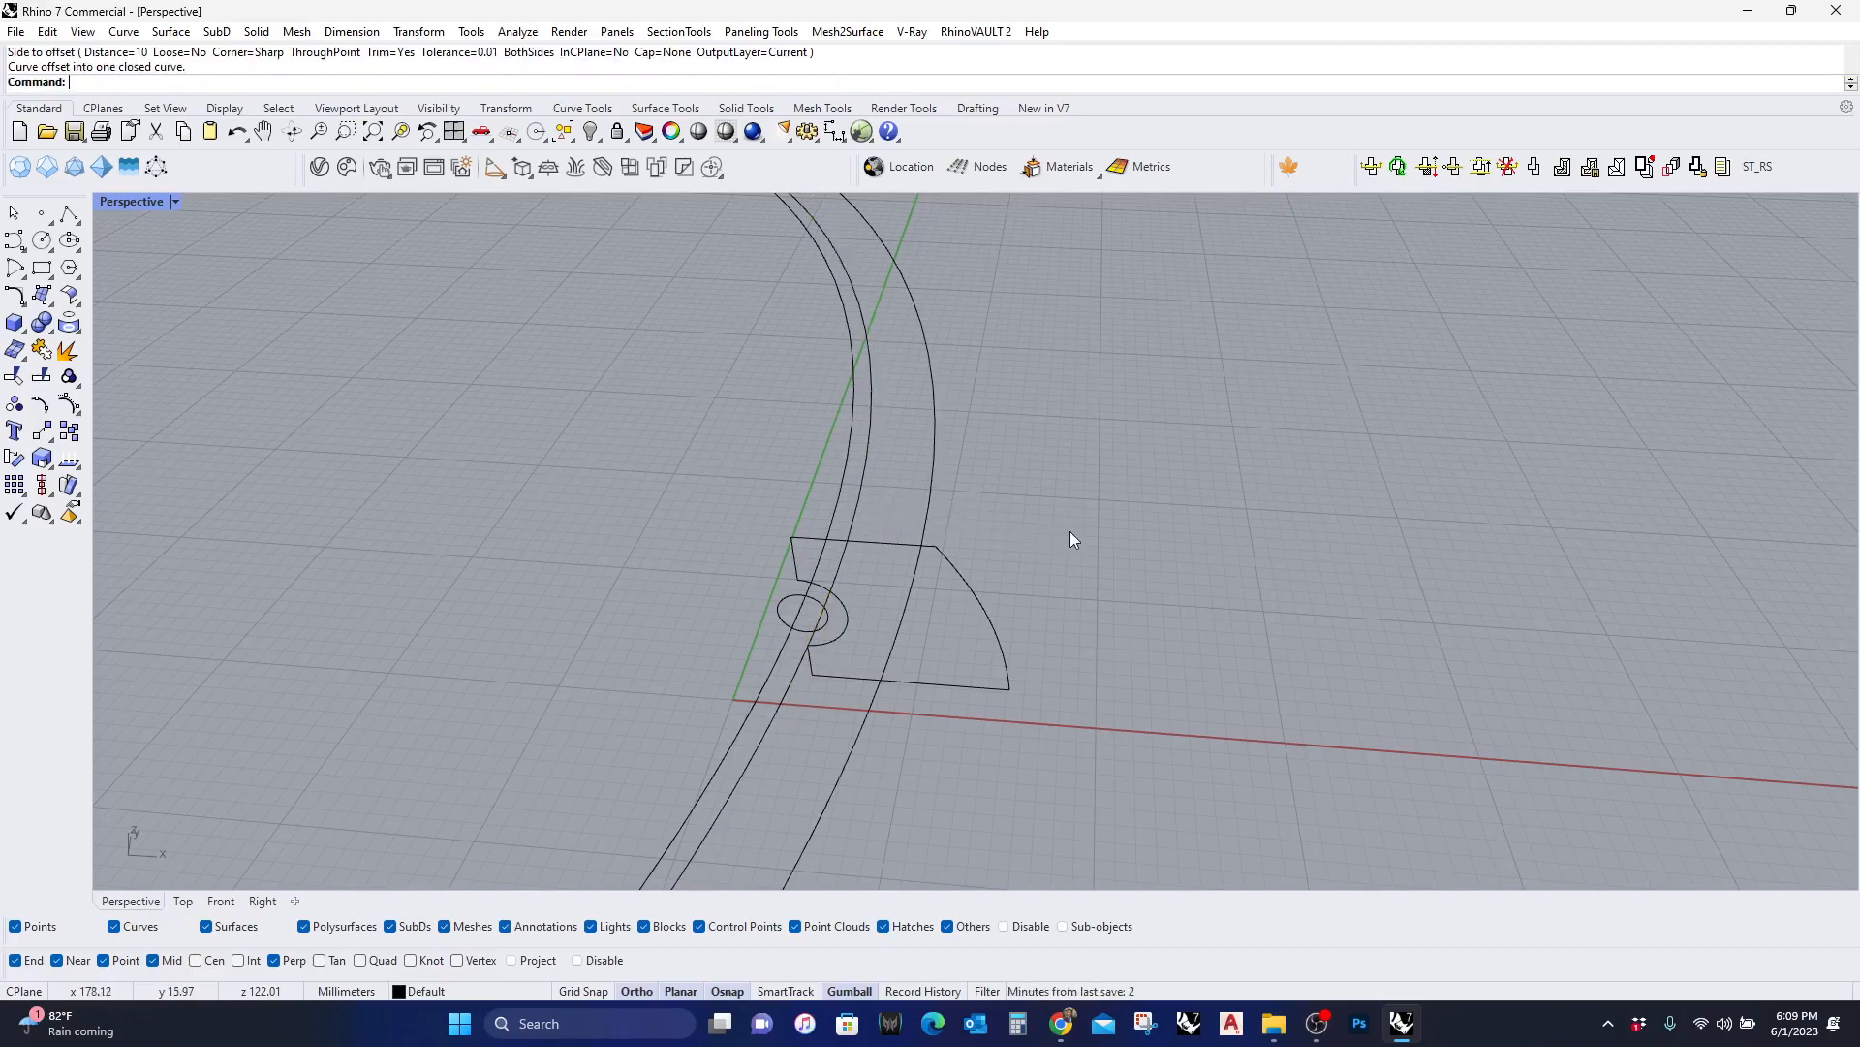
type("Offset")
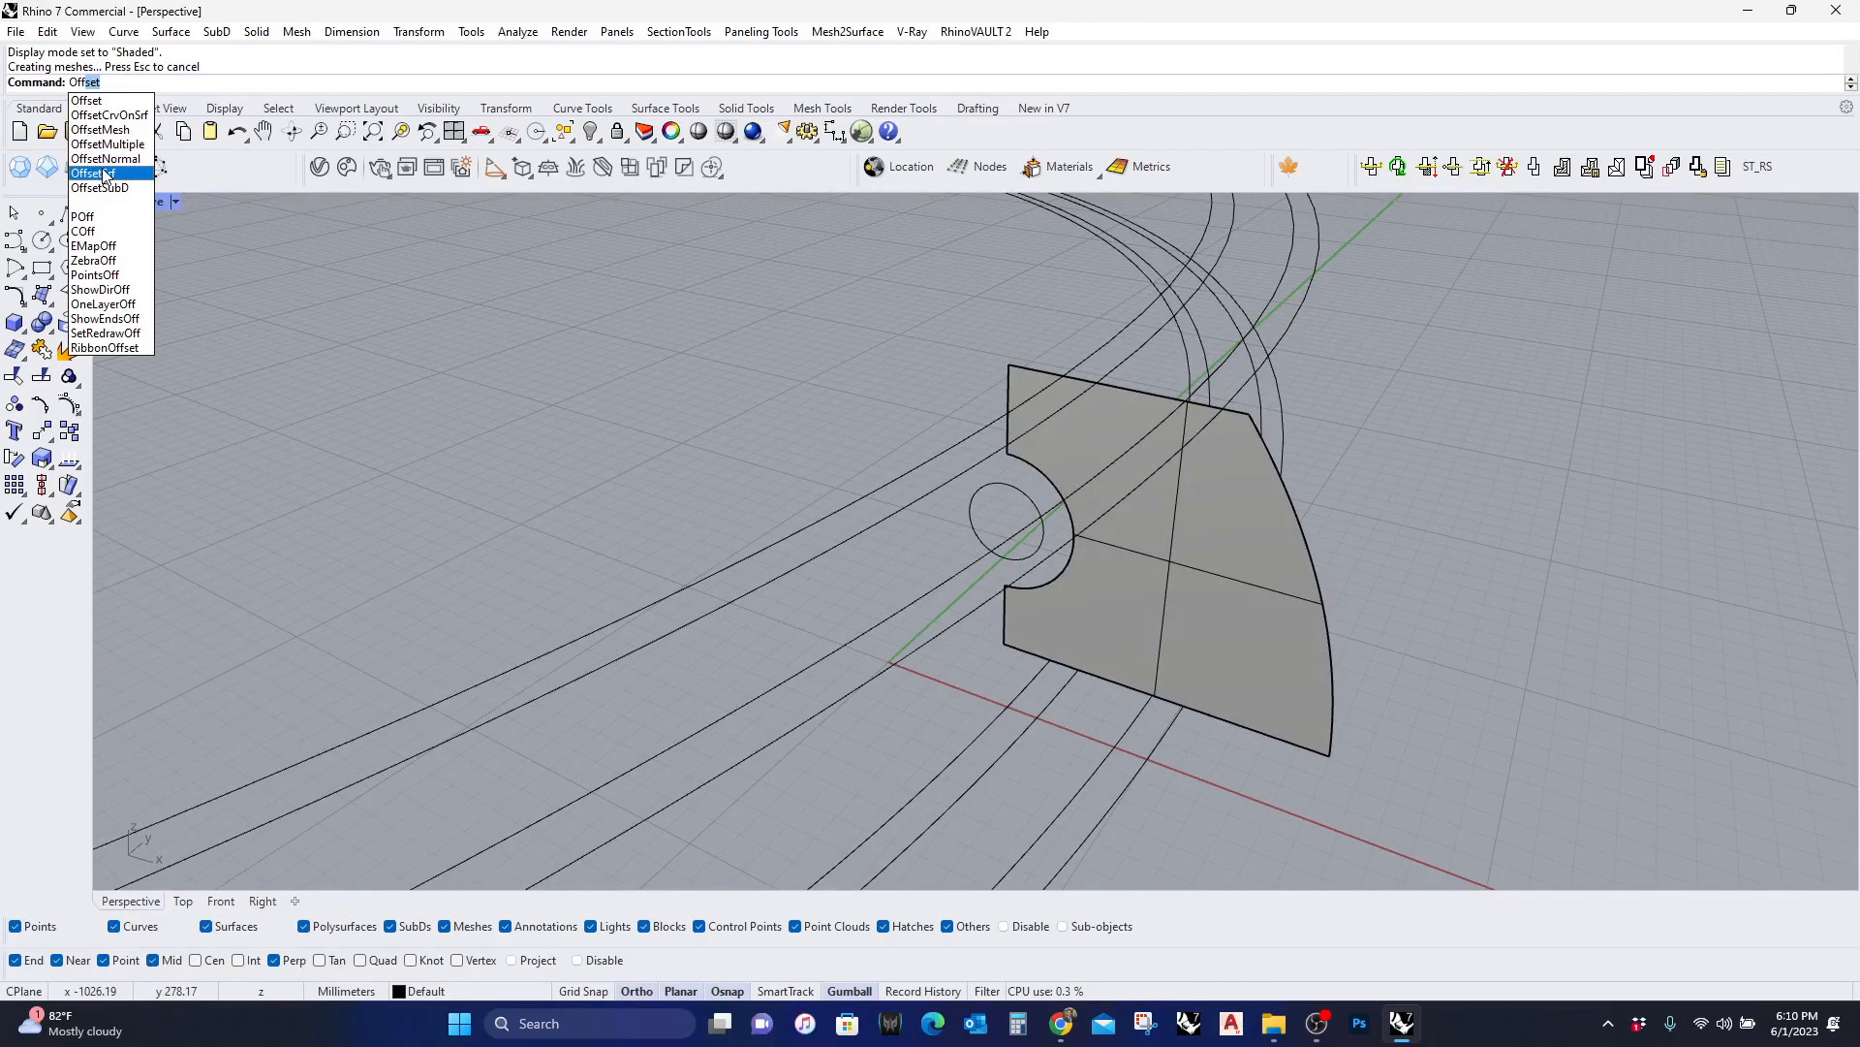
OffsetSrf the fin surface into a solid slab 5 units thick
left_click(93, 172)
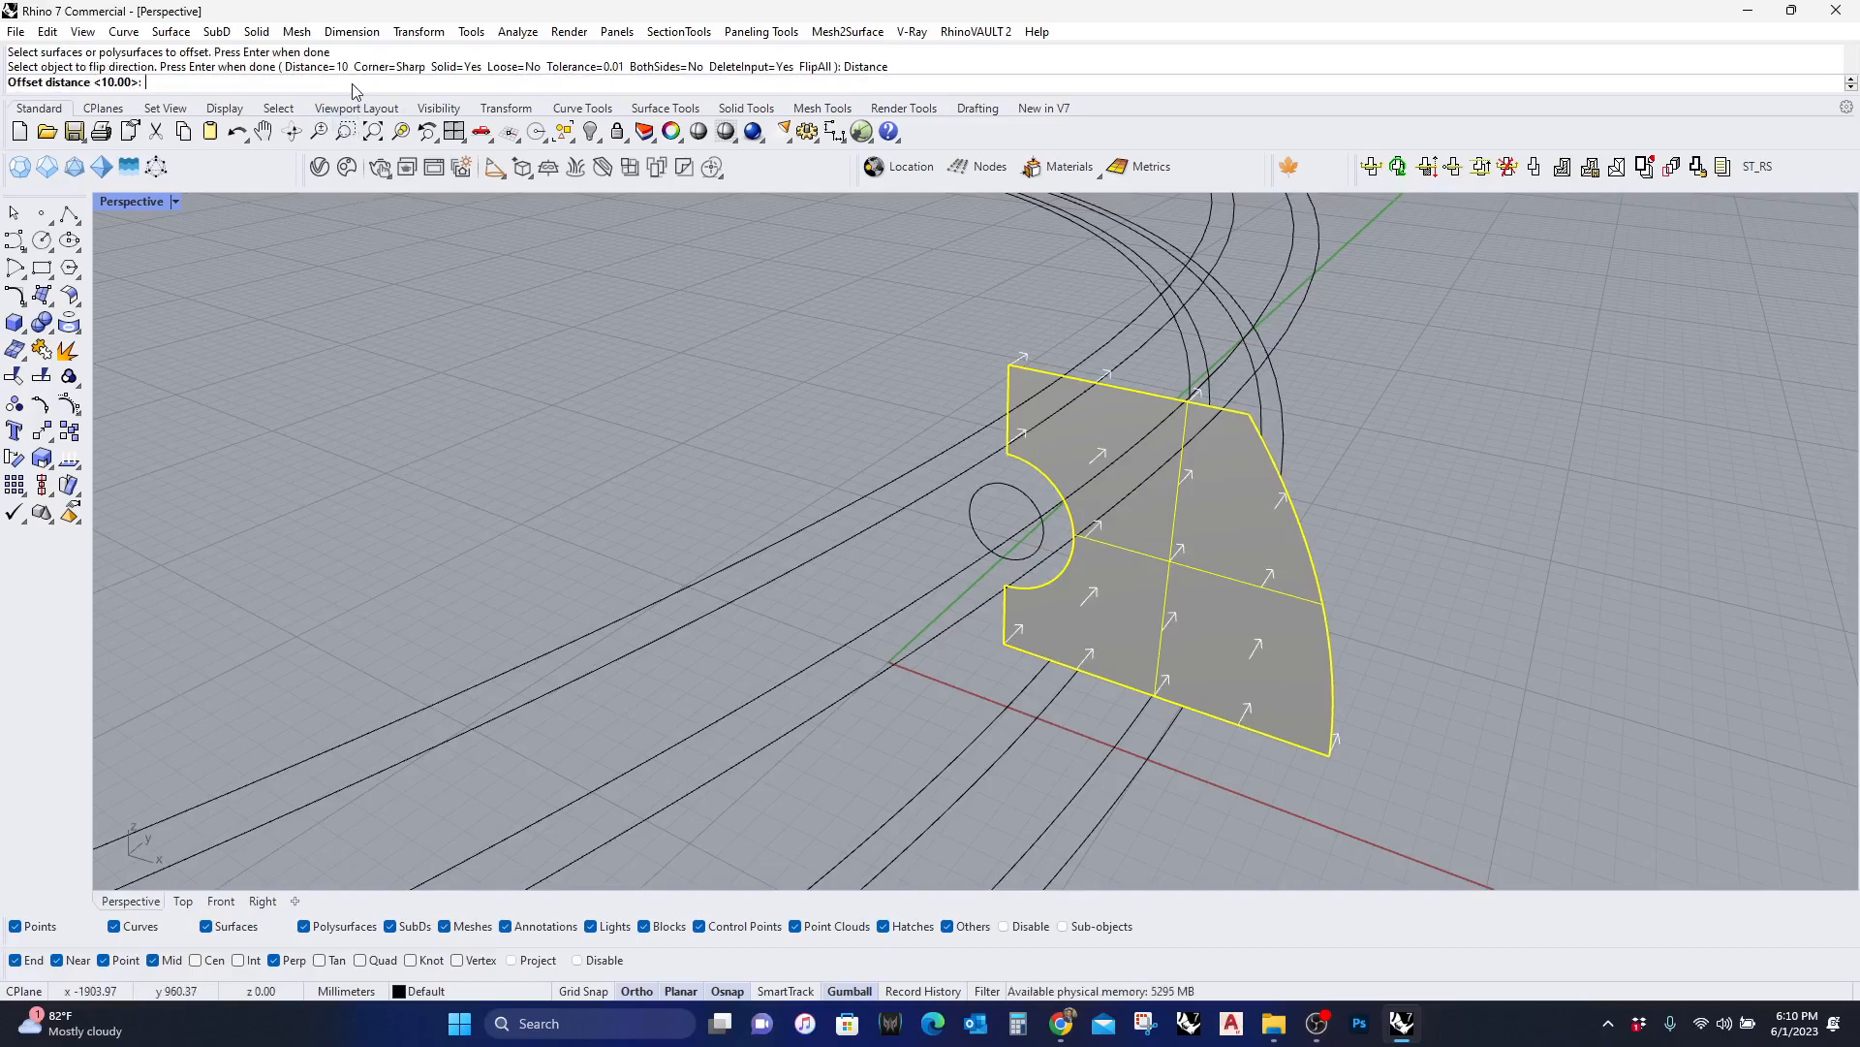
type("5")
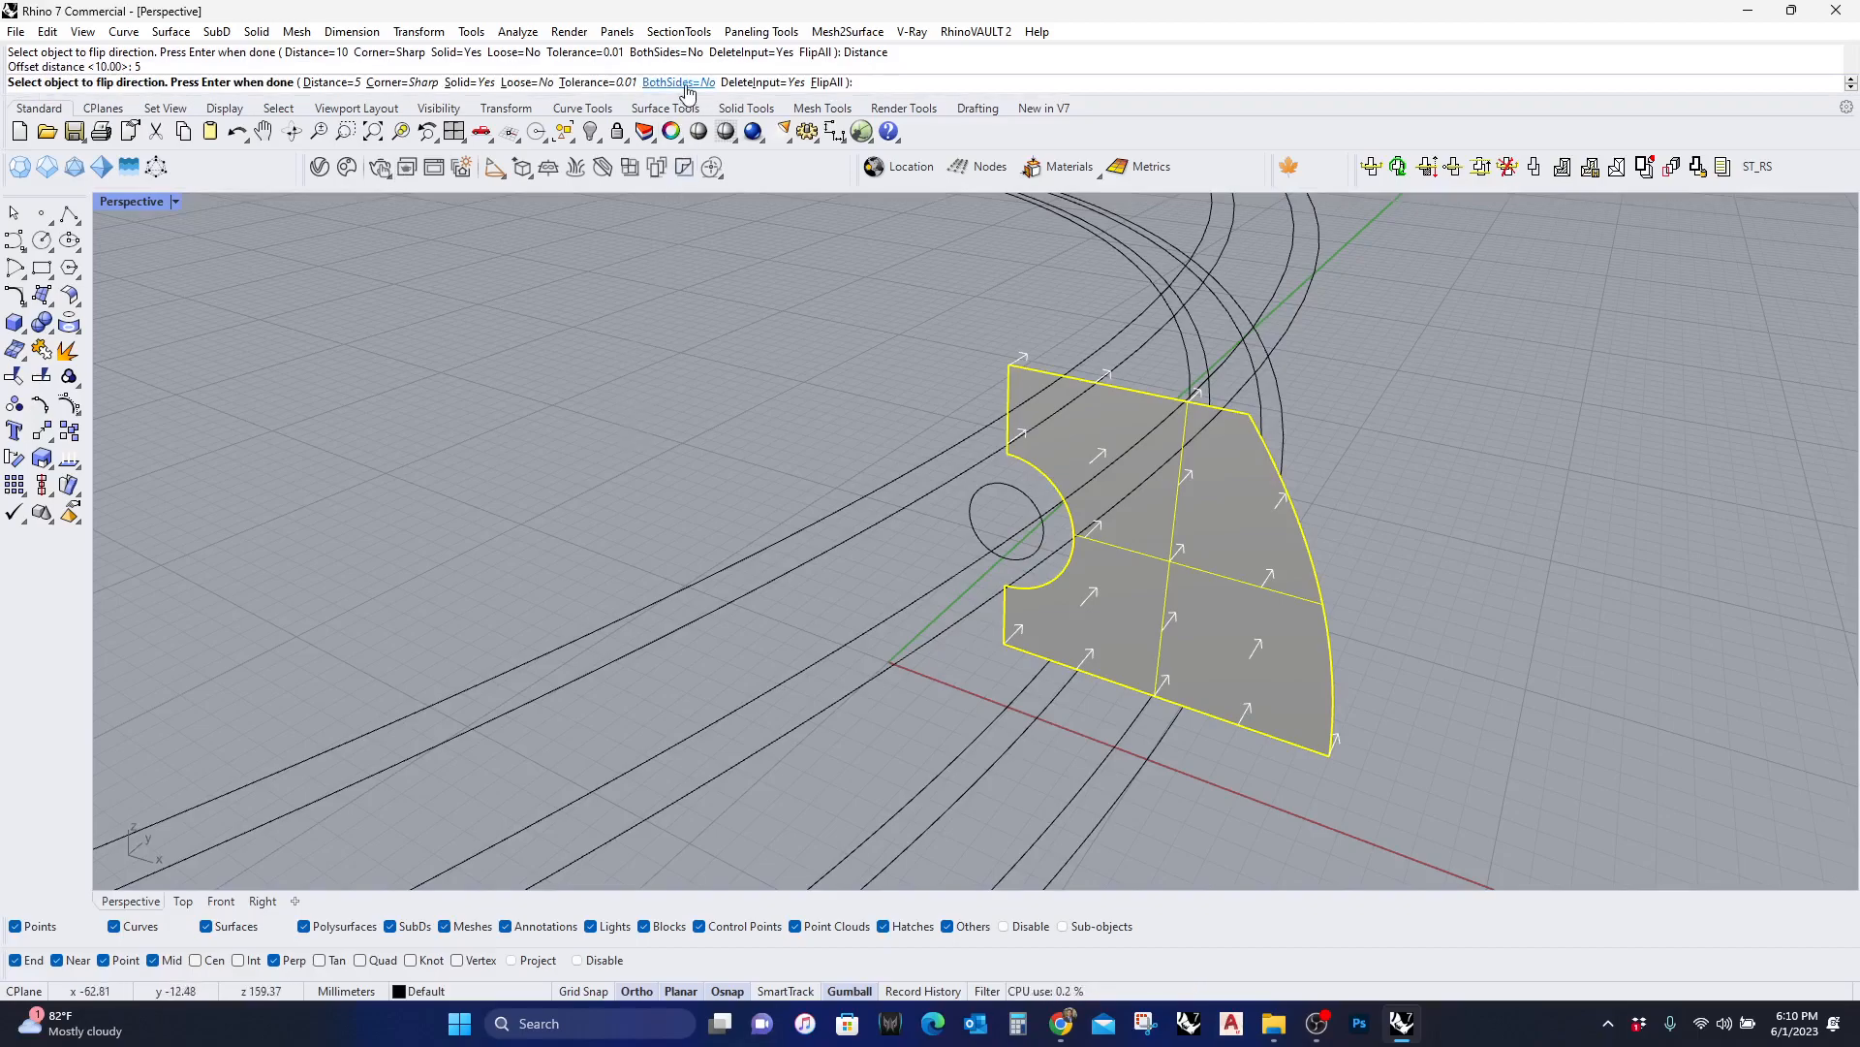
left_click(678, 81)
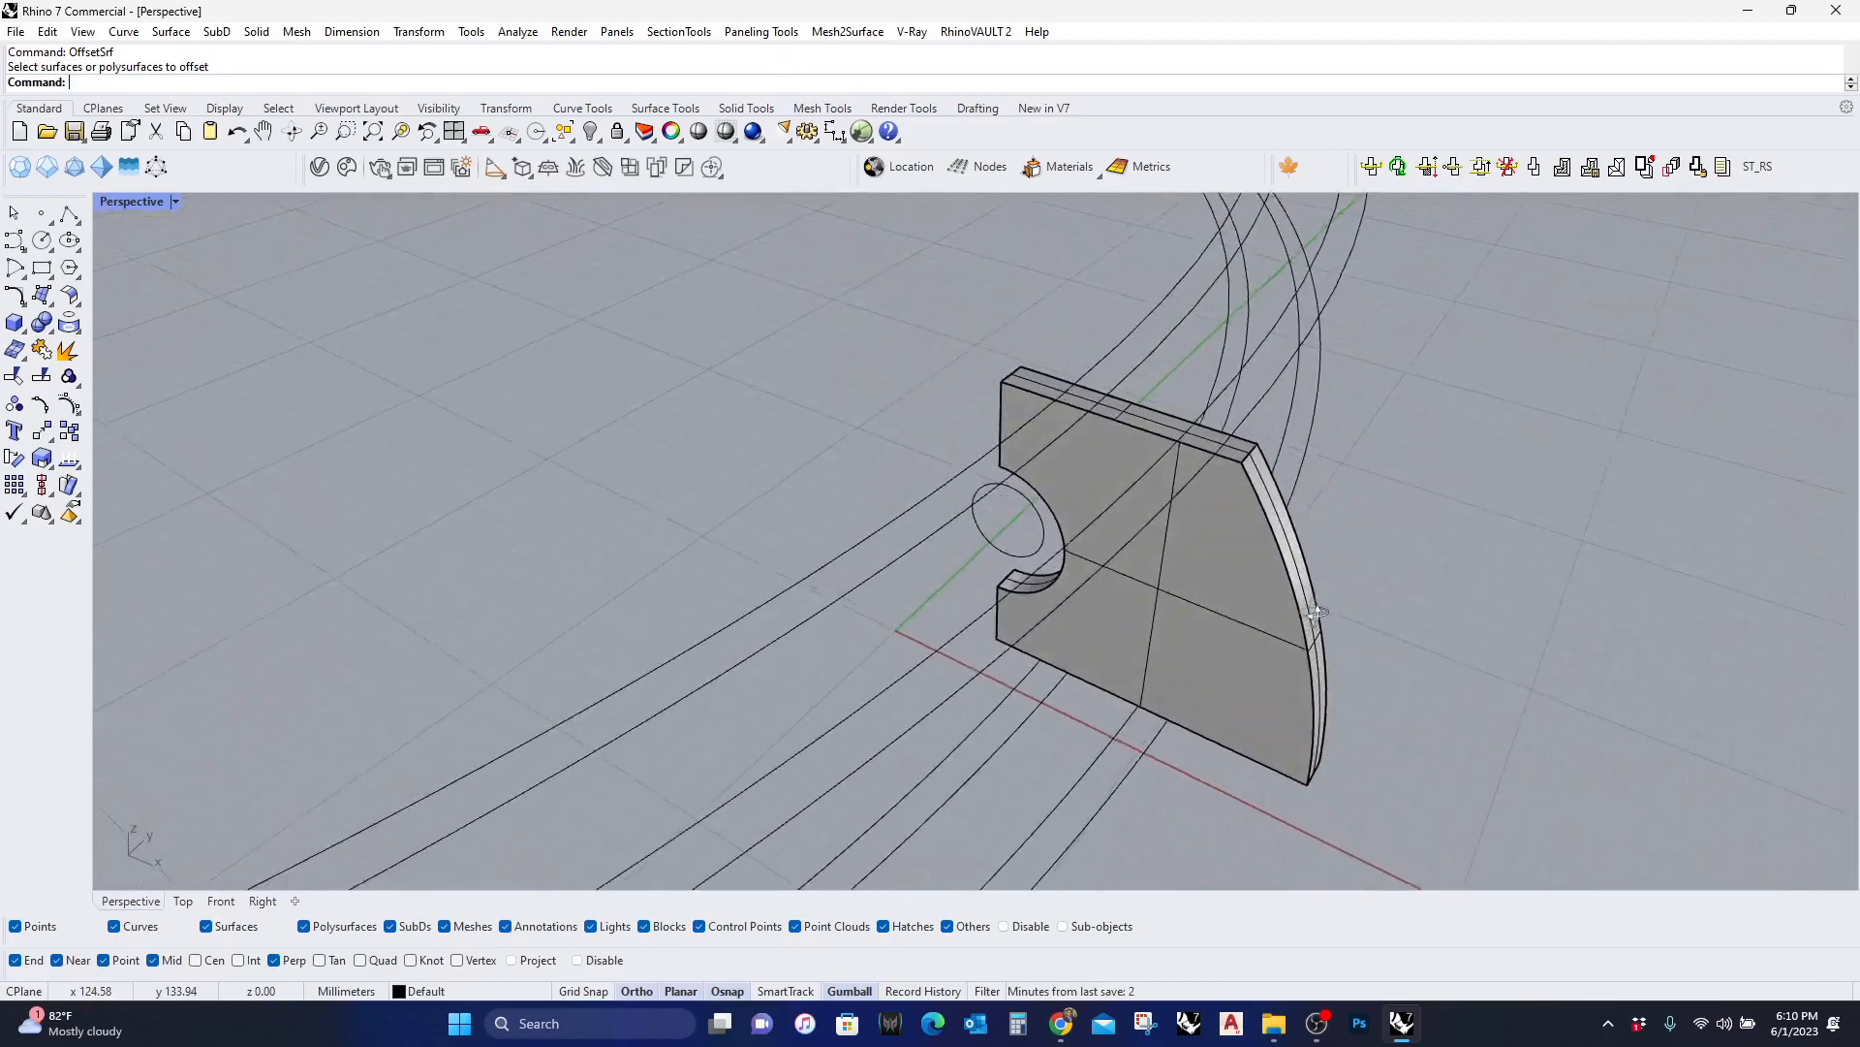
scroll("down", 3)
type("ArrayCrv")
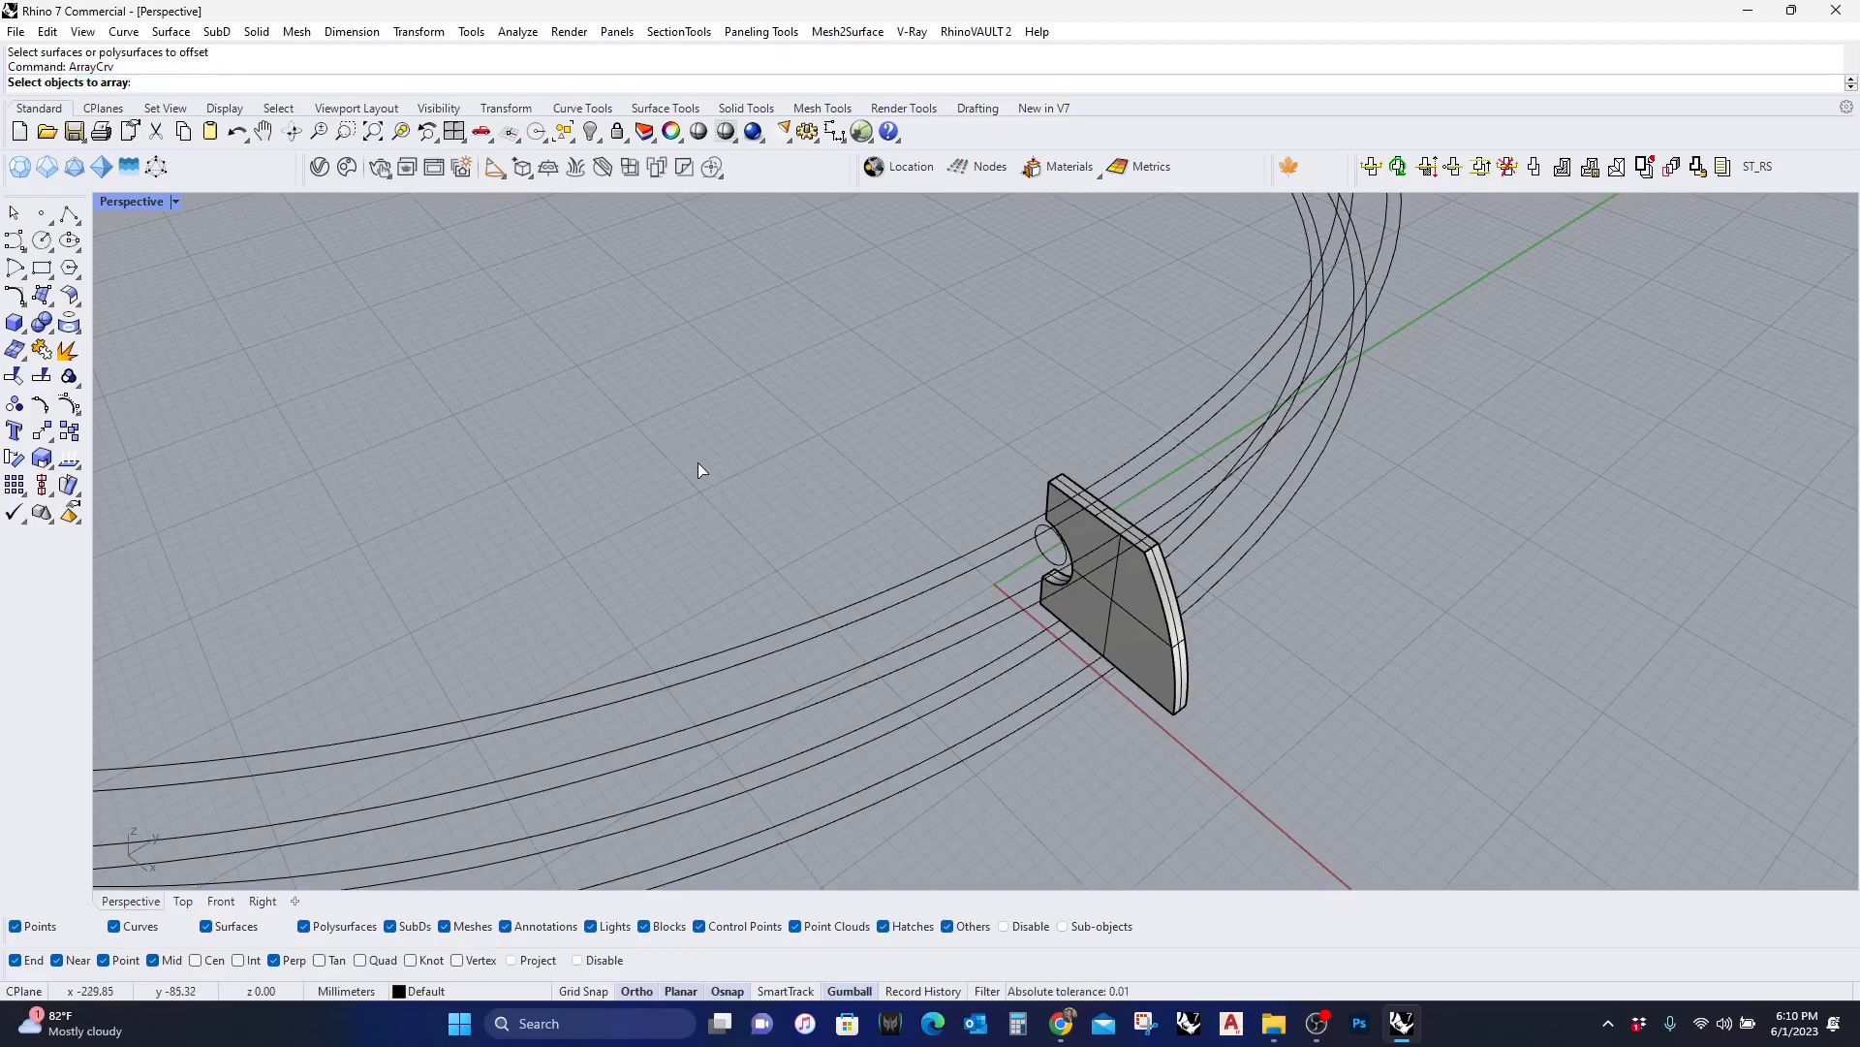
mouse_move(1043, 652)
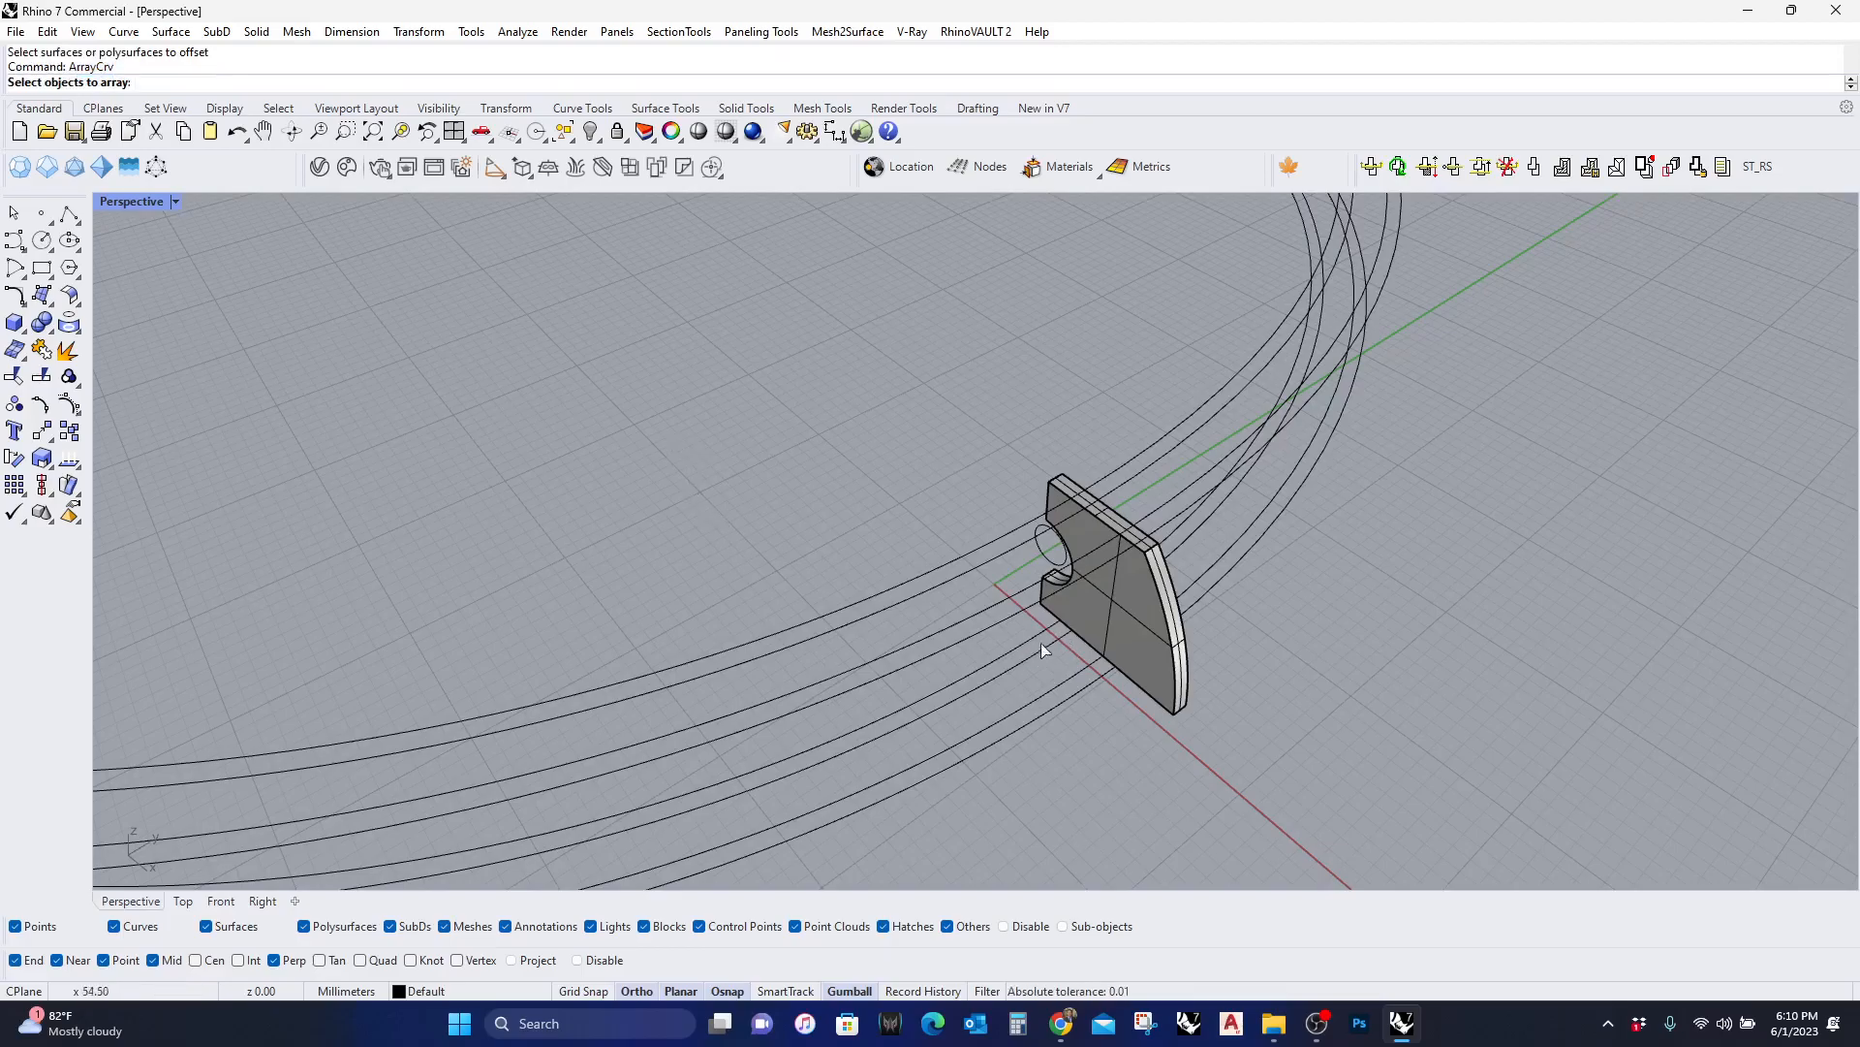
left_click(1104, 600)
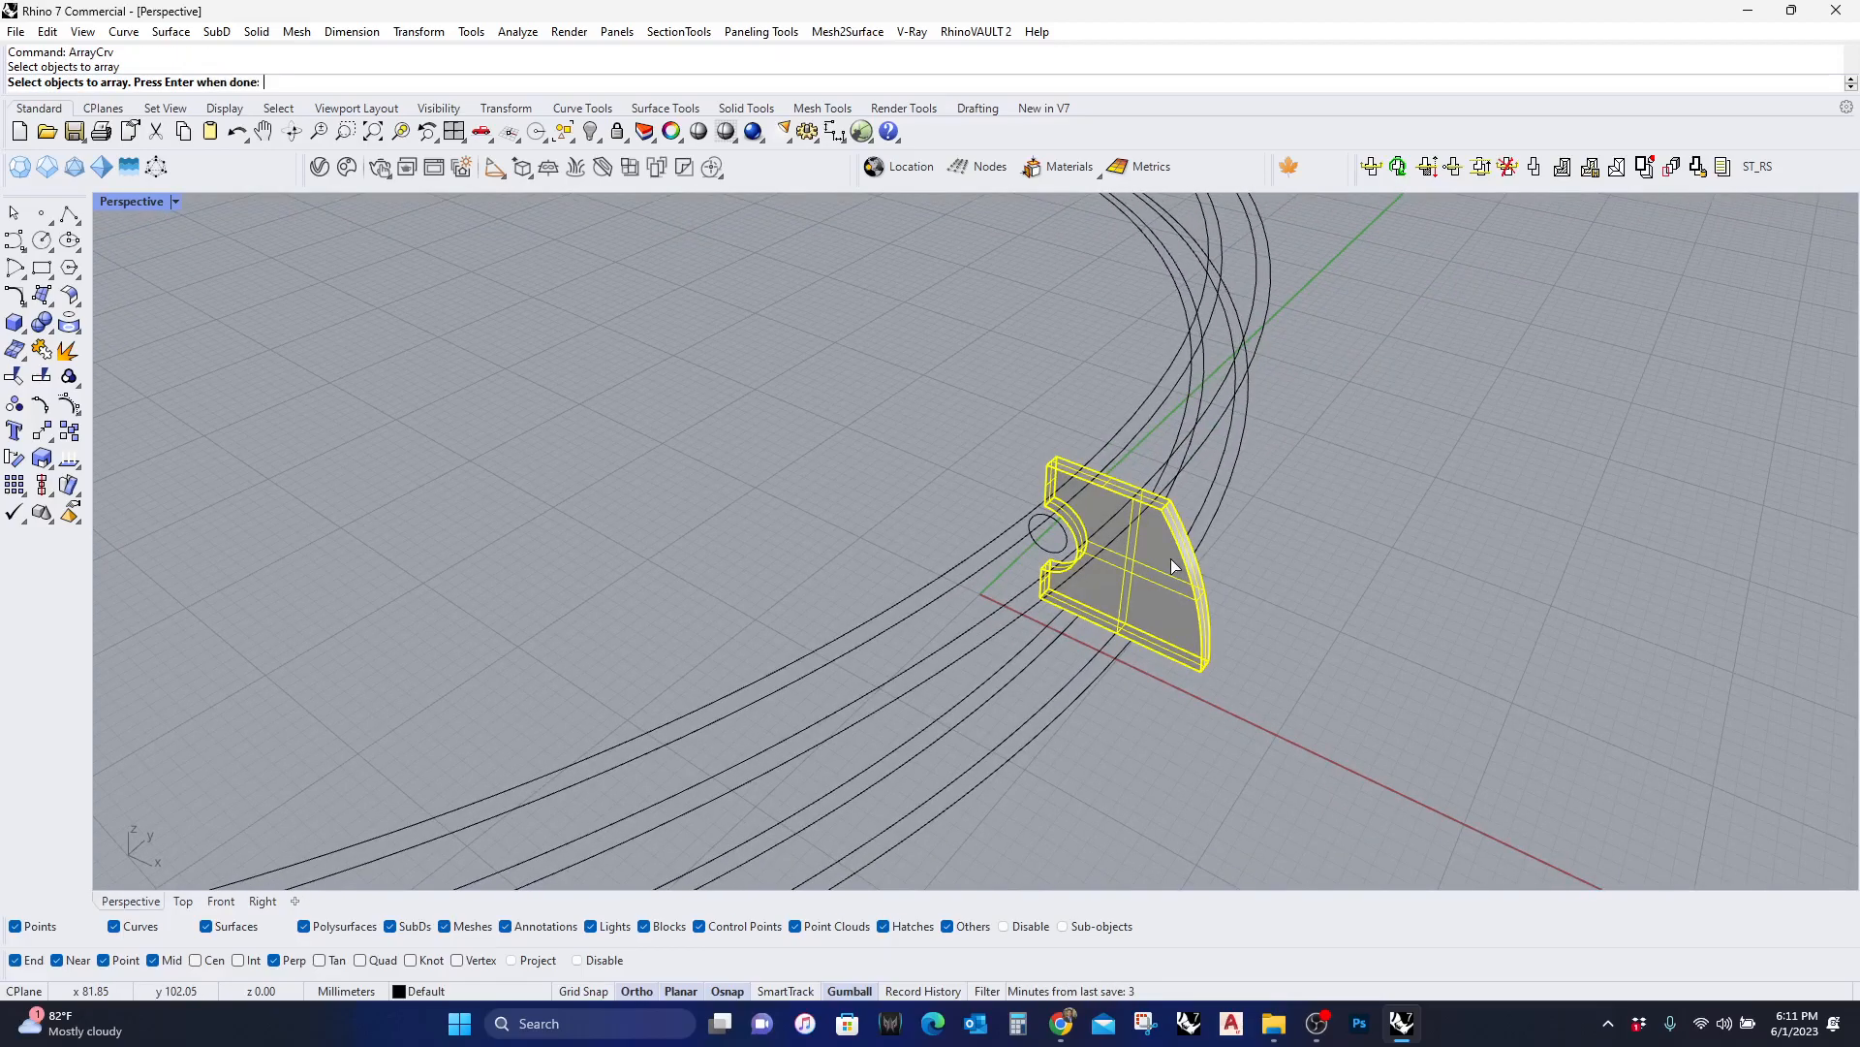
key("Enter")
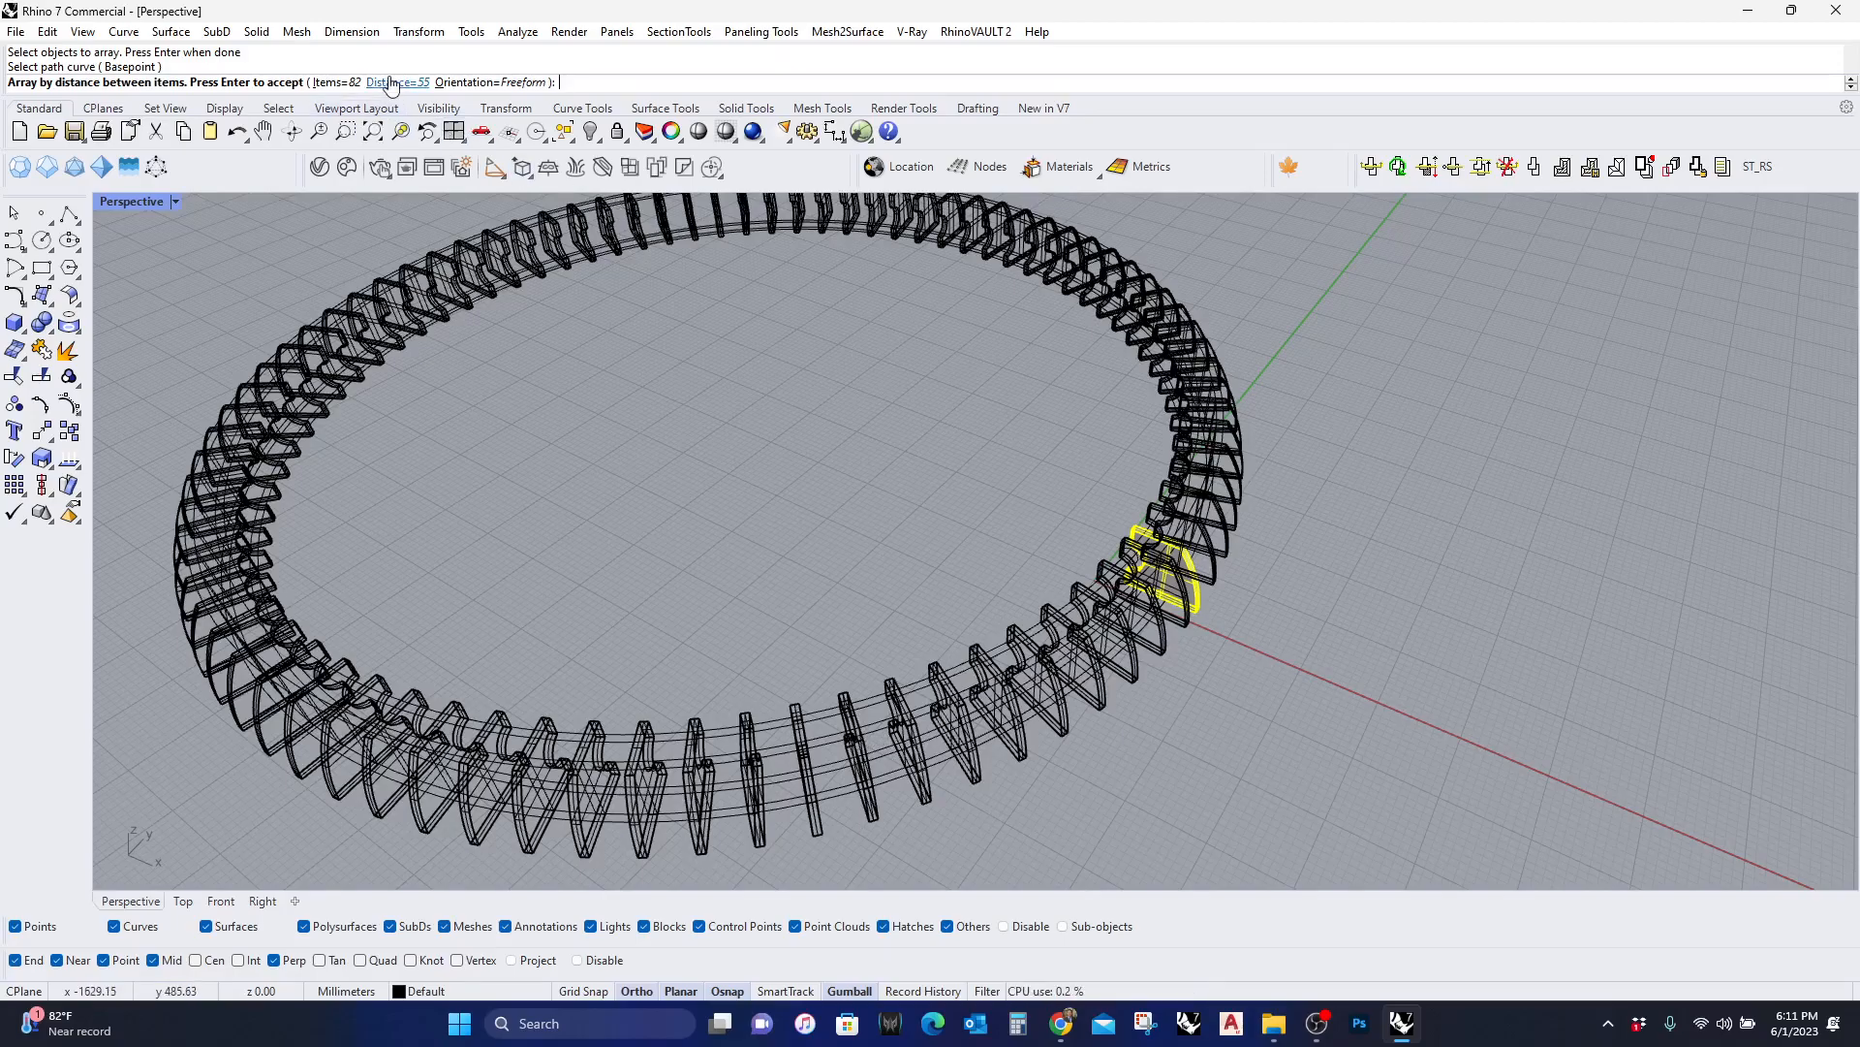
left_click(397, 81)
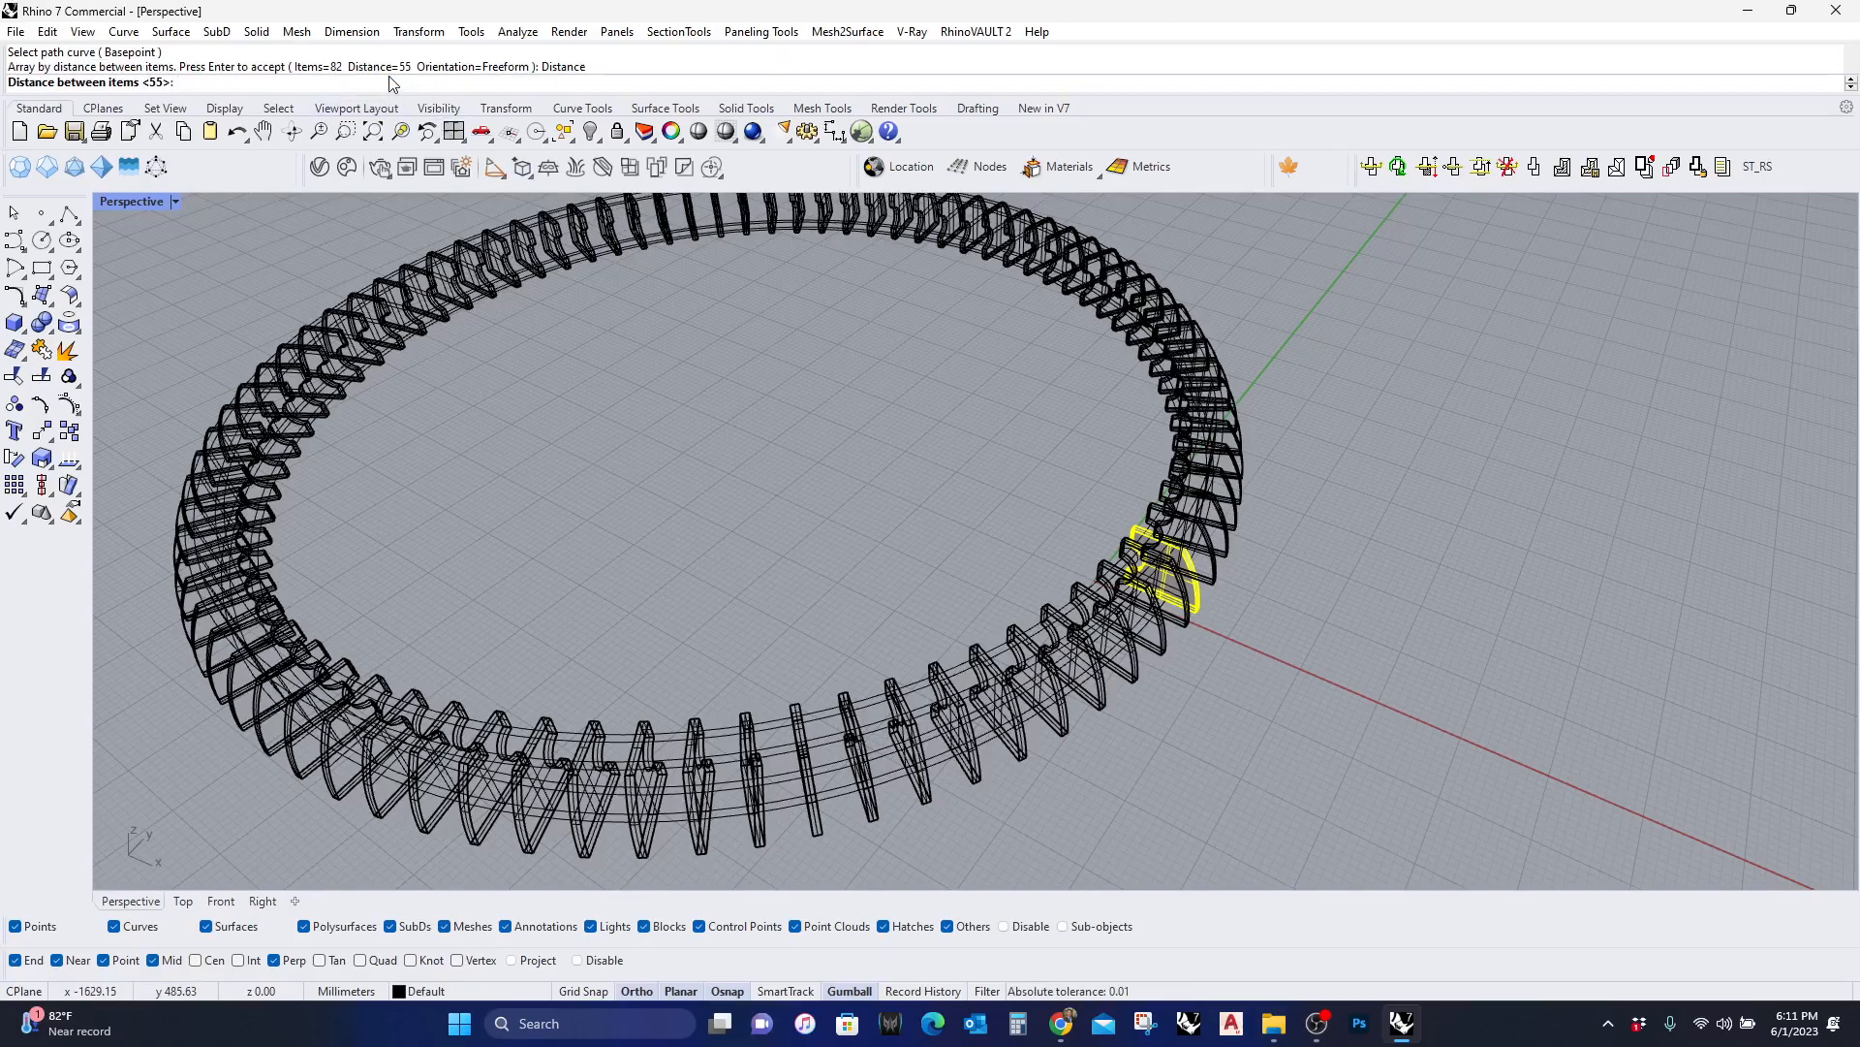
type("35")
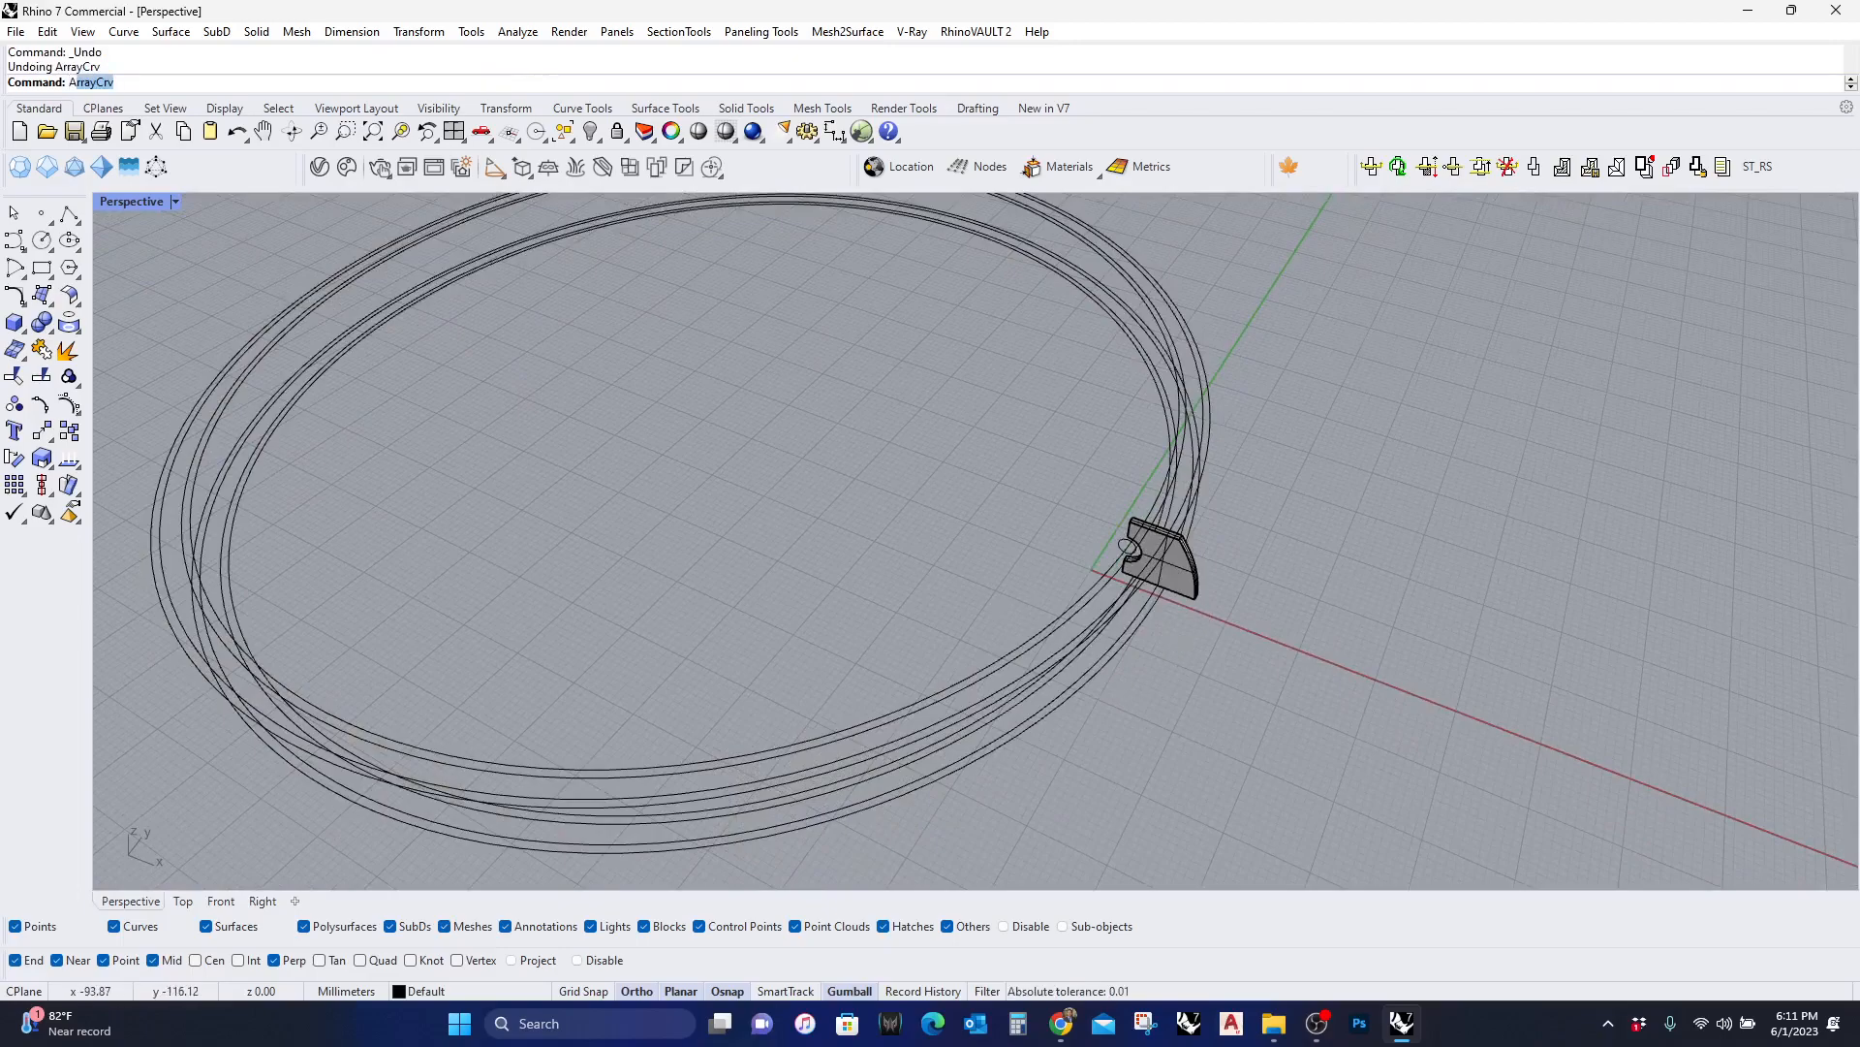
ArrayCrv the fin along the ring curve, trying a count of 8 items
left_click(87, 81)
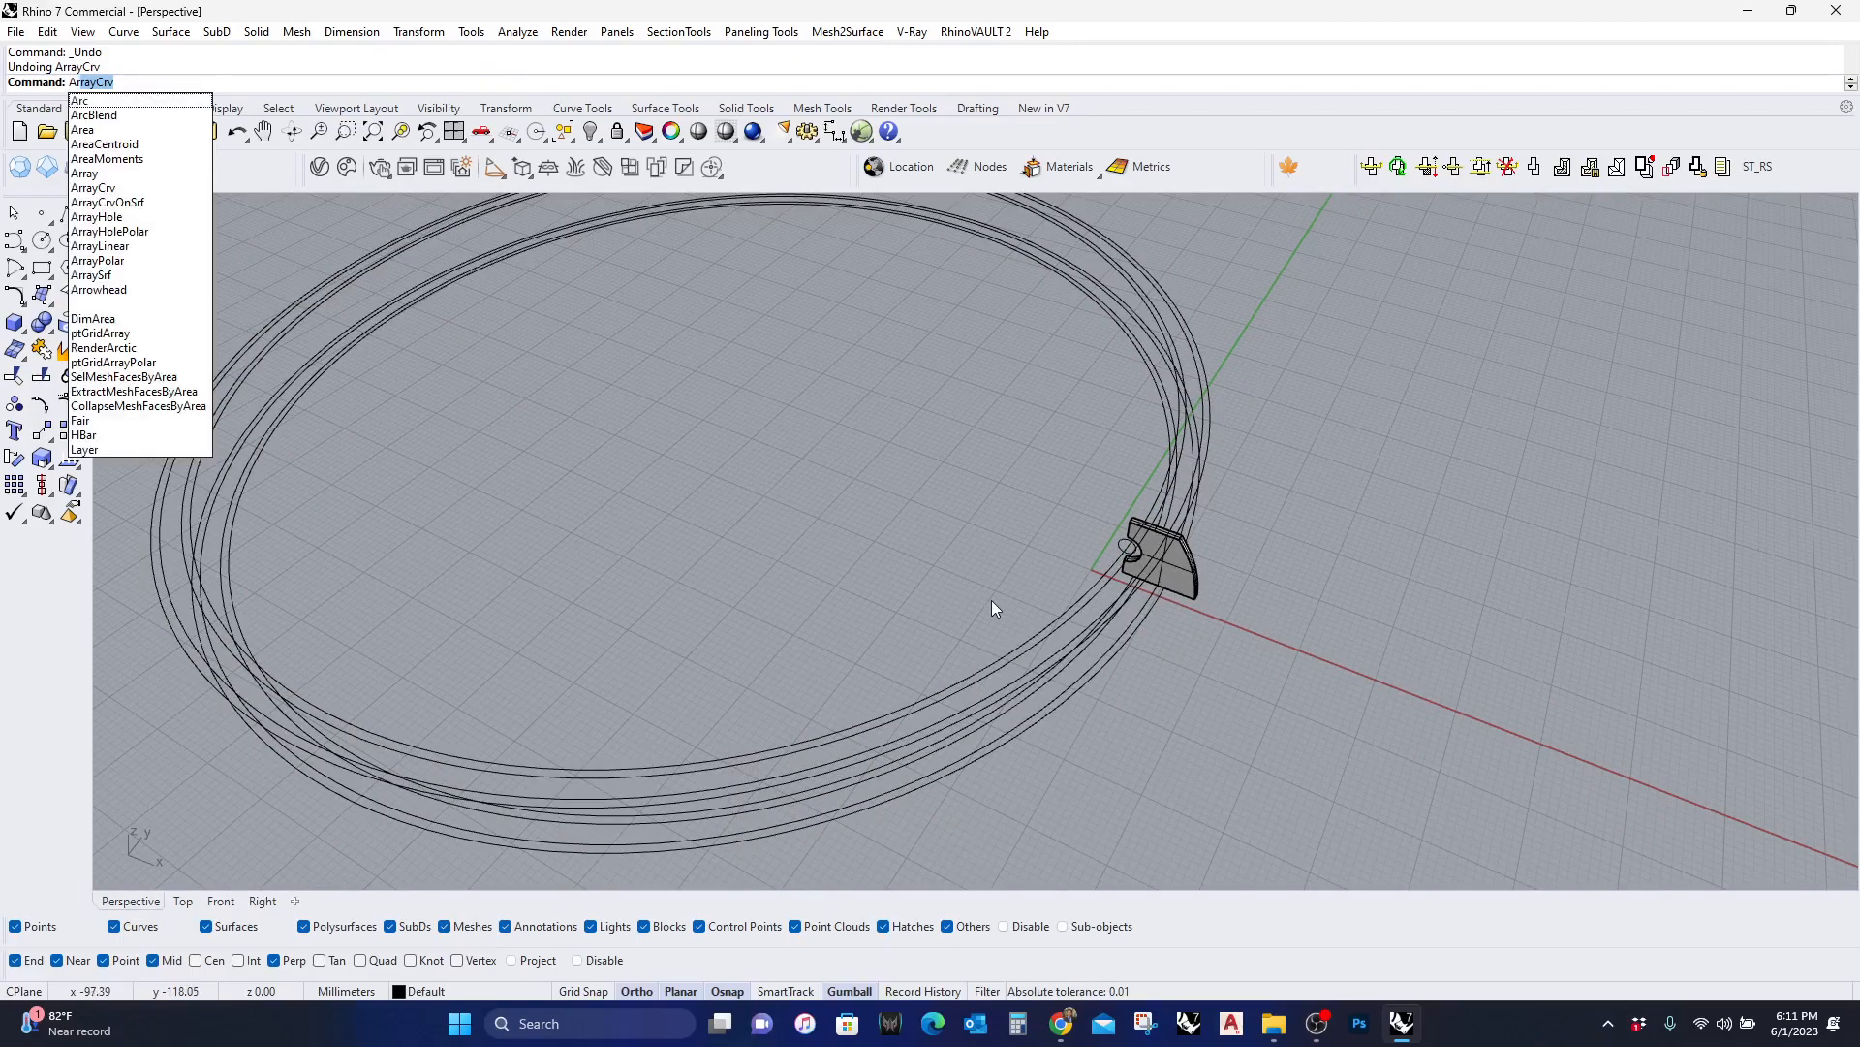
left_click(93, 188)
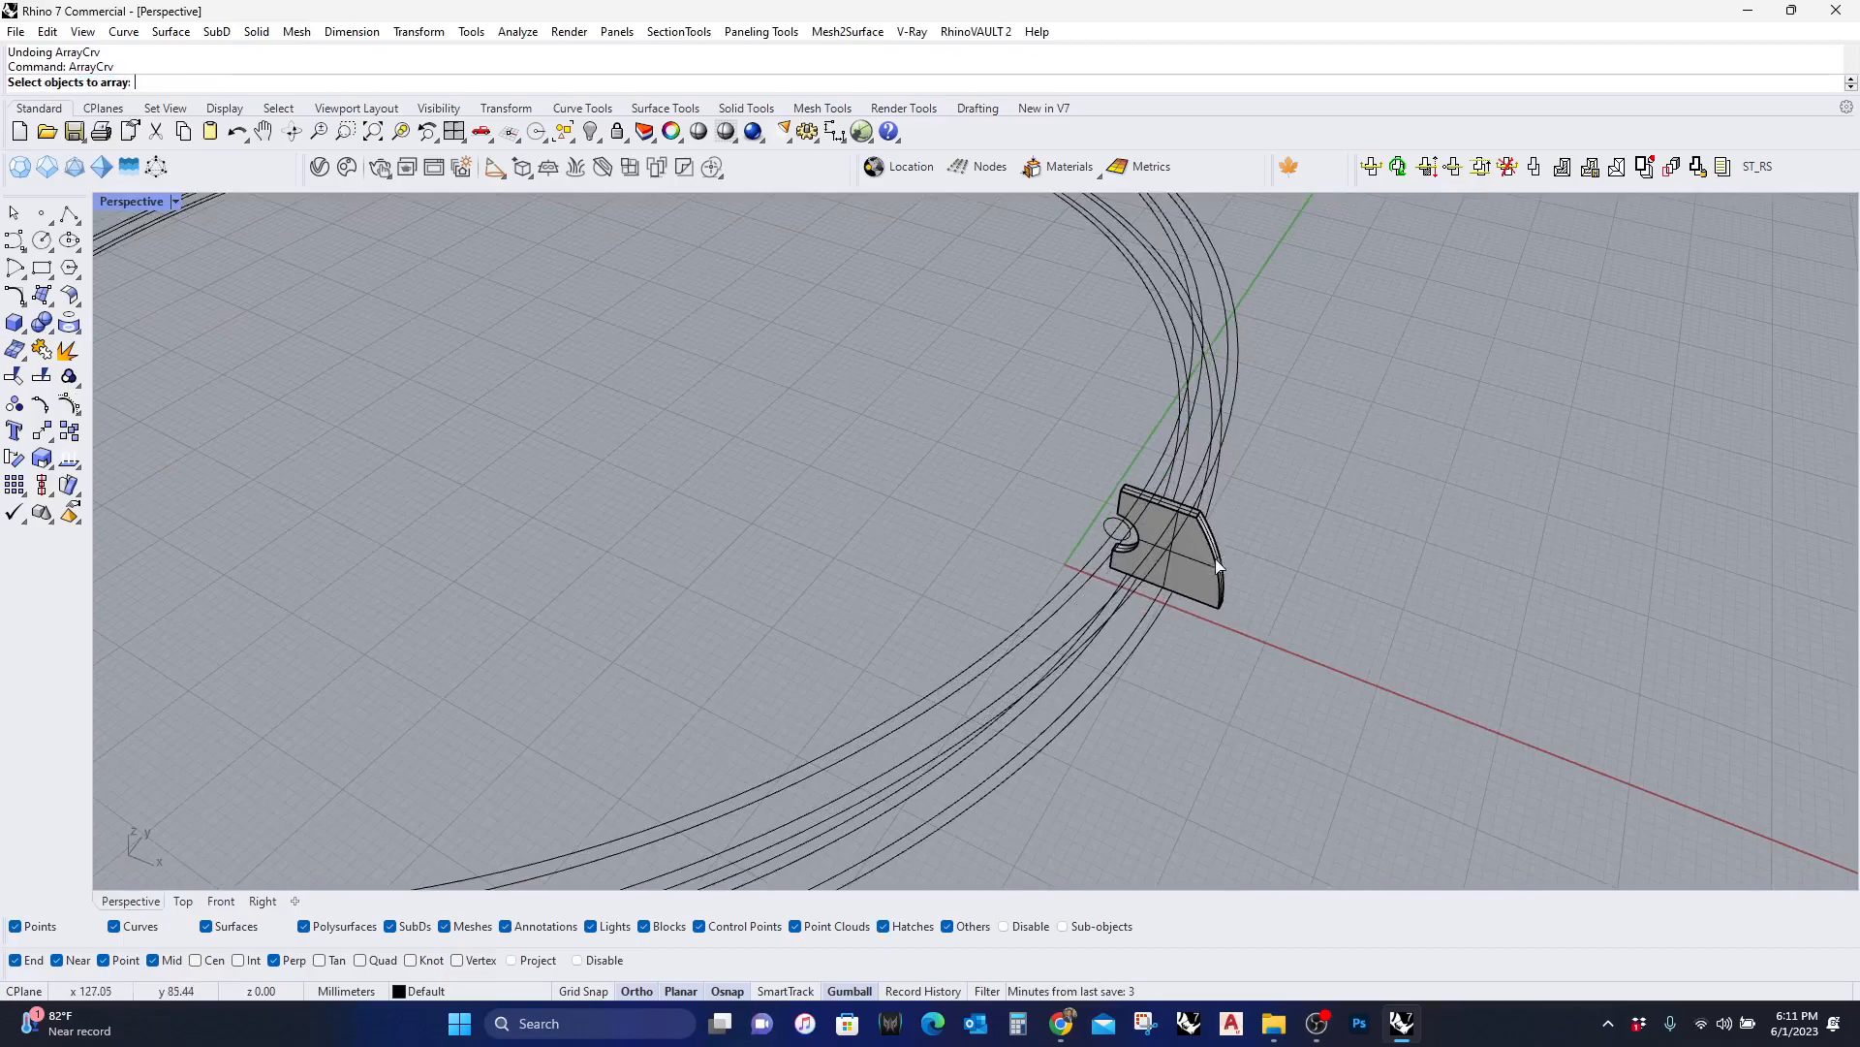
left_click(1182, 566)
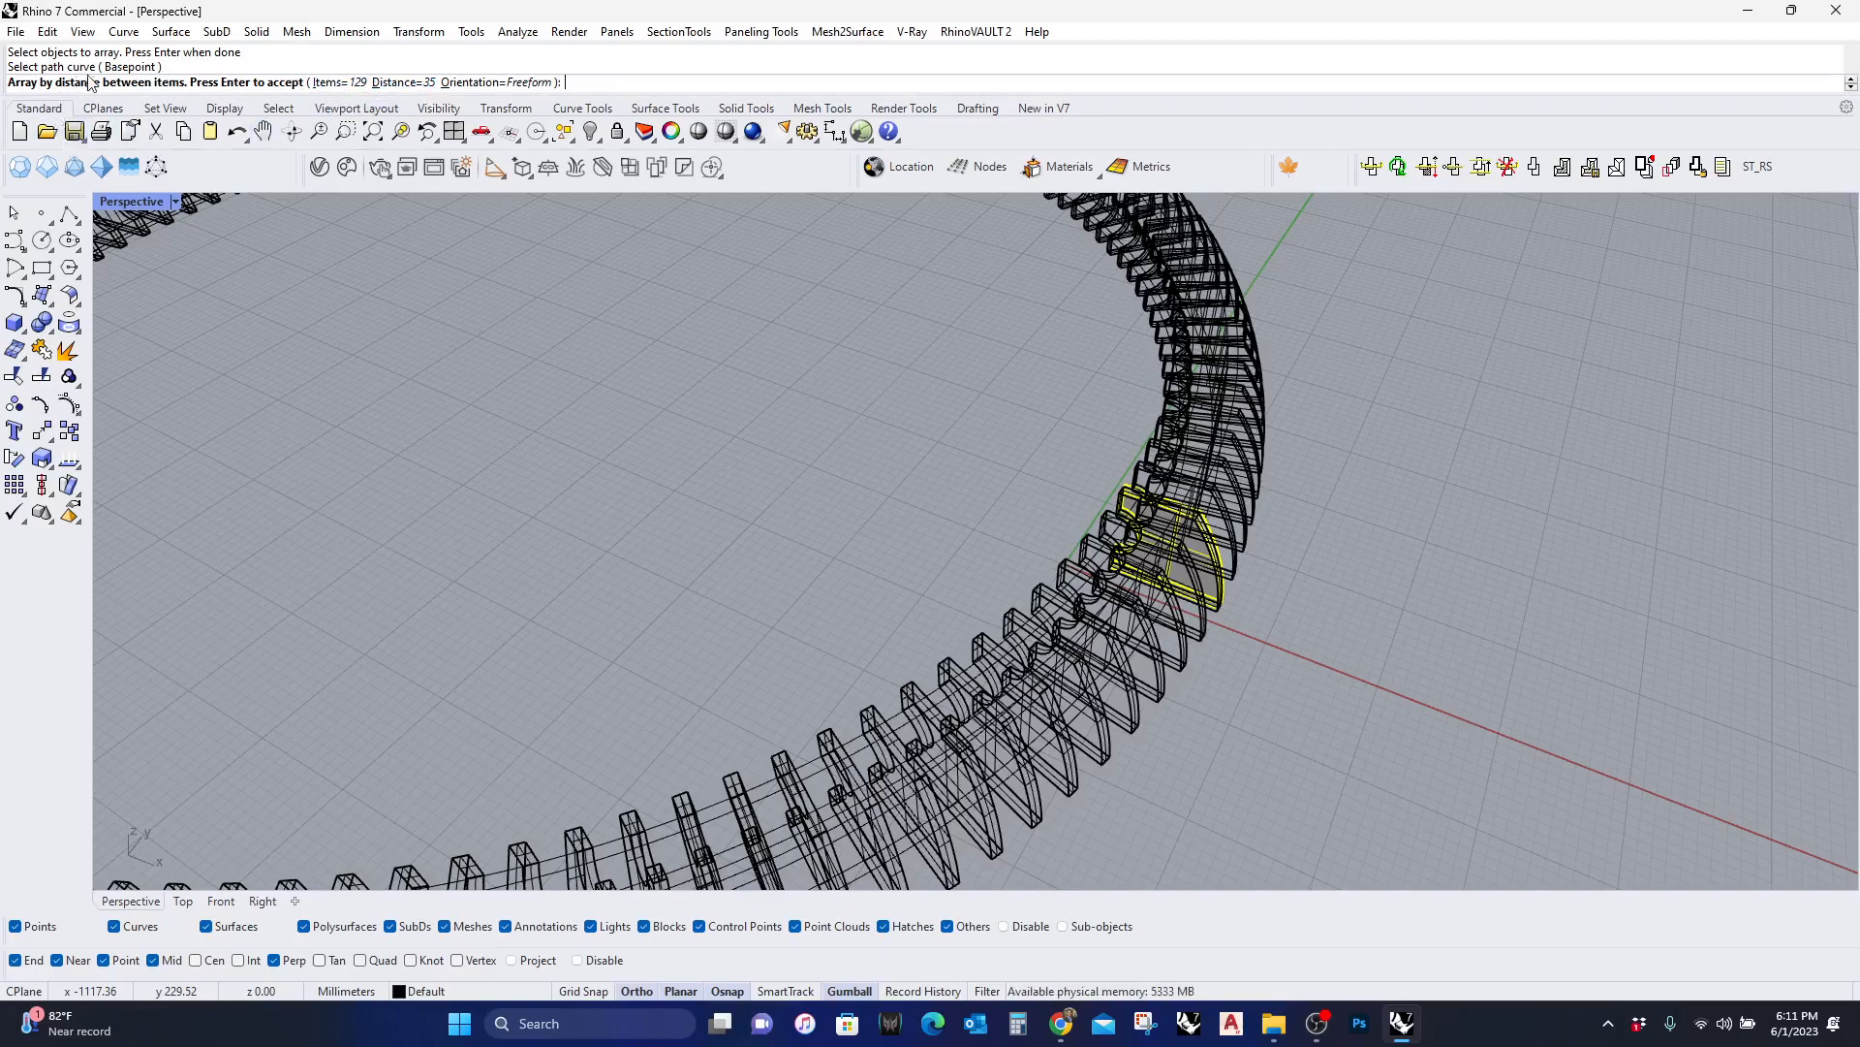
mouse_move(70, 89)
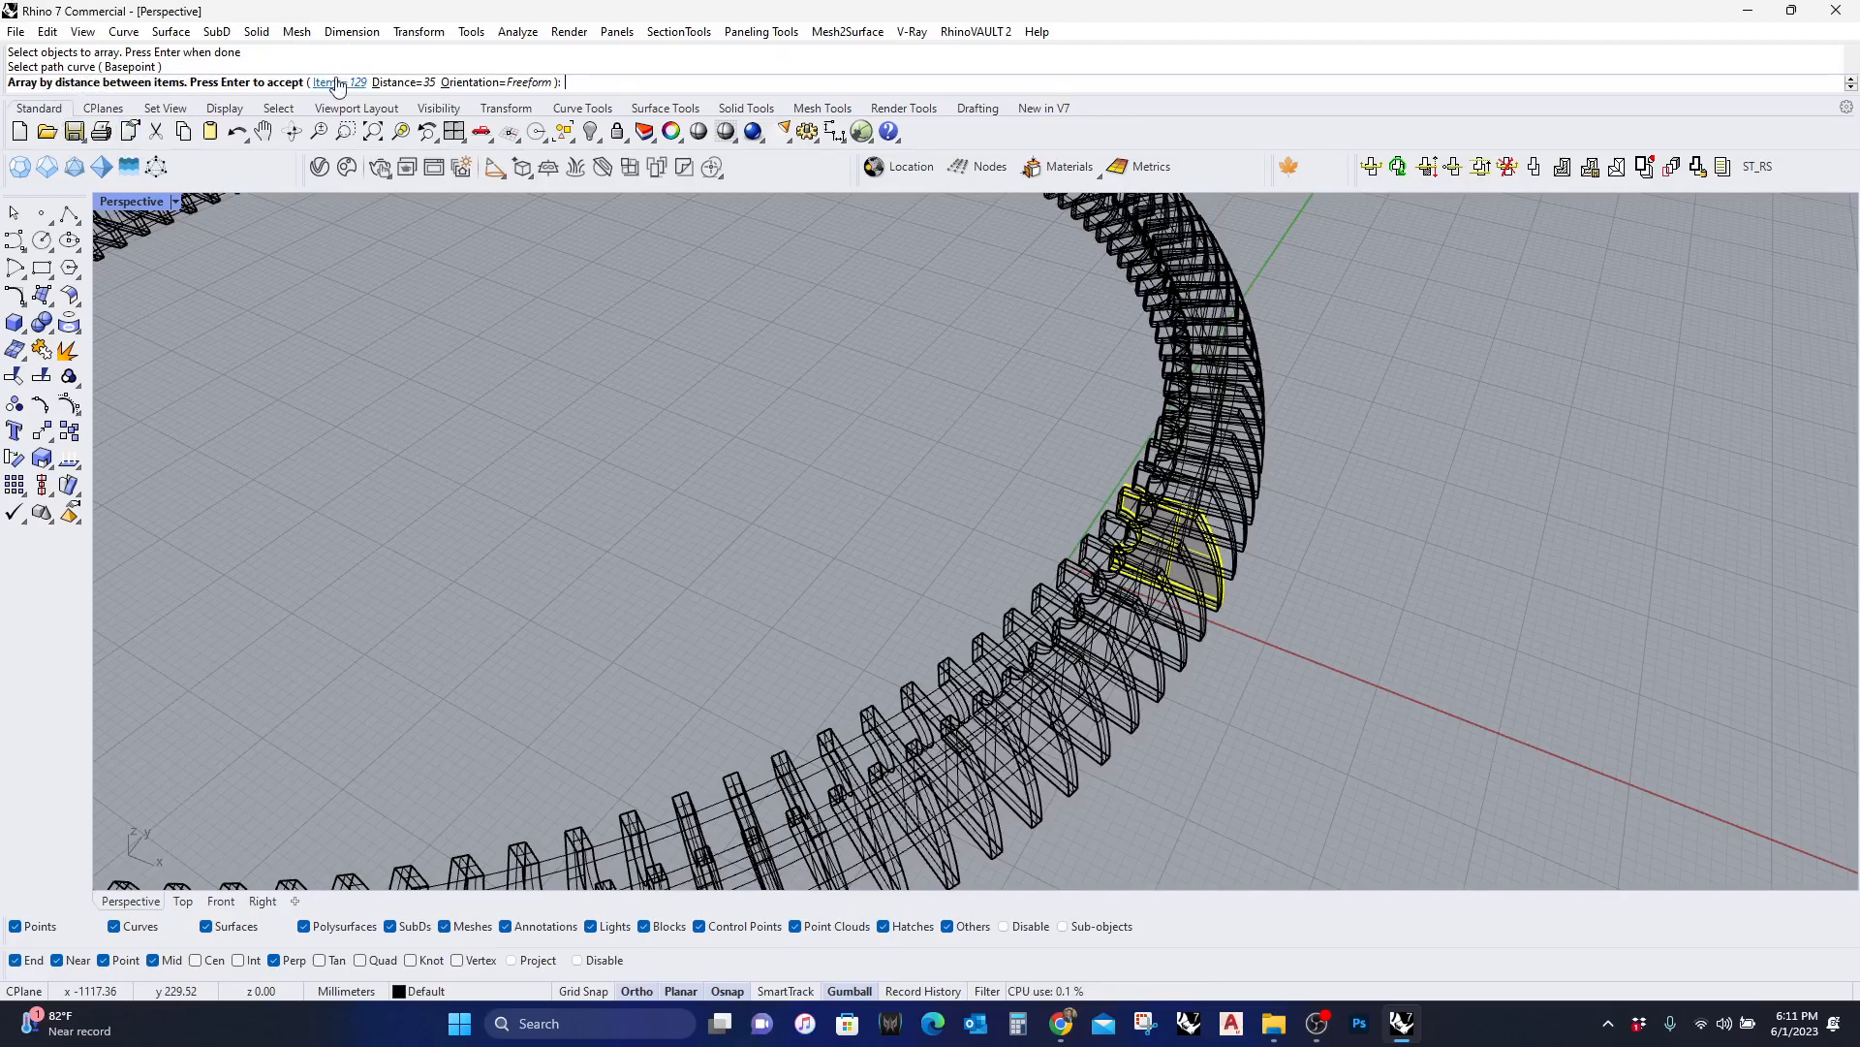
left_click(325, 81)
type("55")
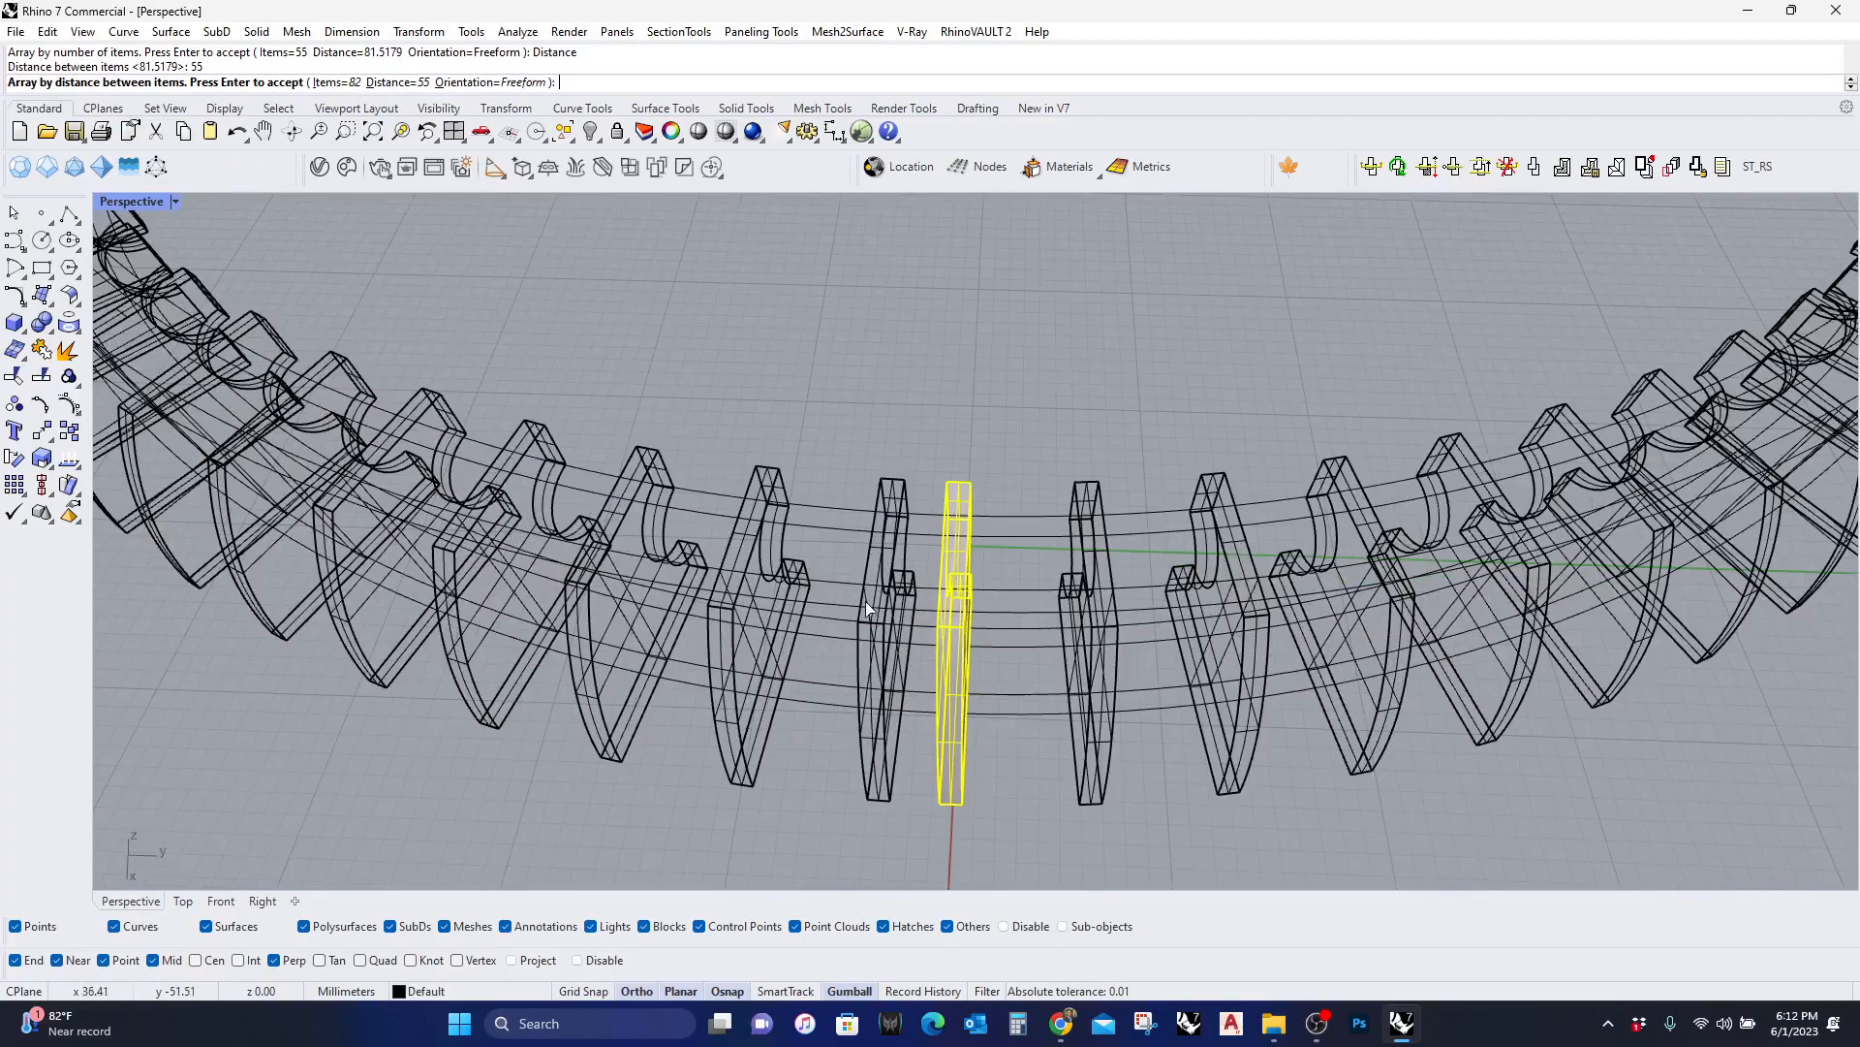
mouse_move(924, 620)
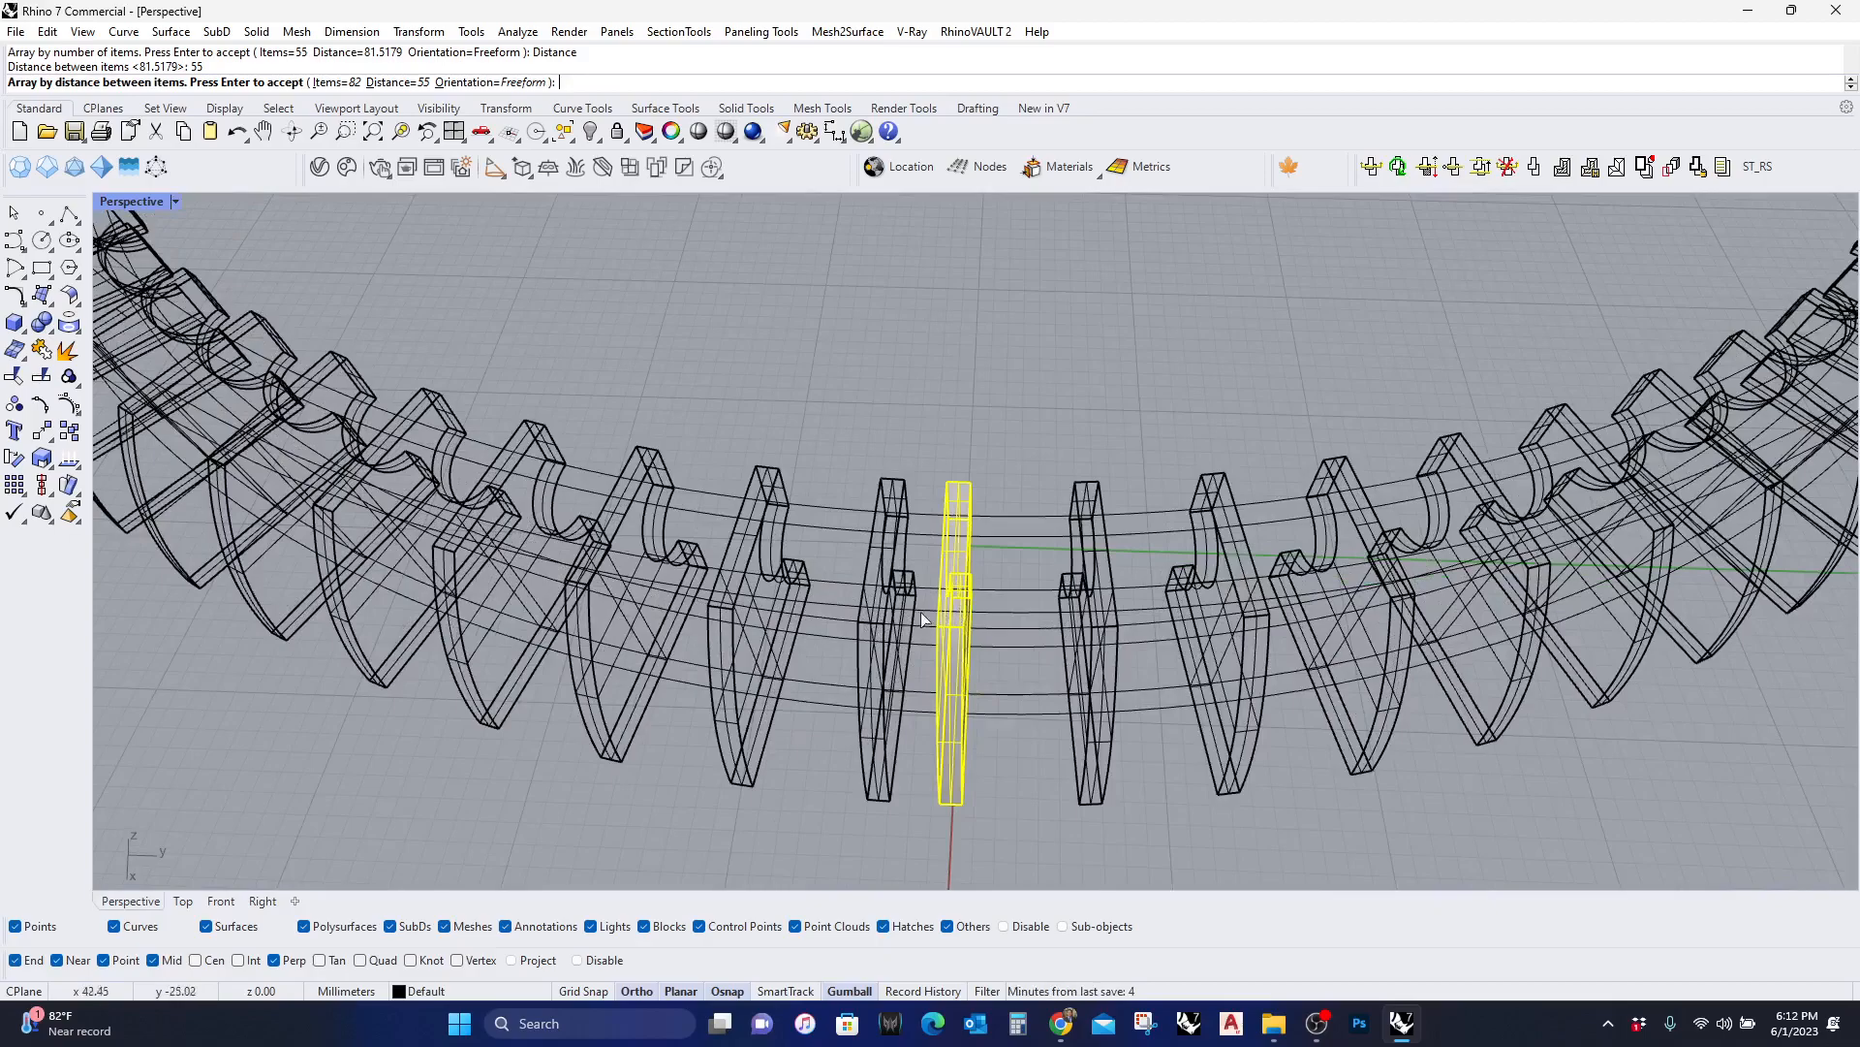
left_click_drag(926, 593, 973, 641)
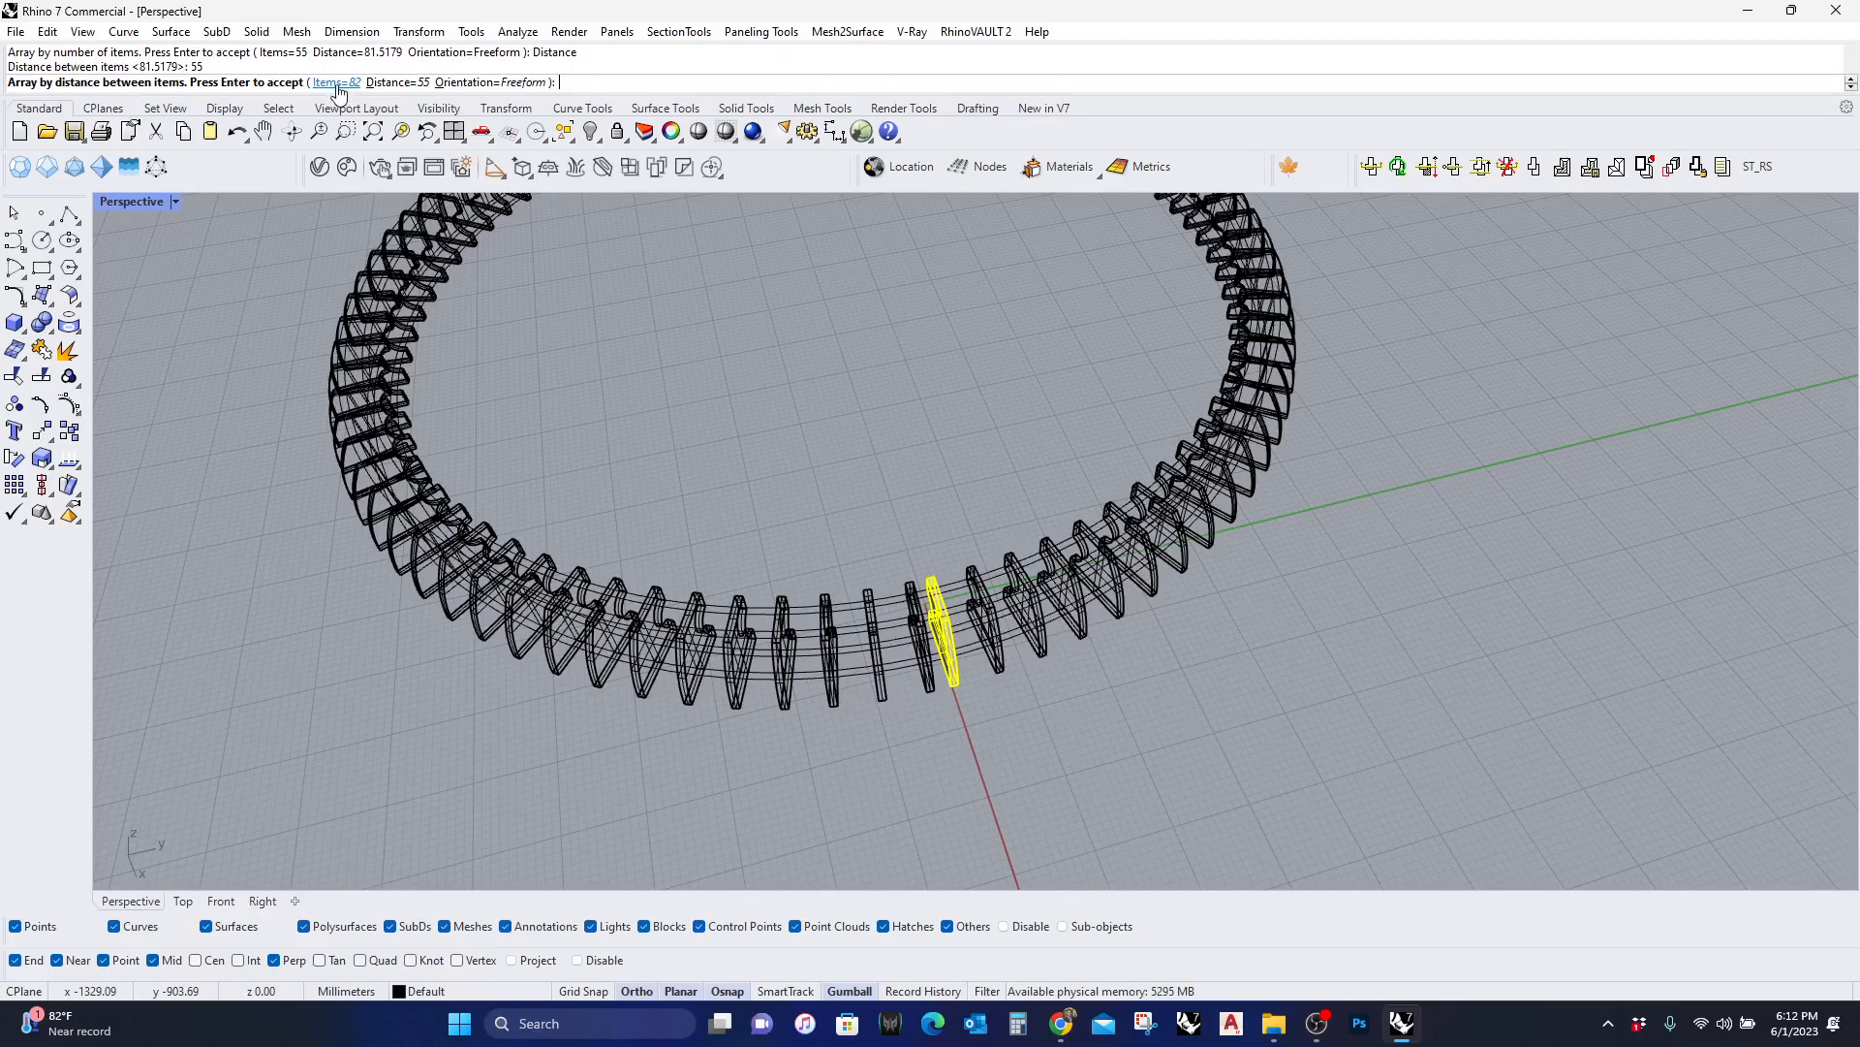
left_click(337, 81)
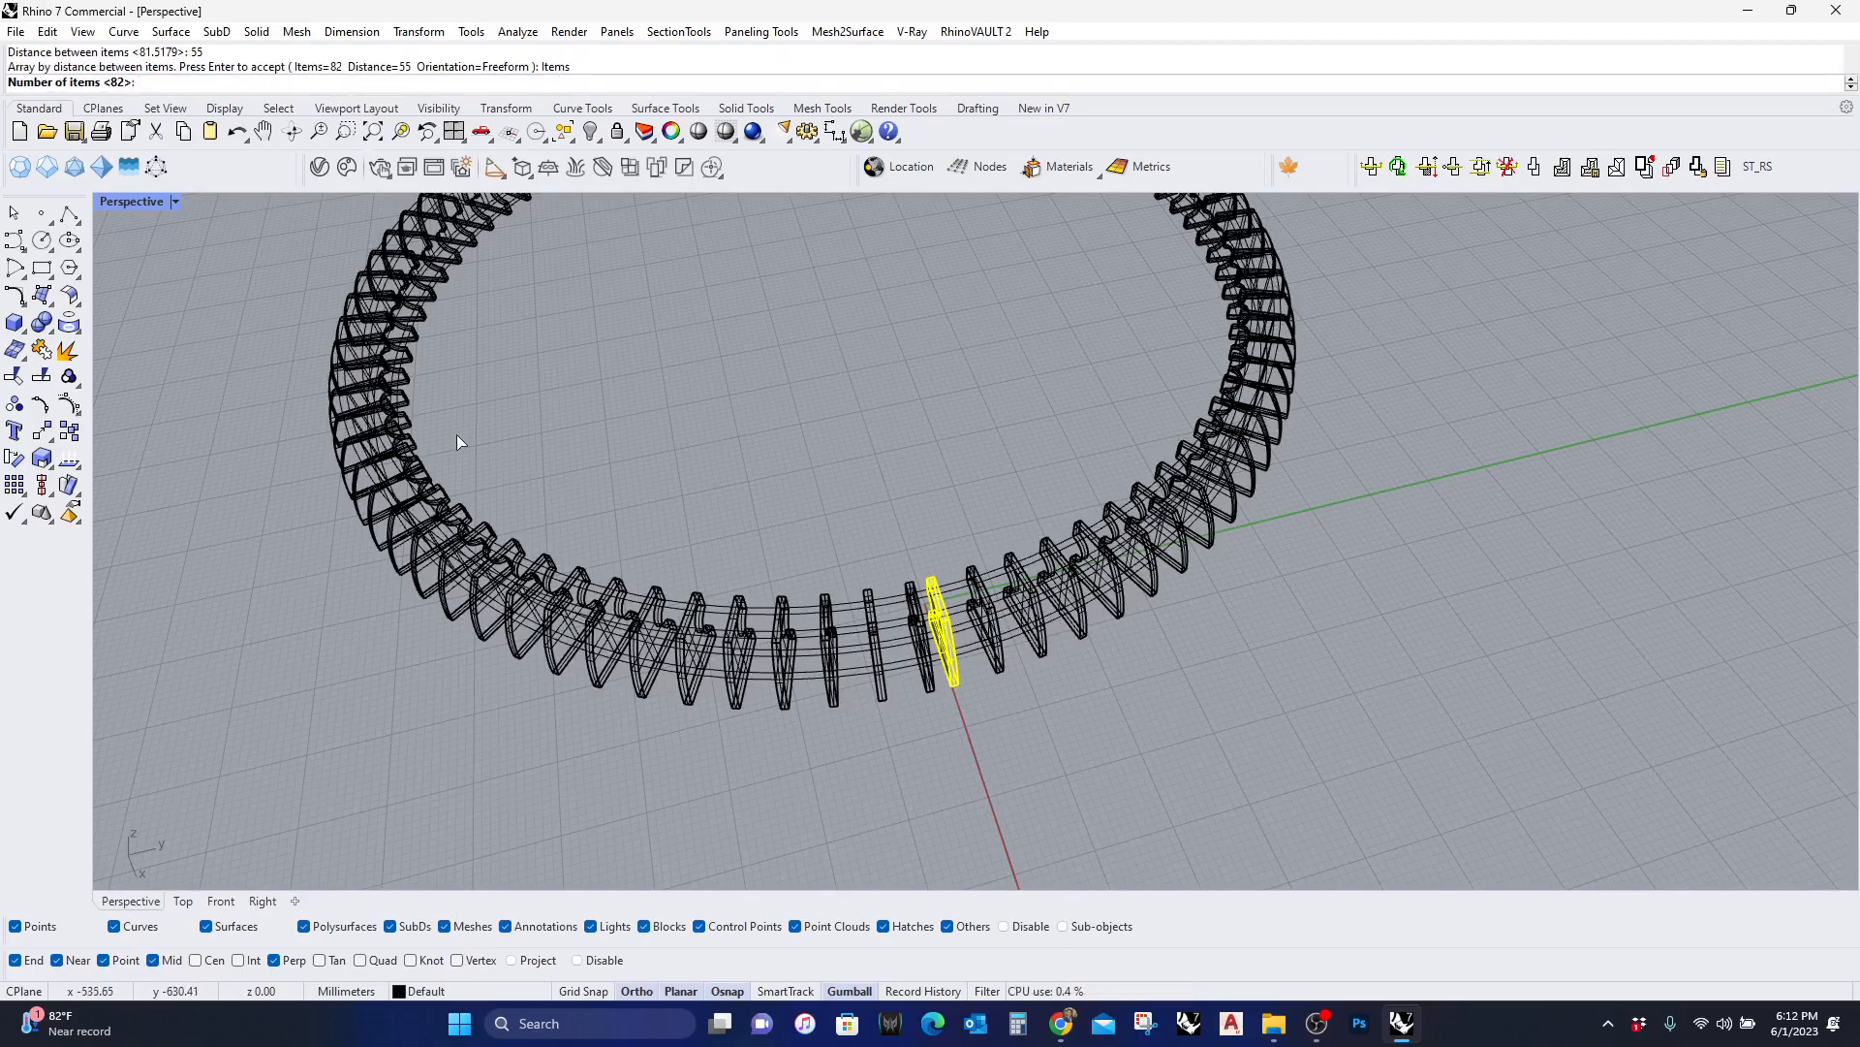
type("85")
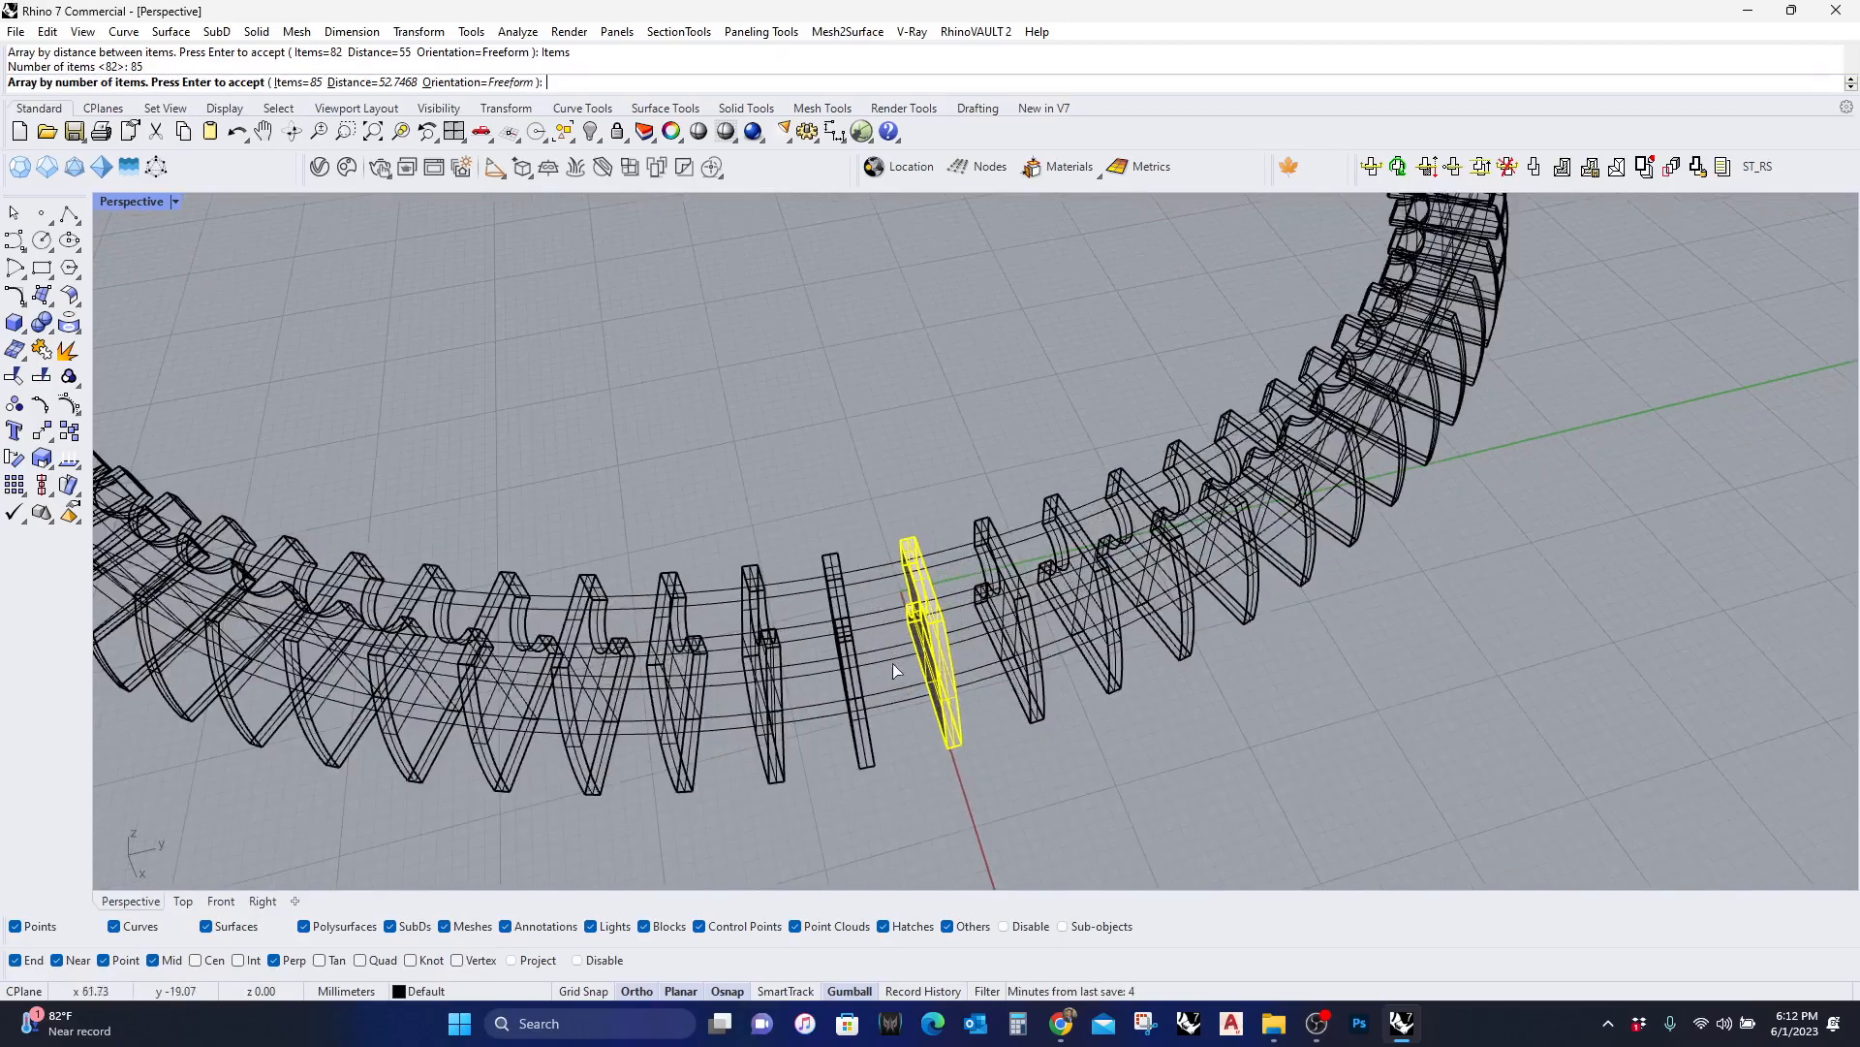
Switch the array to distance mode with a fin spacing of 35
left_click_drag(890, 664, 843, 604)
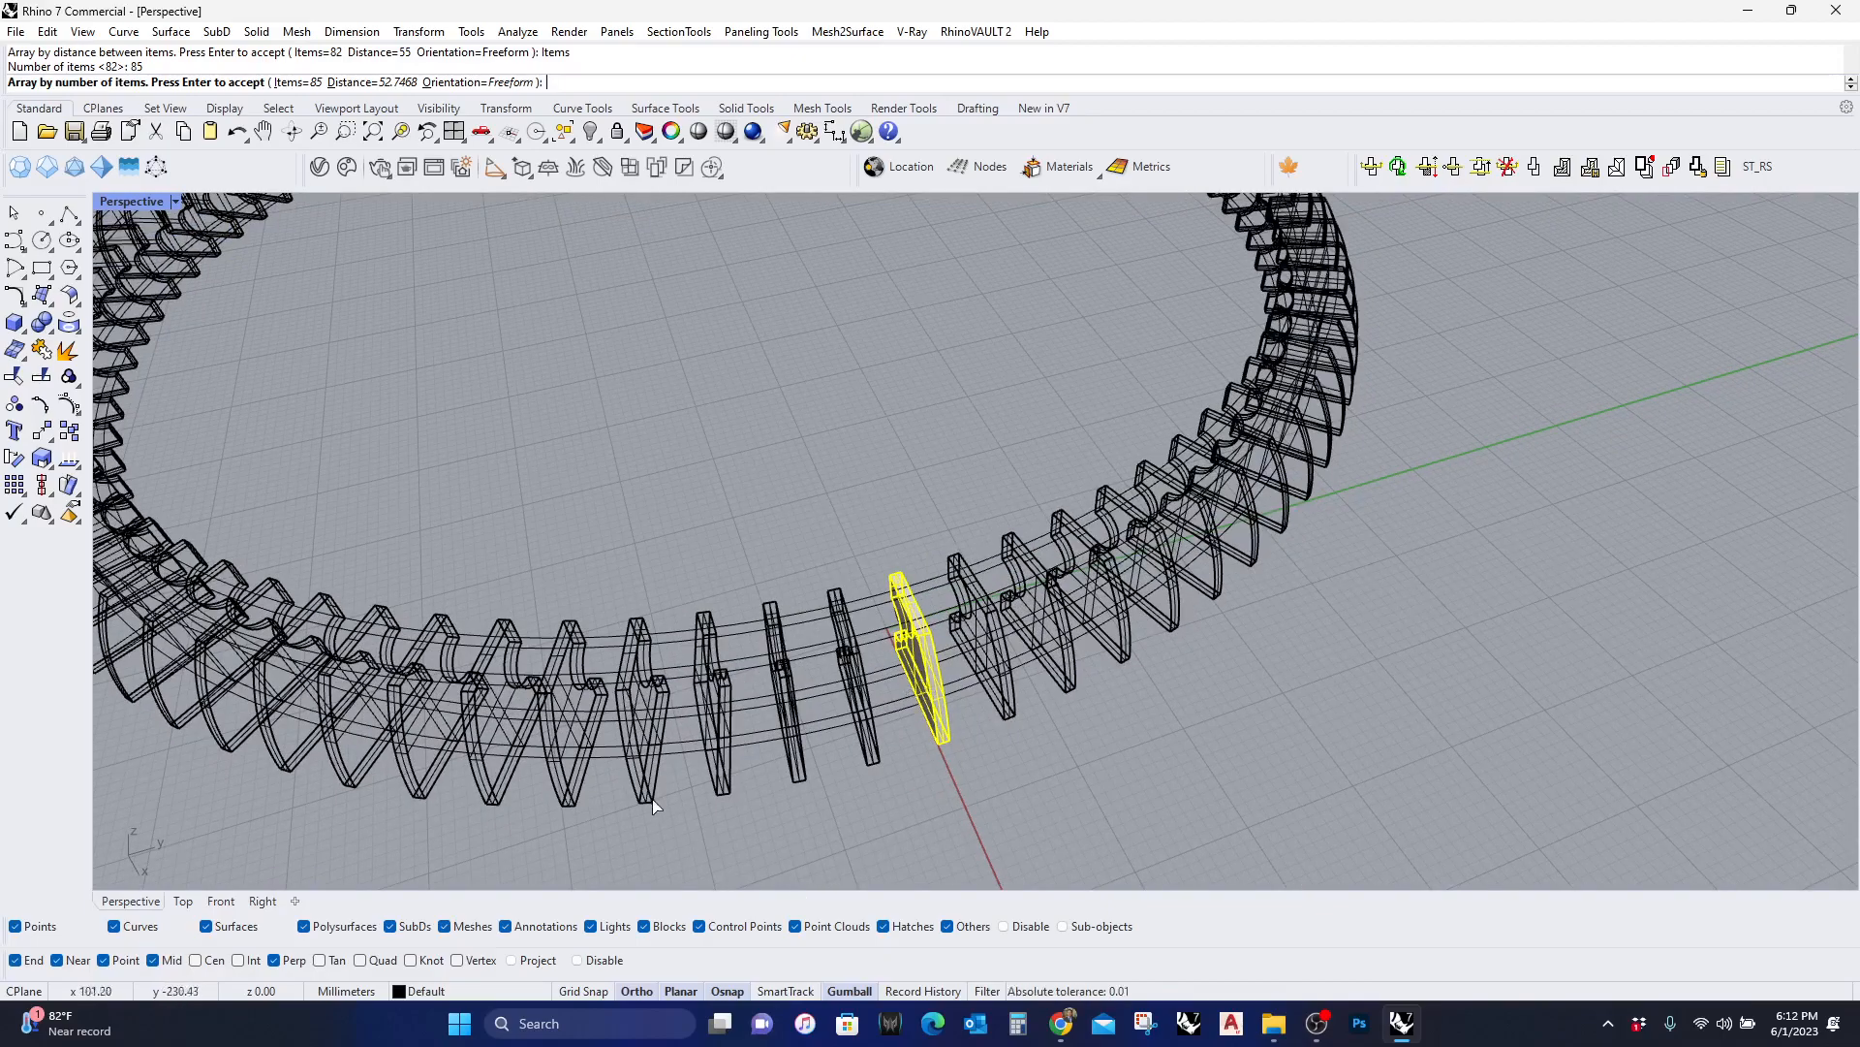
key("Enter")
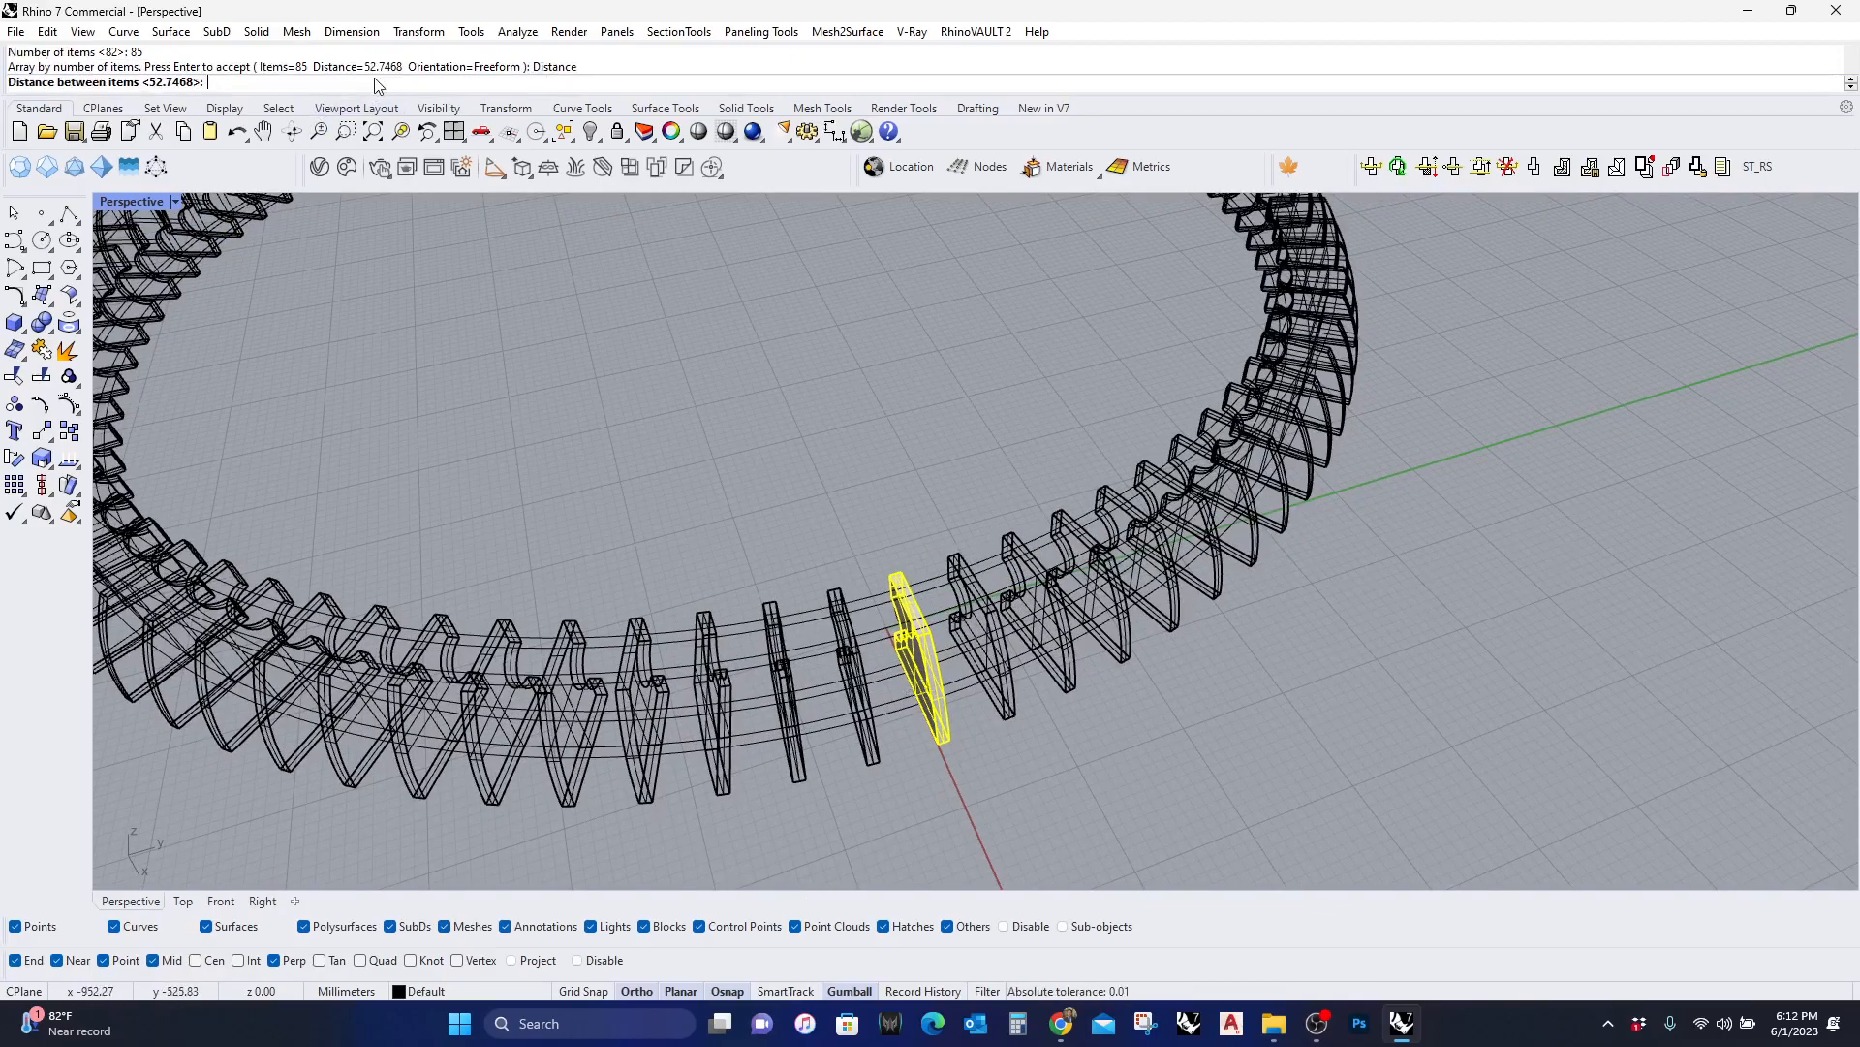
type("35")
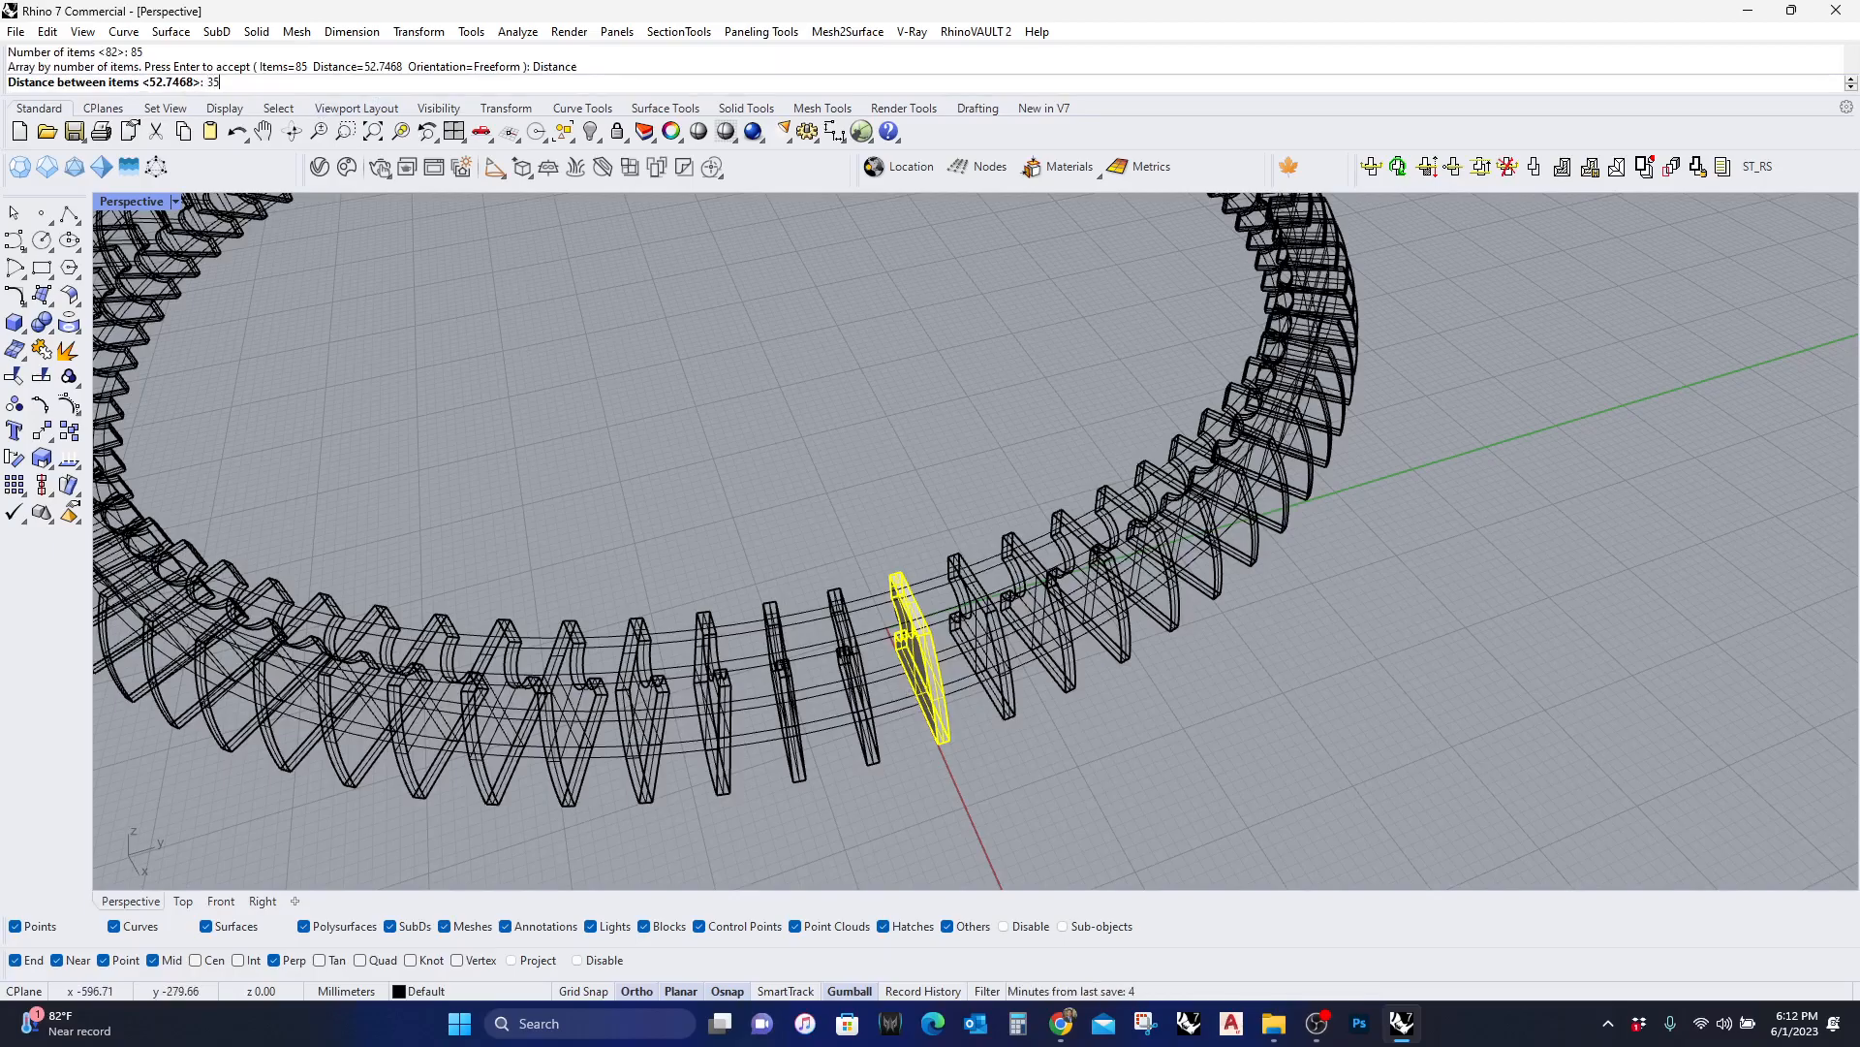
key("Enter")
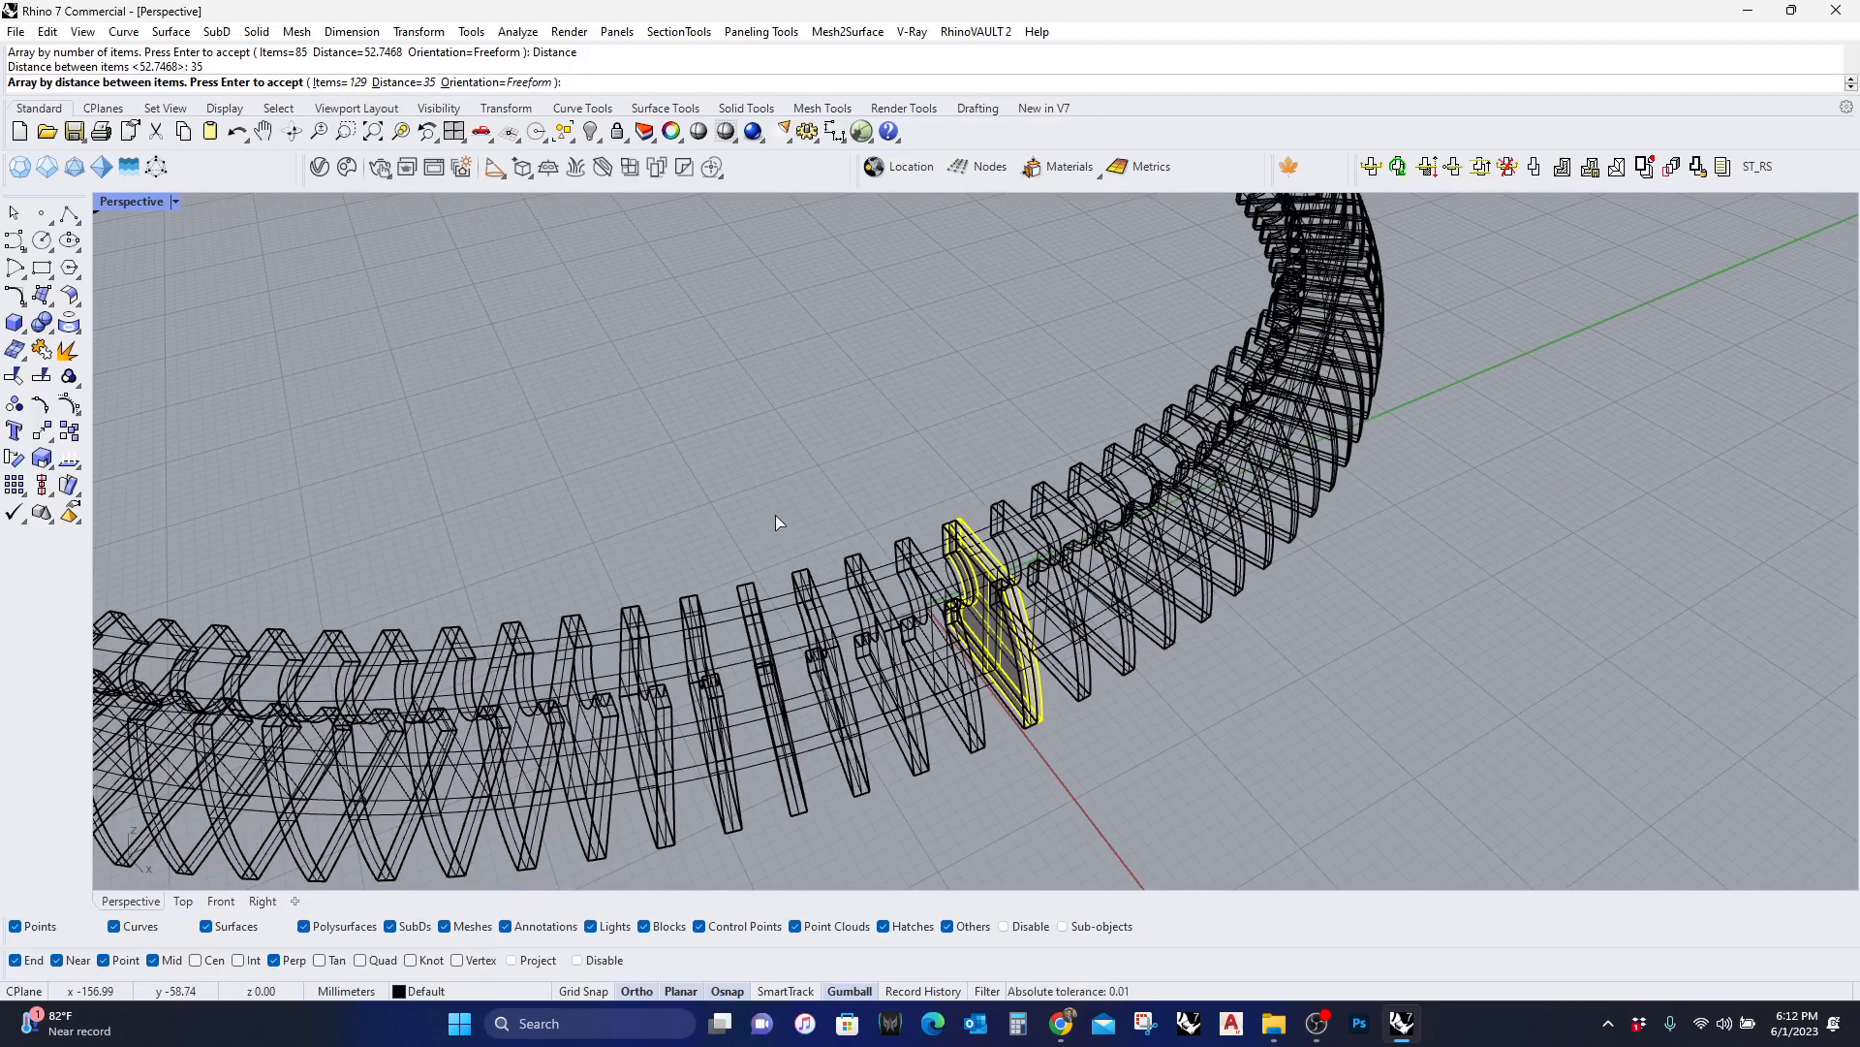
mouse_move(833, 505)
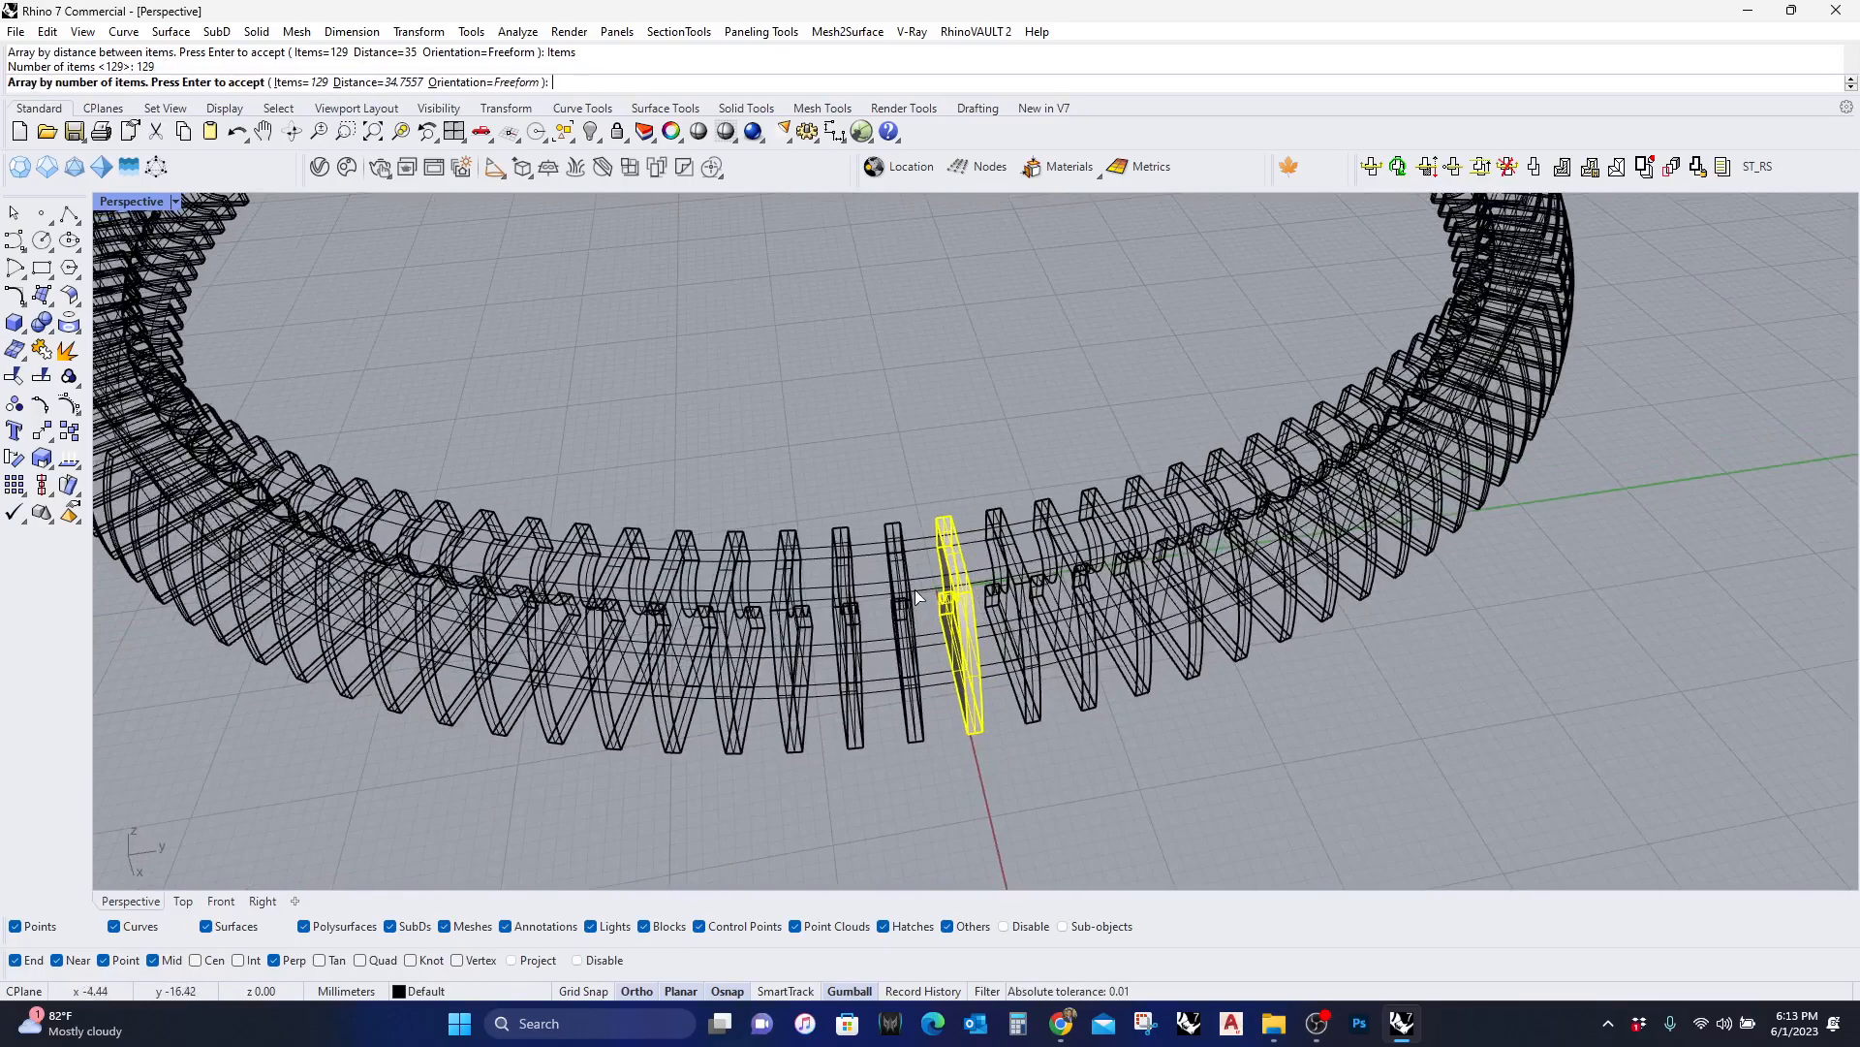
Accept the array of 129 fins and view the notched fin tops up close
key("Enter")
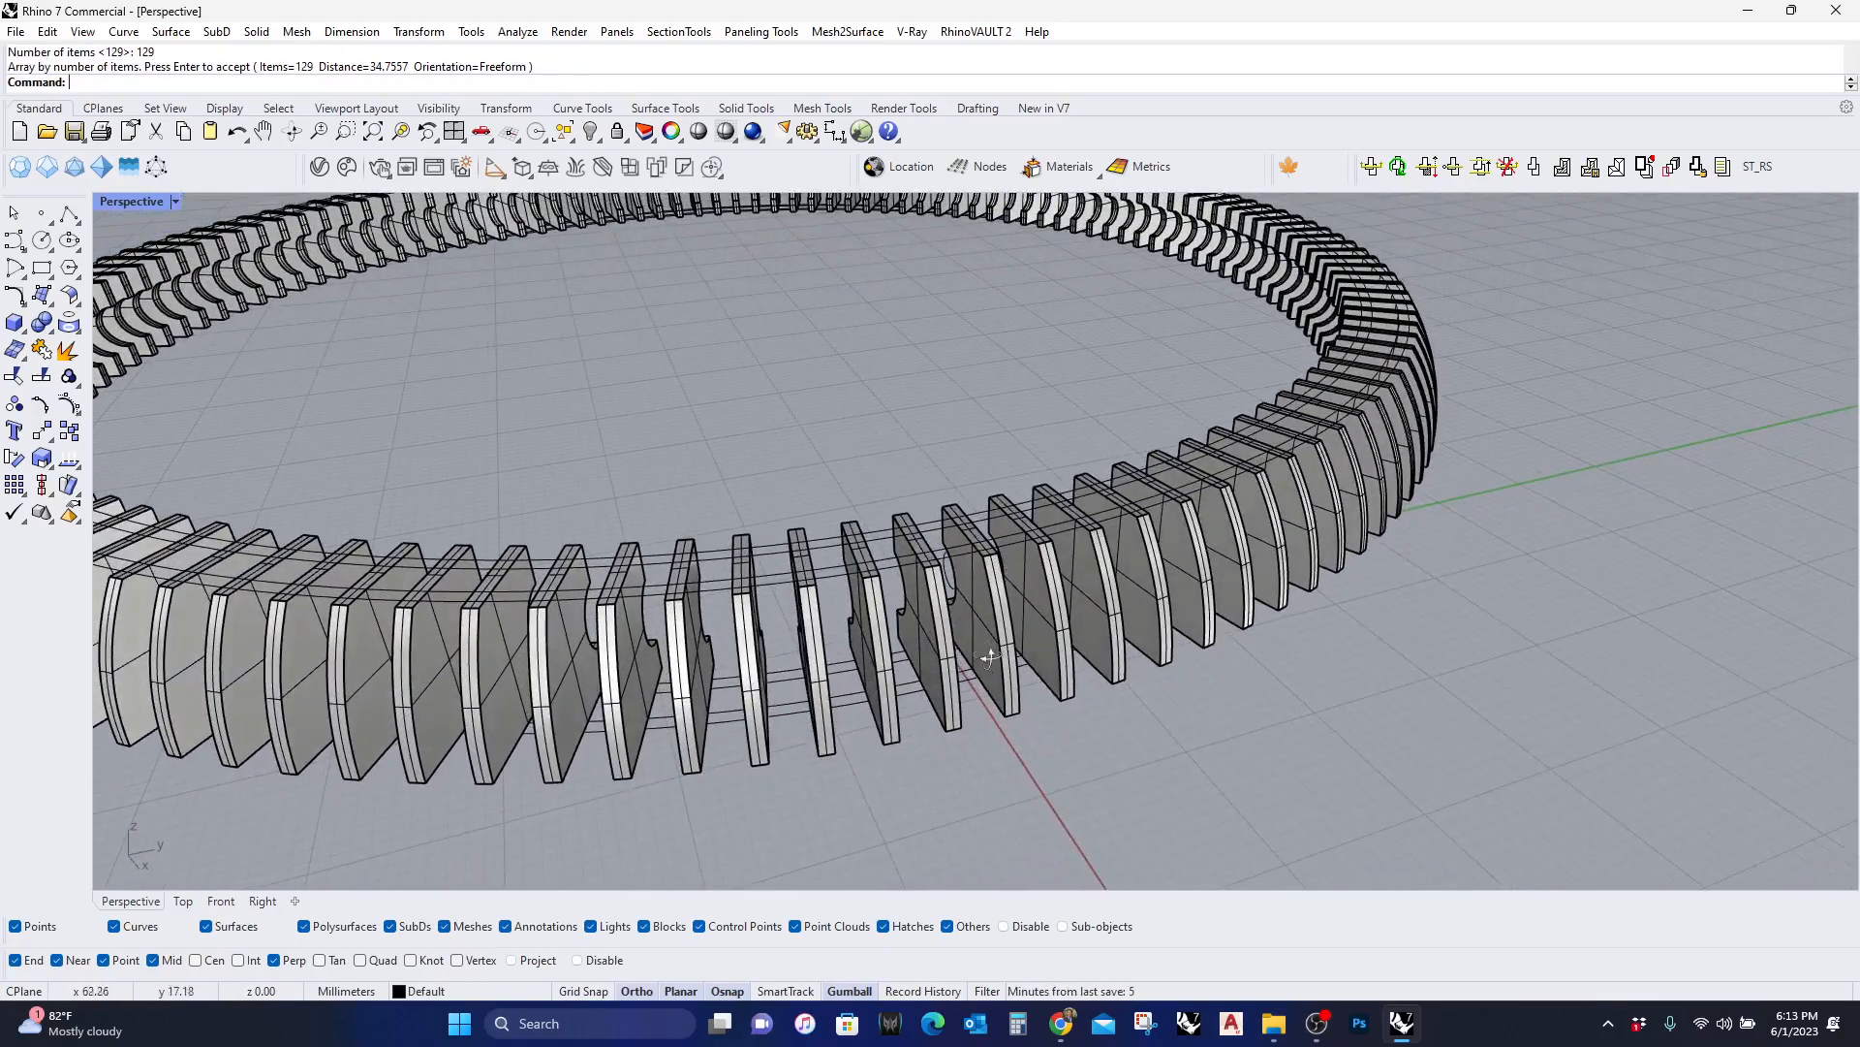
left_click_drag(985, 659, 1128, 622)
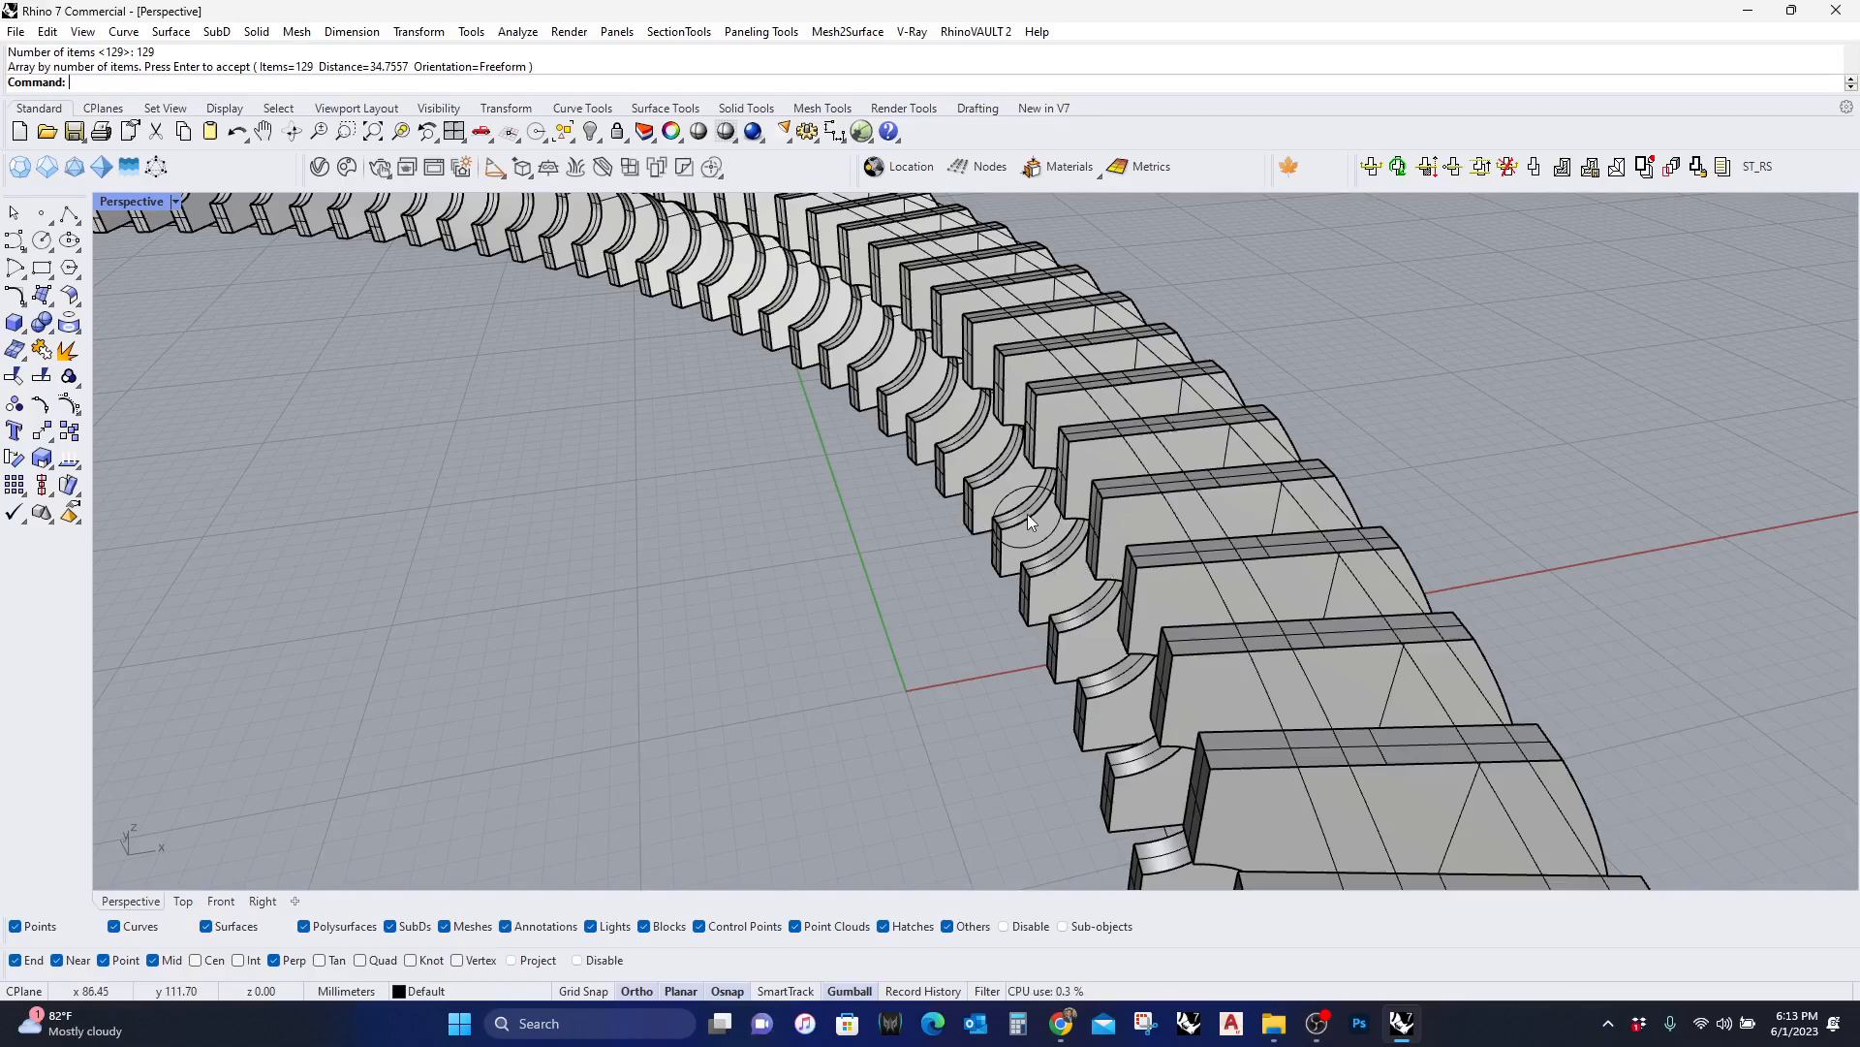
Sweep1 the circle profile along the ring as the light tube, then loft the fin-top edges into a flat band
type("Sweep1")
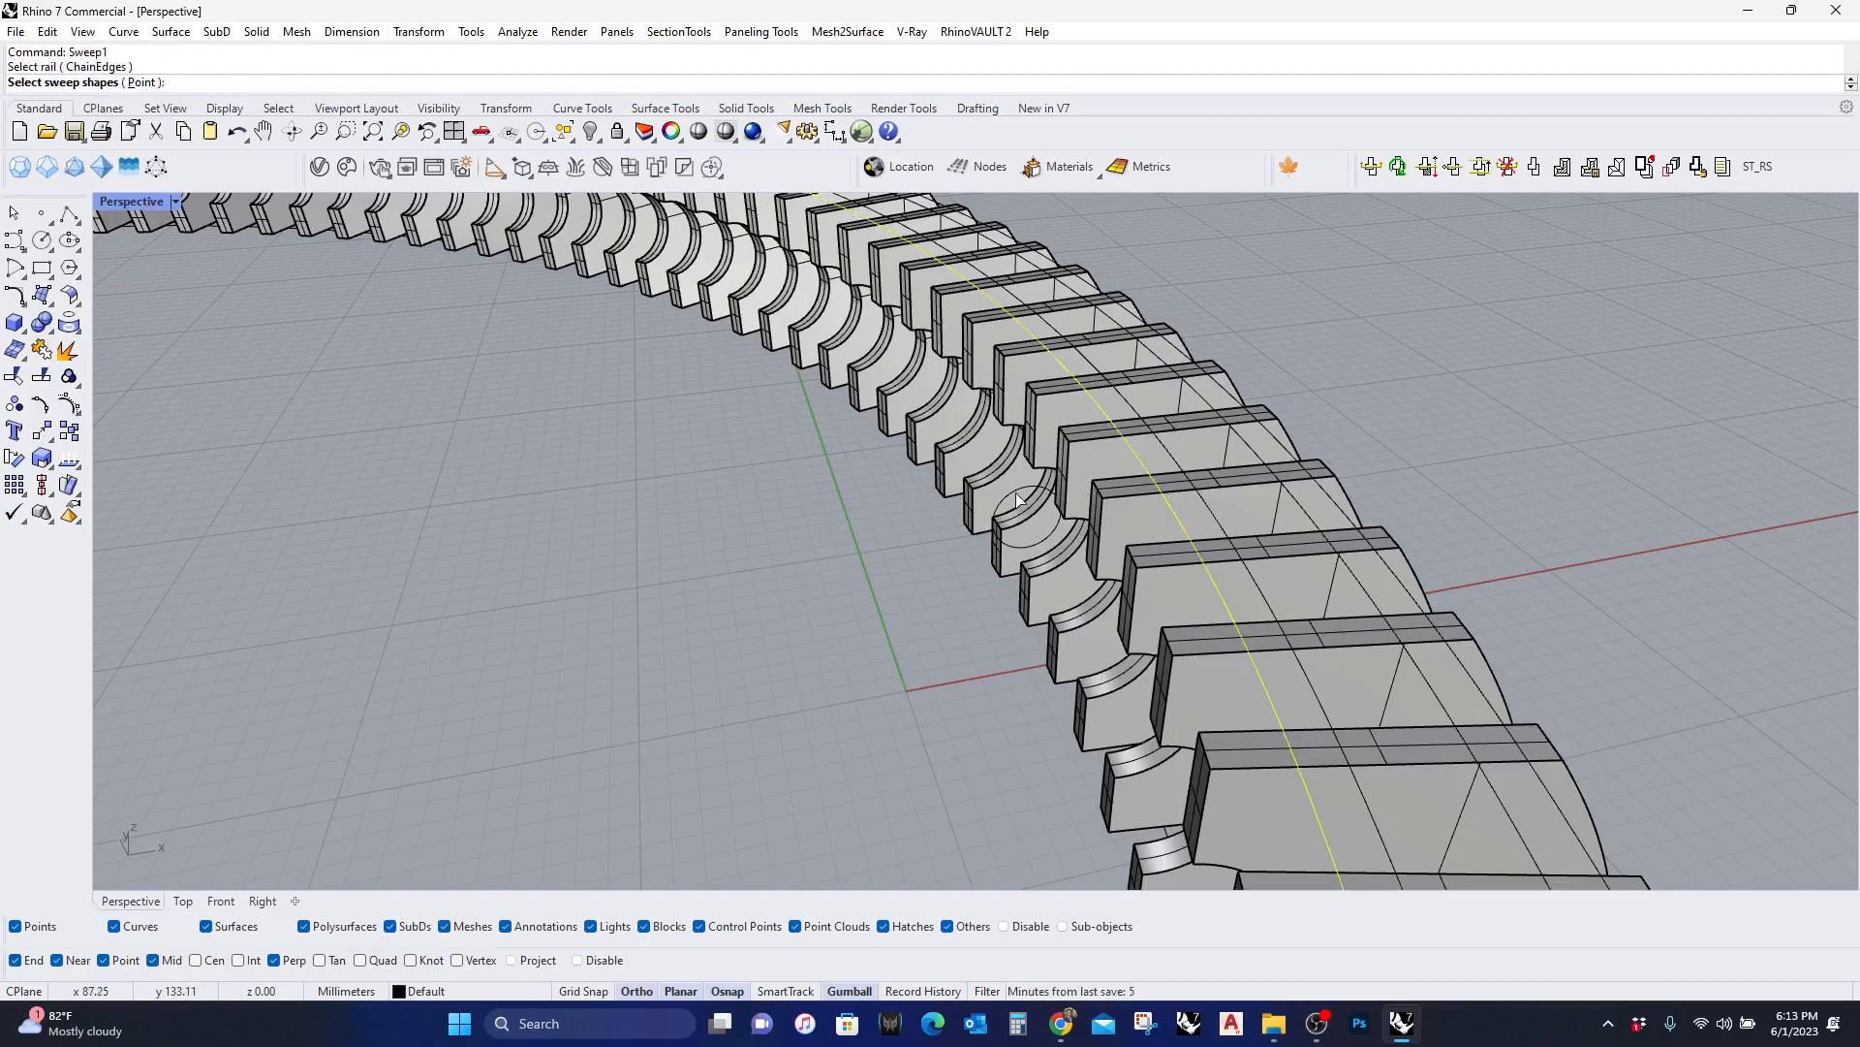
left_click(1021, 508)
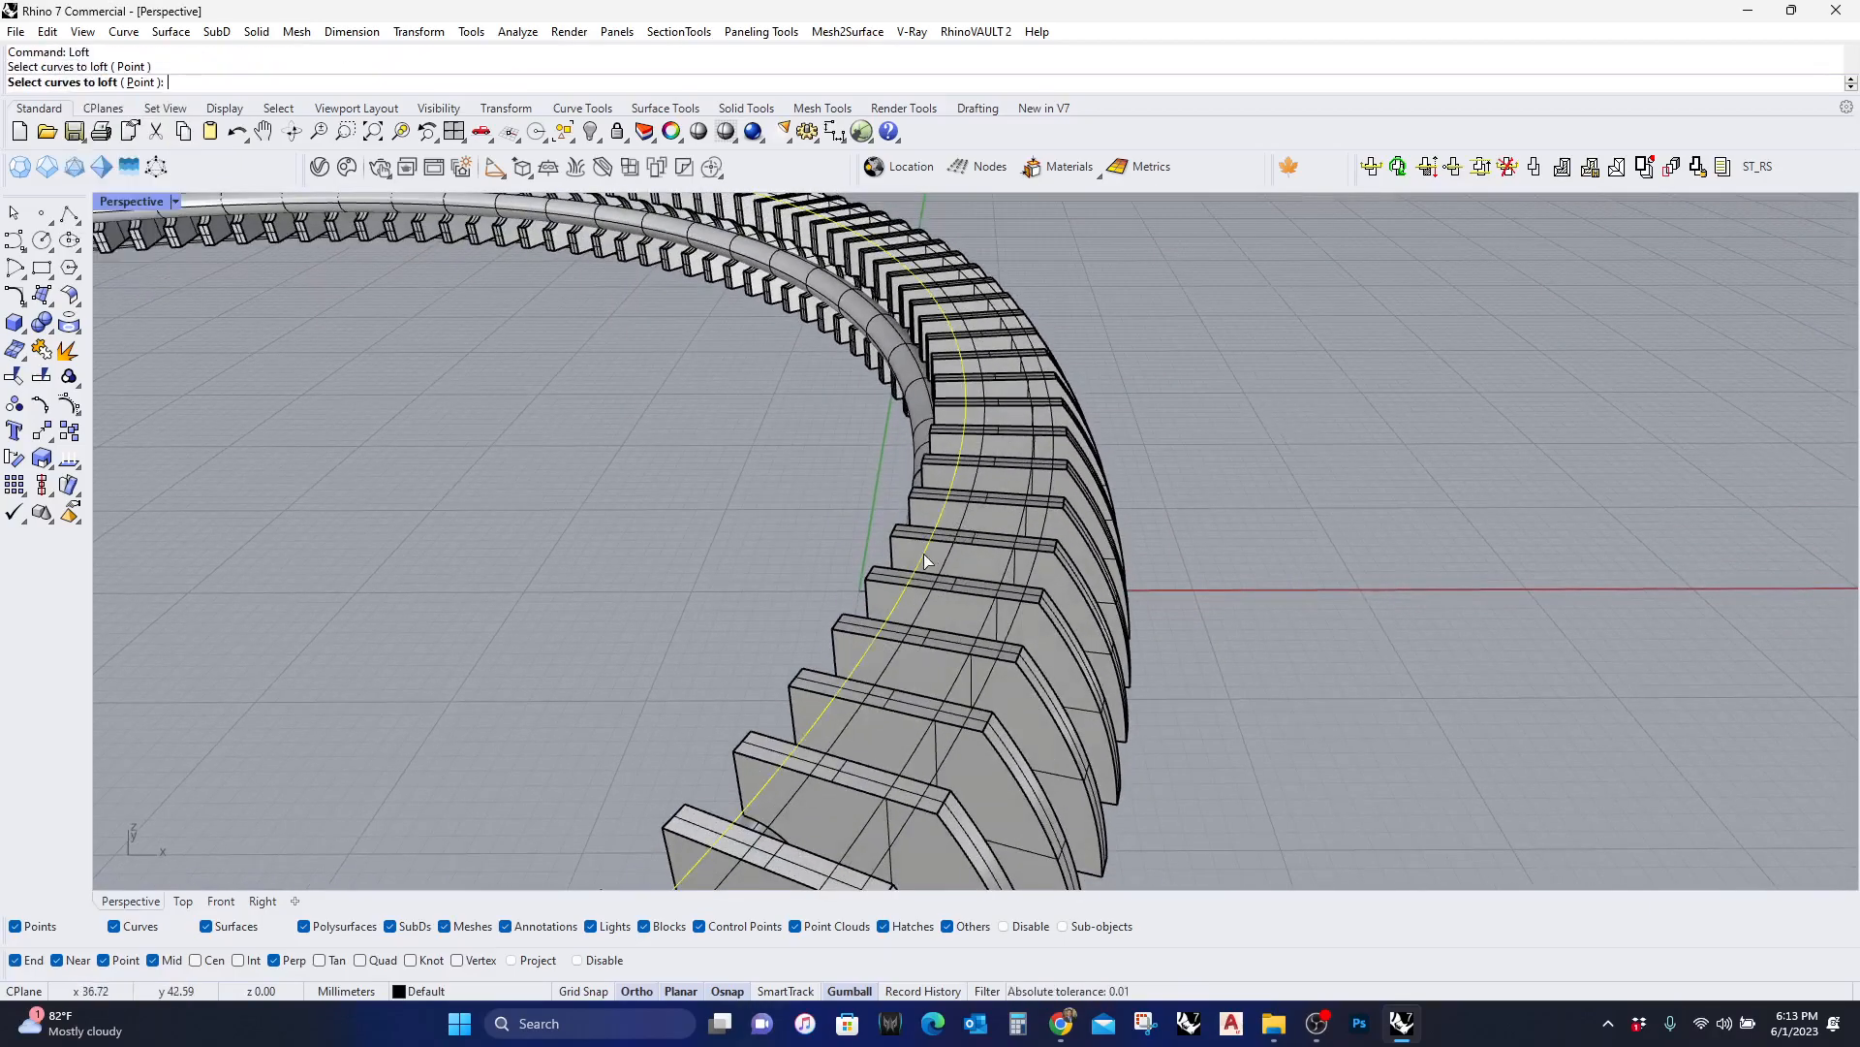
key("Enter")
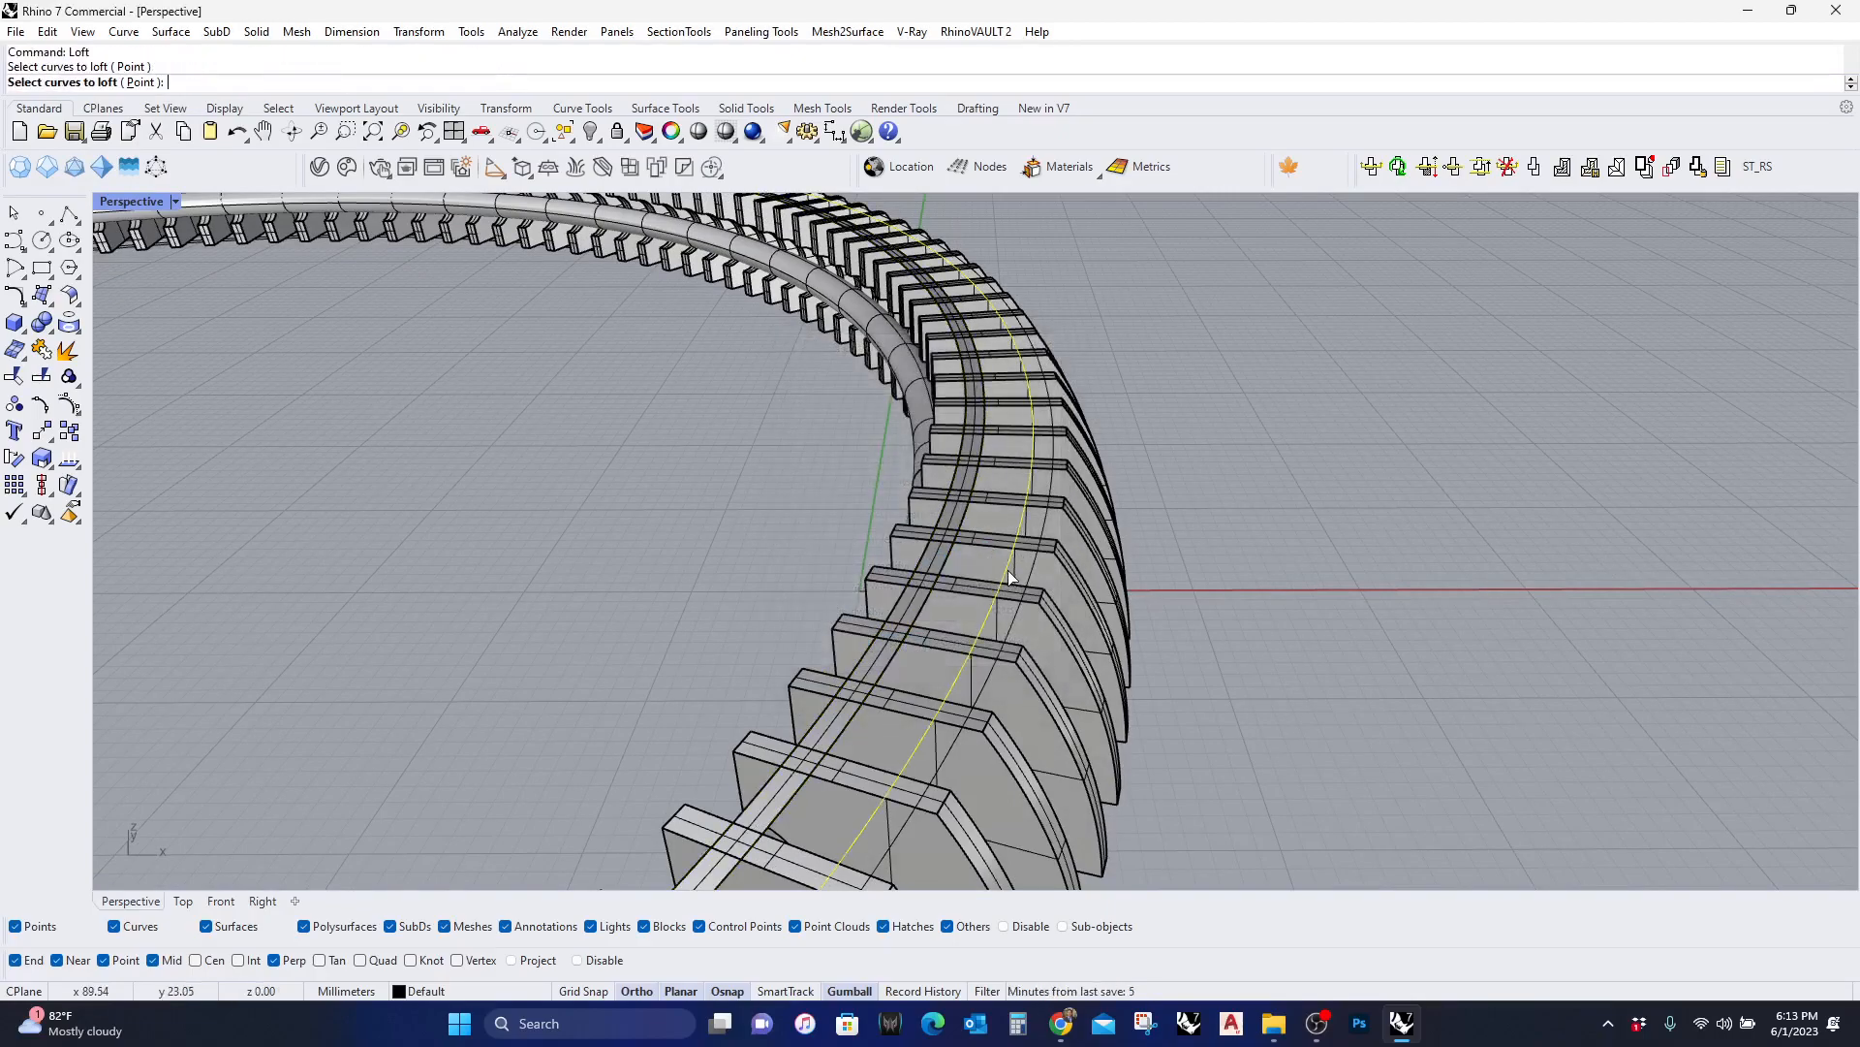
key("Enter")
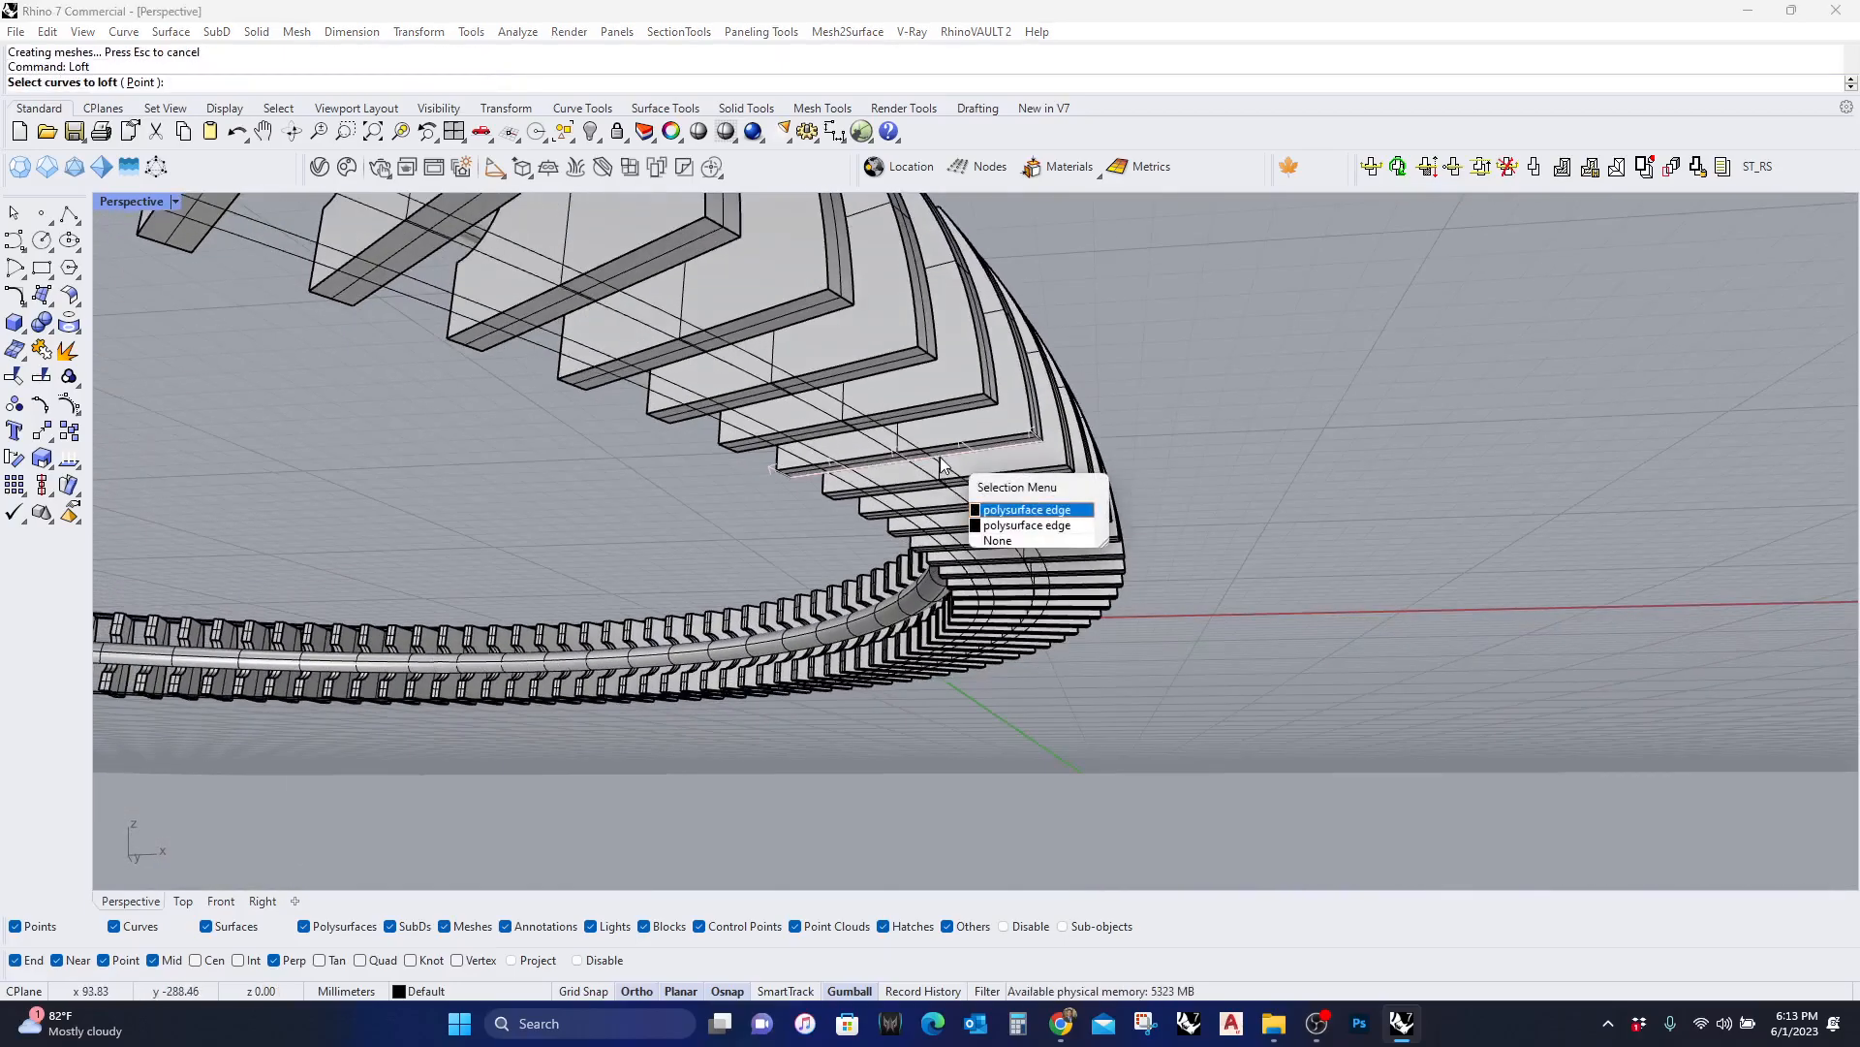
left_click(1027, 508)
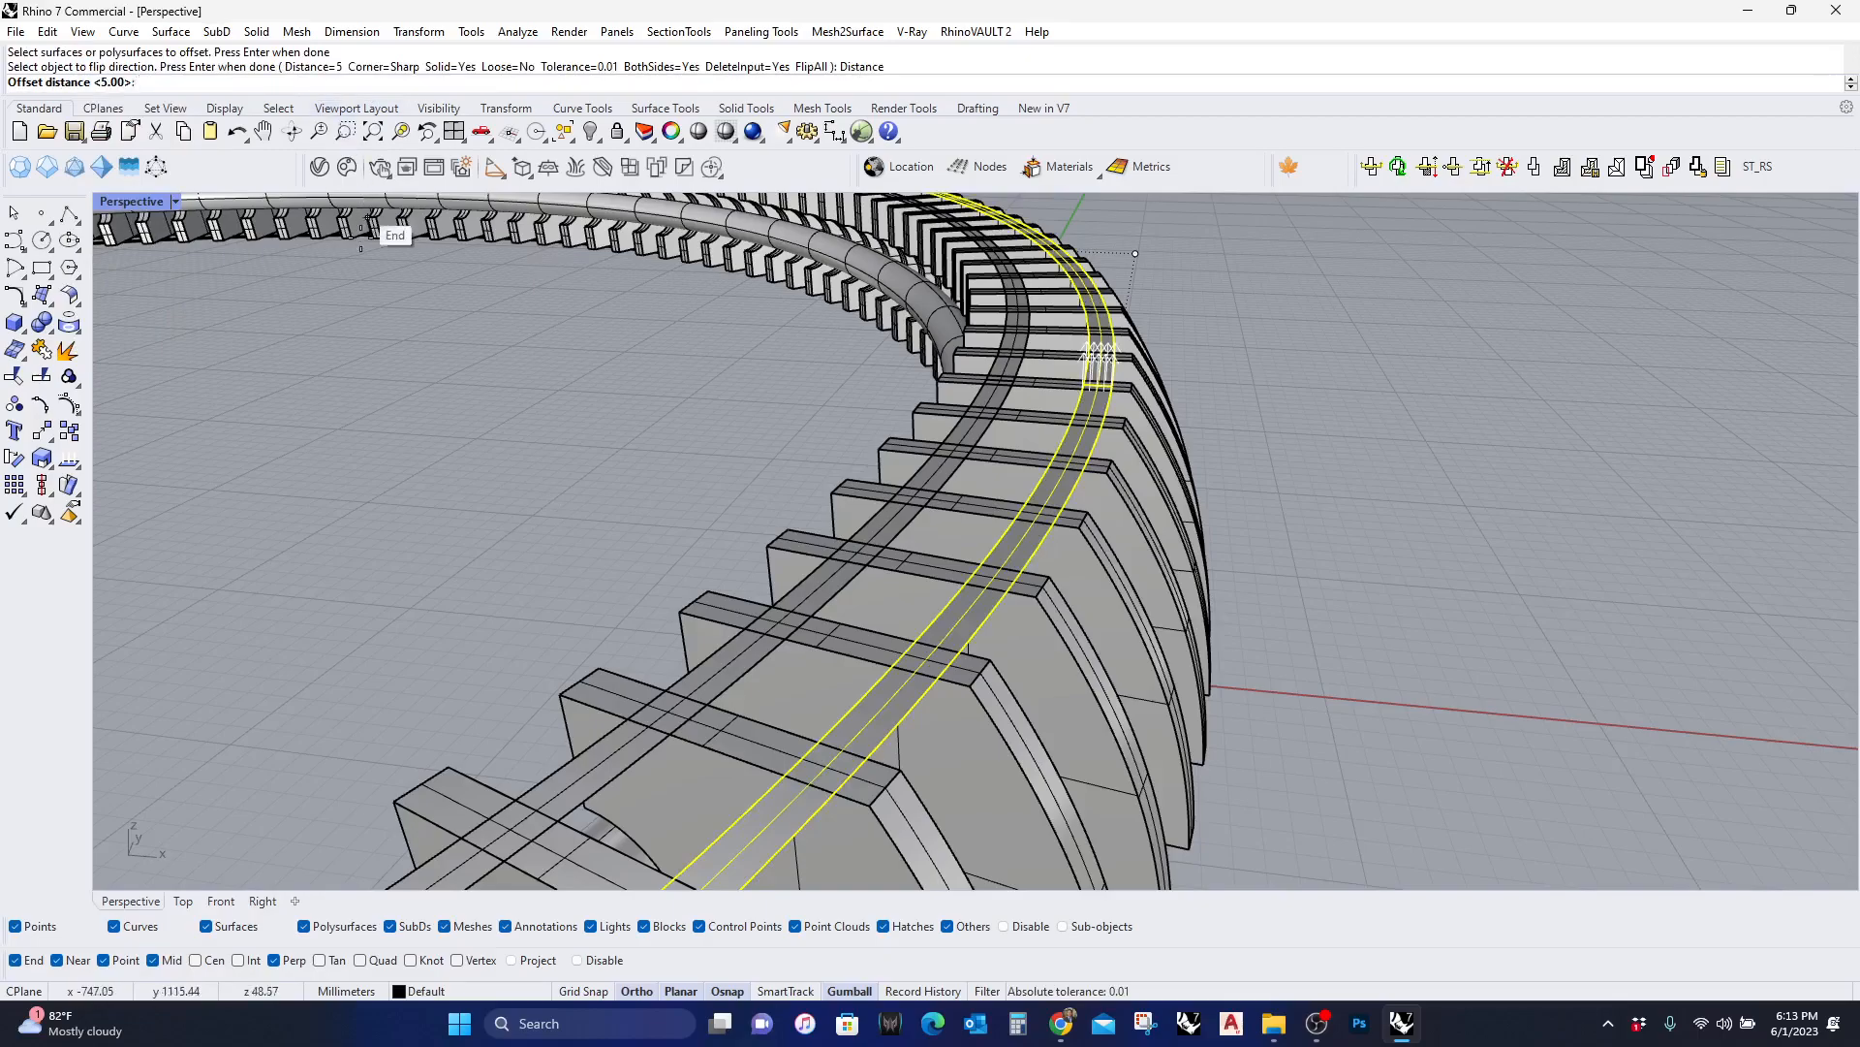
Set the OffsetSrf solid distance for the lofted band to 10
type("10")
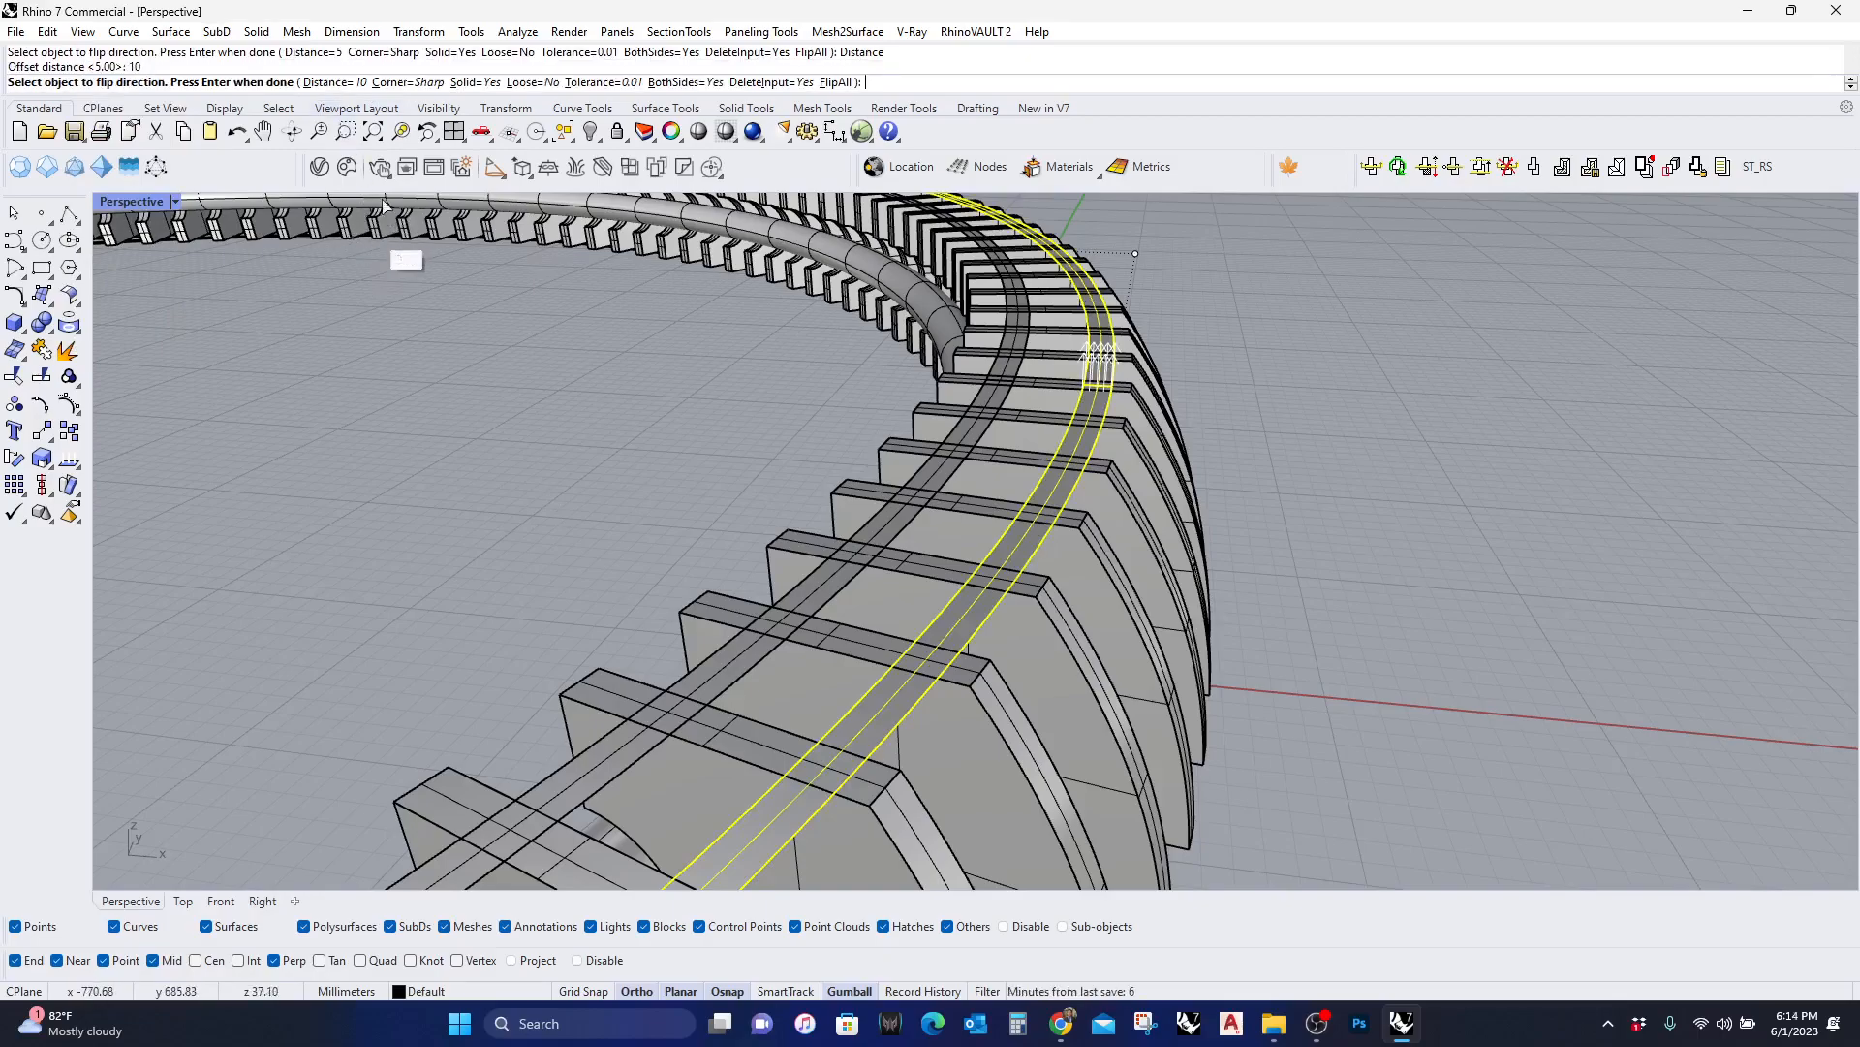